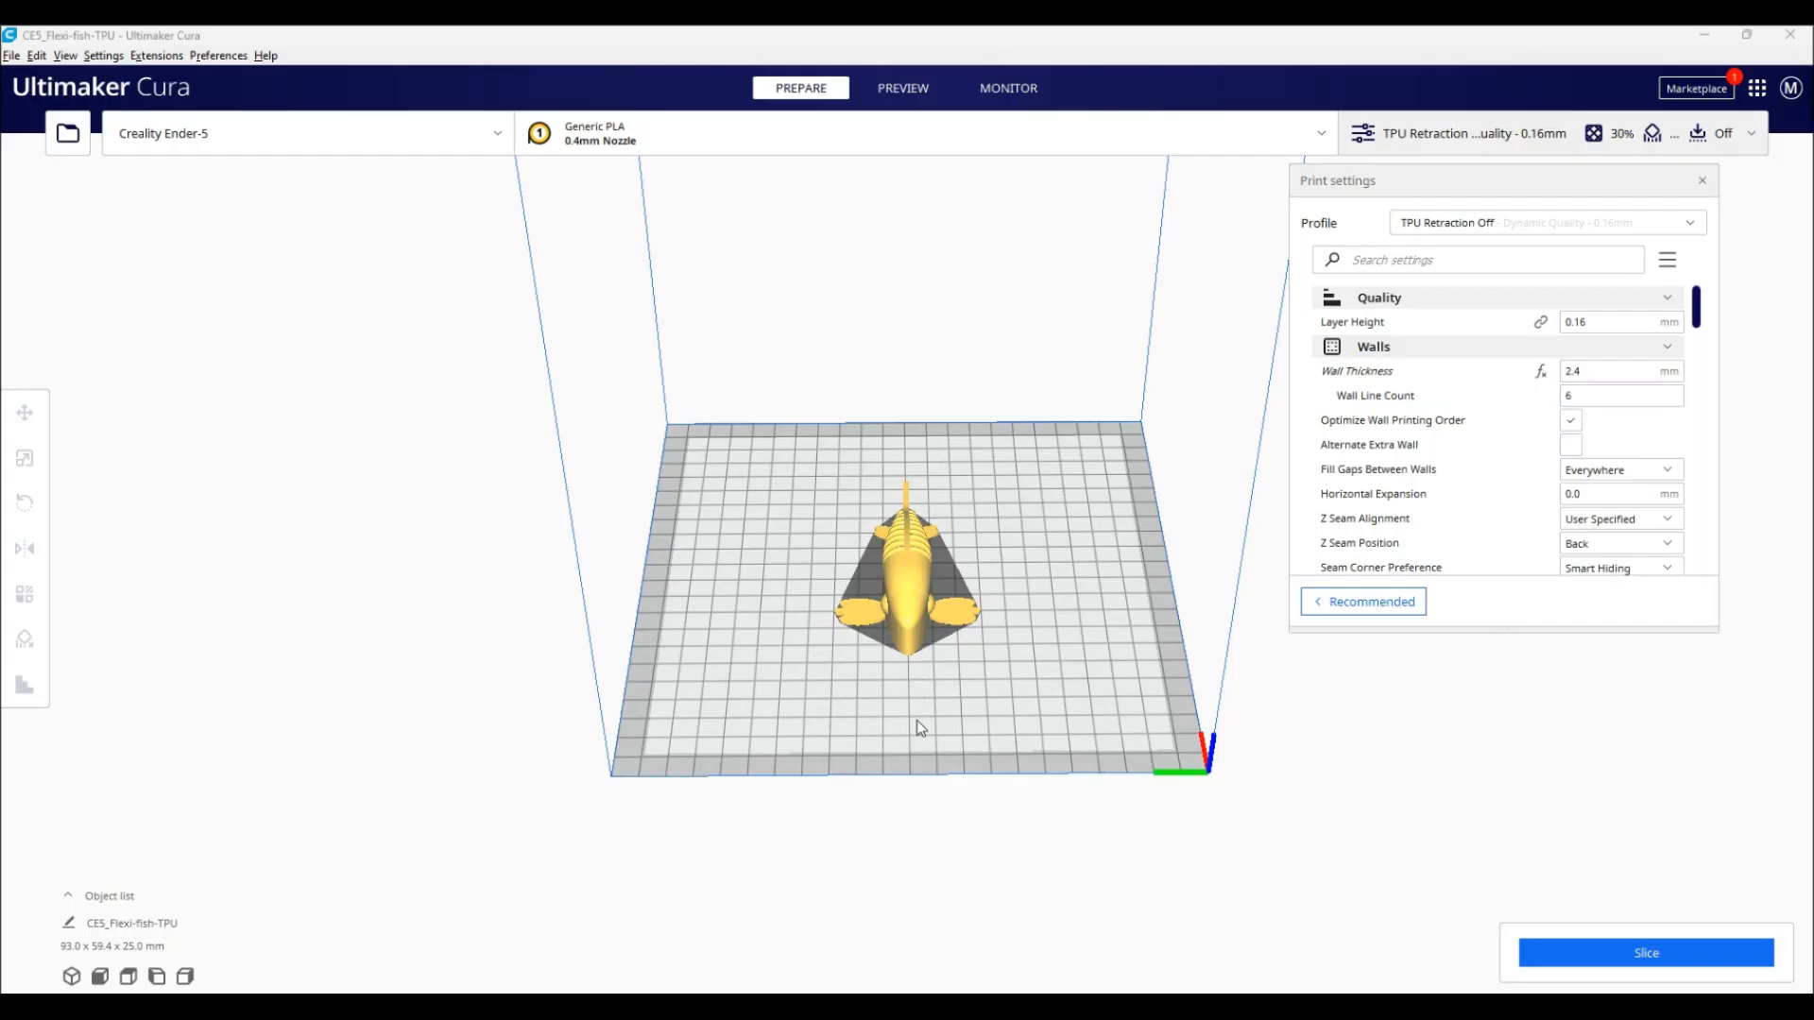
{"action": "mouse_move", "coordinate": [429, 495]}
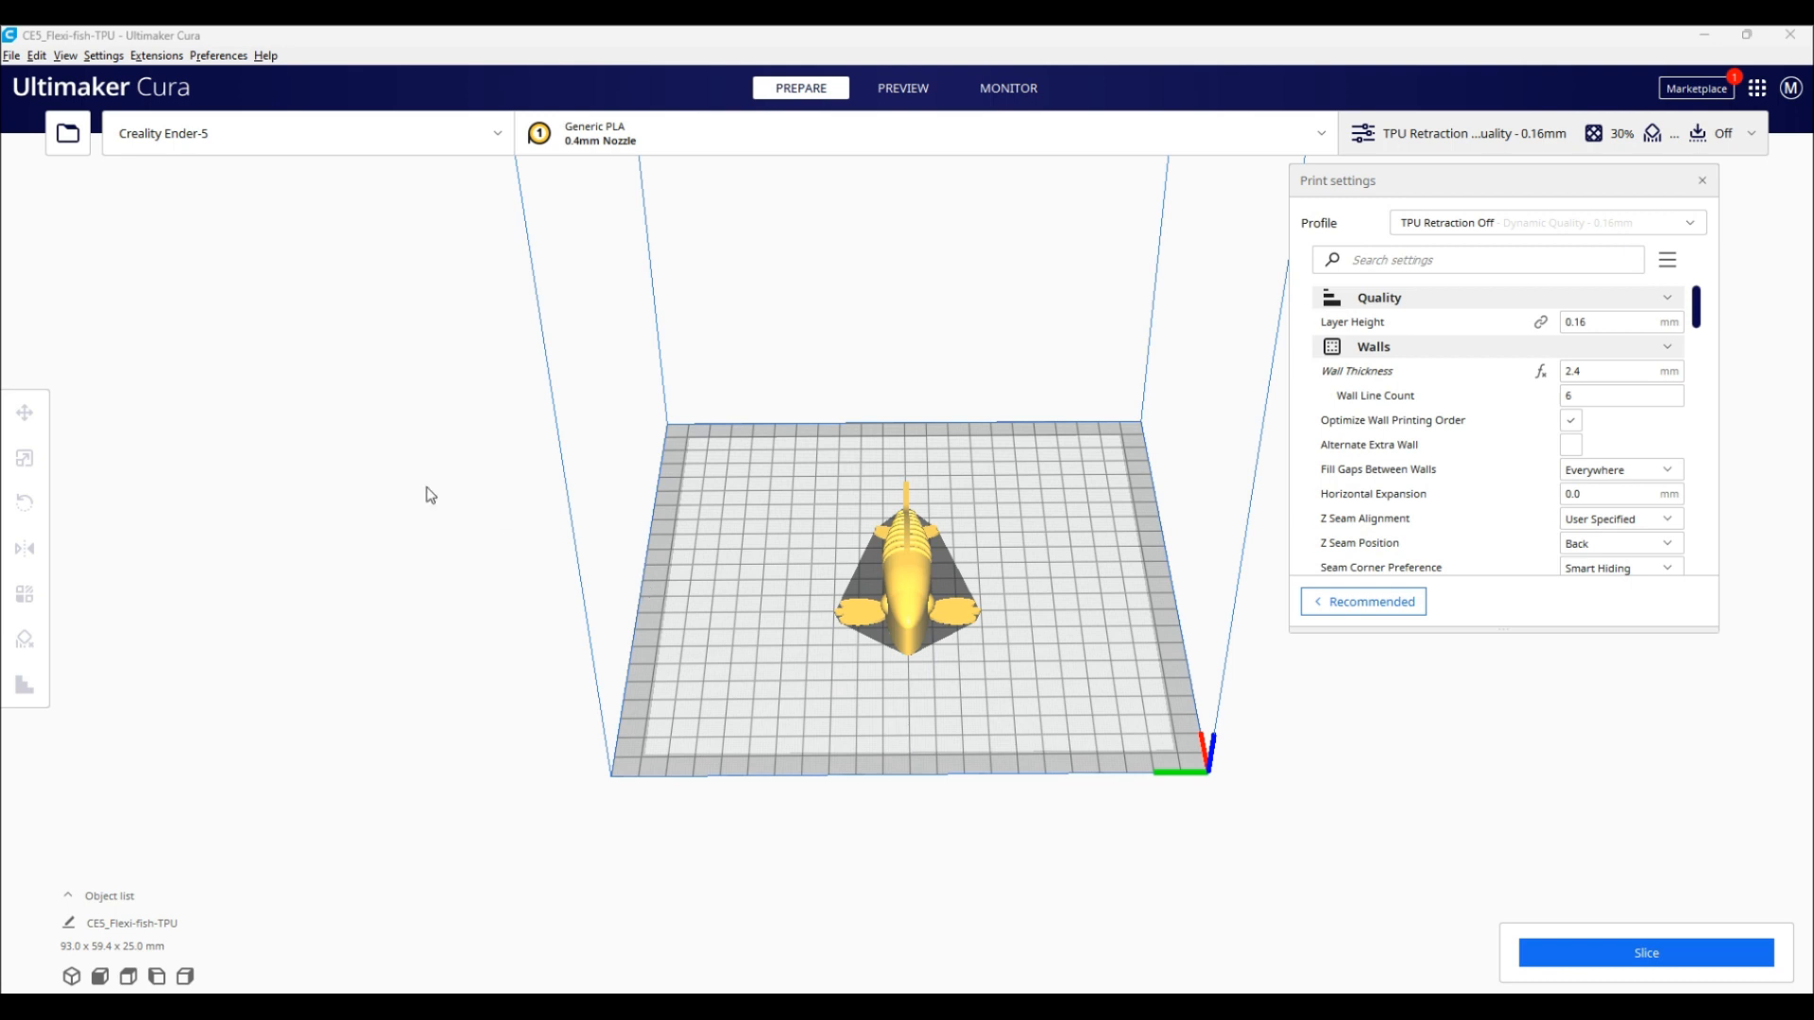
{"action": "mouse_move", "coordinate": [958, 837]}
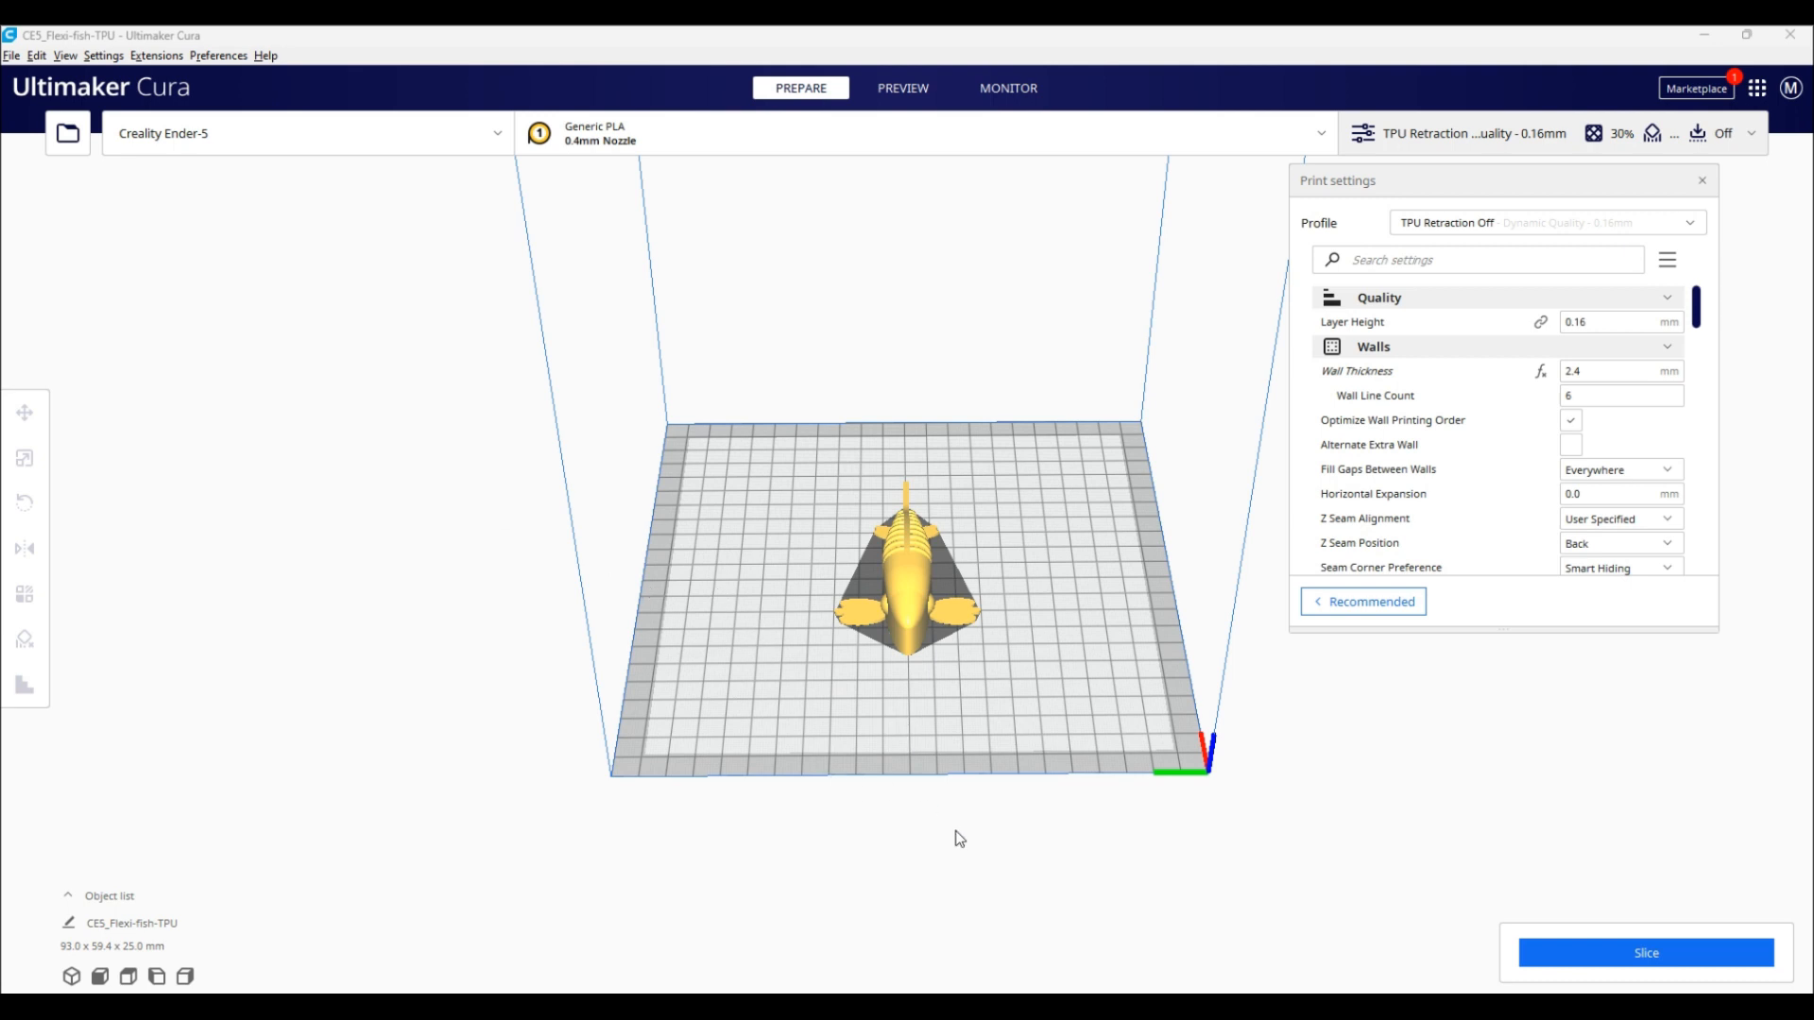
{"action": "mouse_move", "coordinate": [1714, 225]}
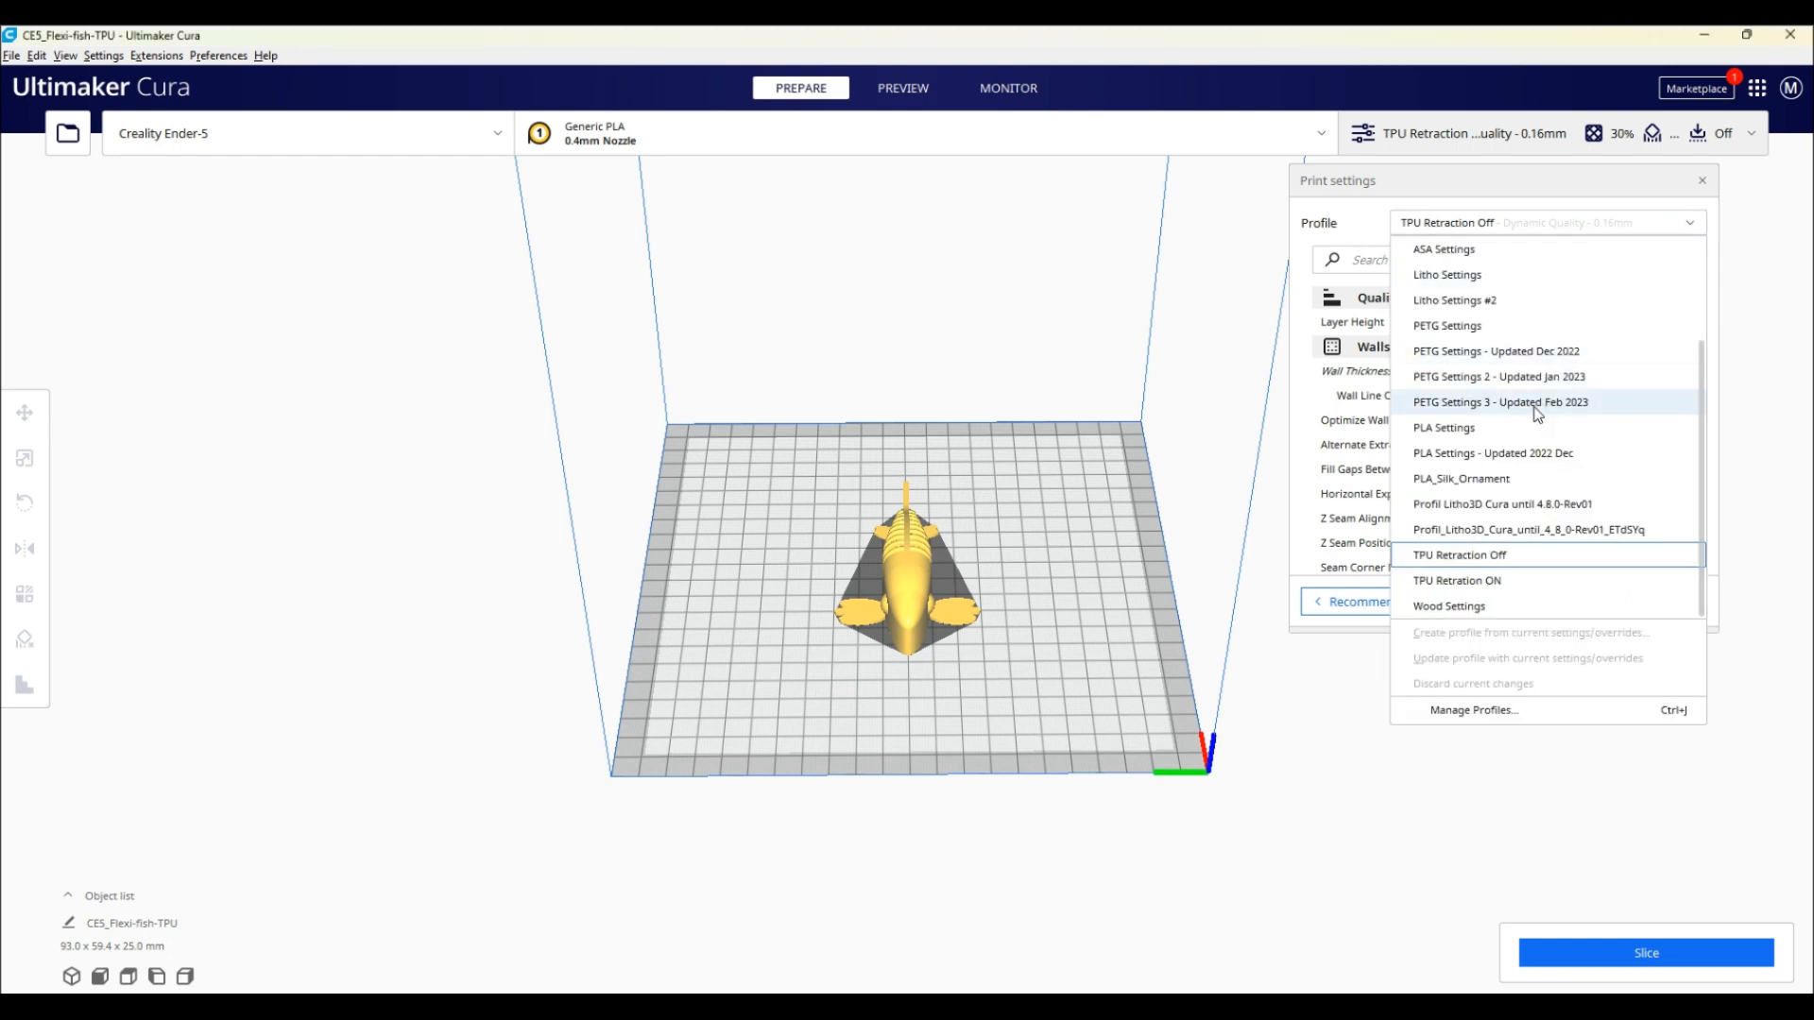
{"action": "mouse_move", "coordinate": [1431, 565]}
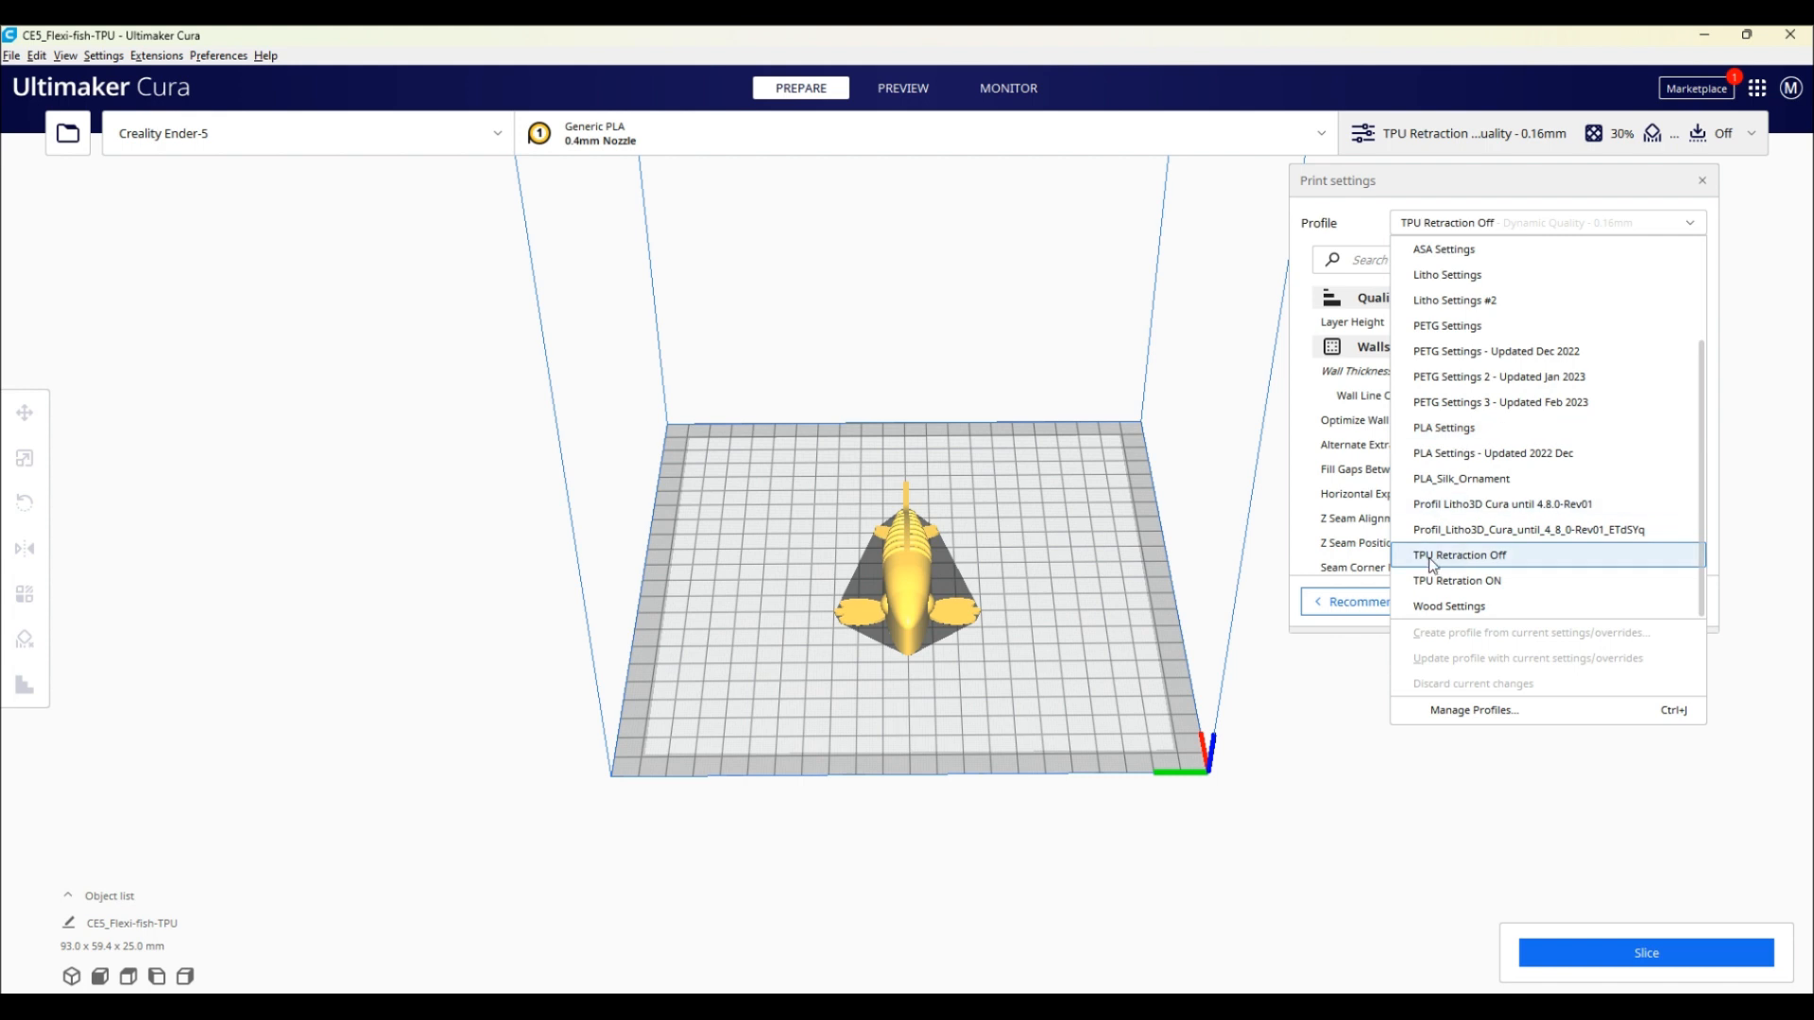
Keep the 'TPU Retraction Off' profile and leave wall thickness at 2.4 mm.
{"action": "left_click", "coordinate": [1461, 554]}
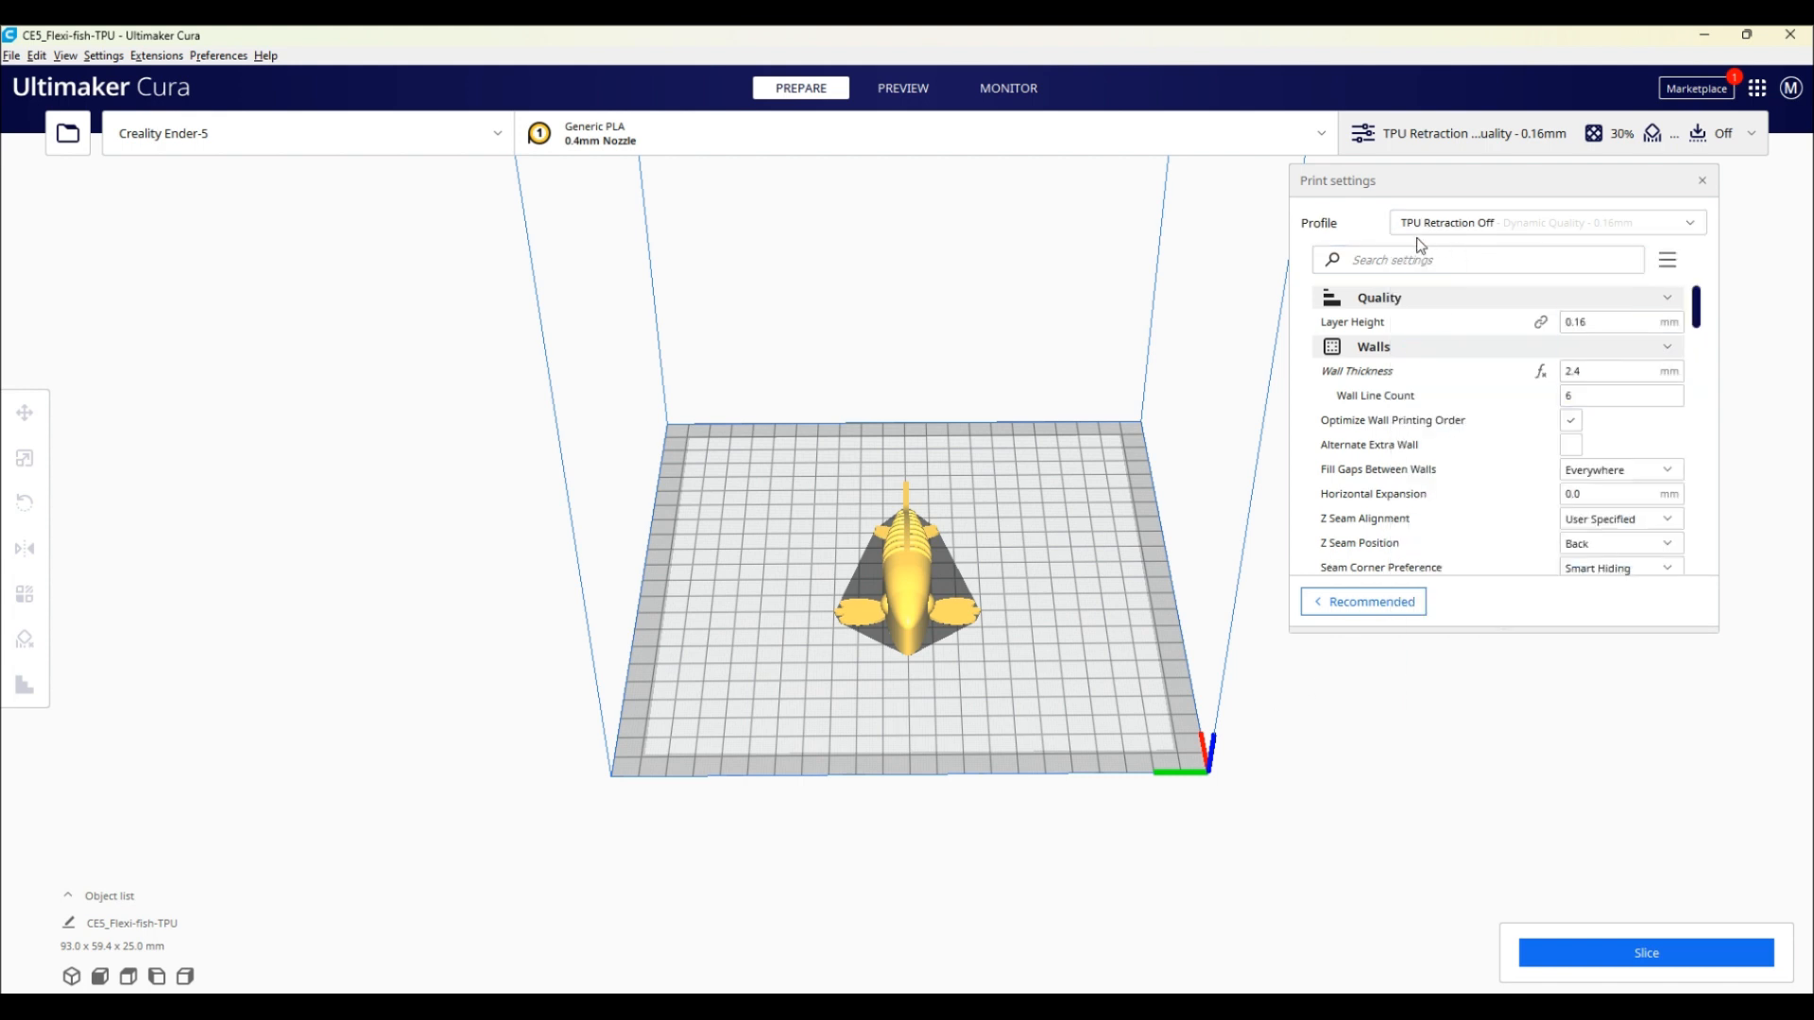
{"action": "left_click", "coordinate": [1478, 259]}
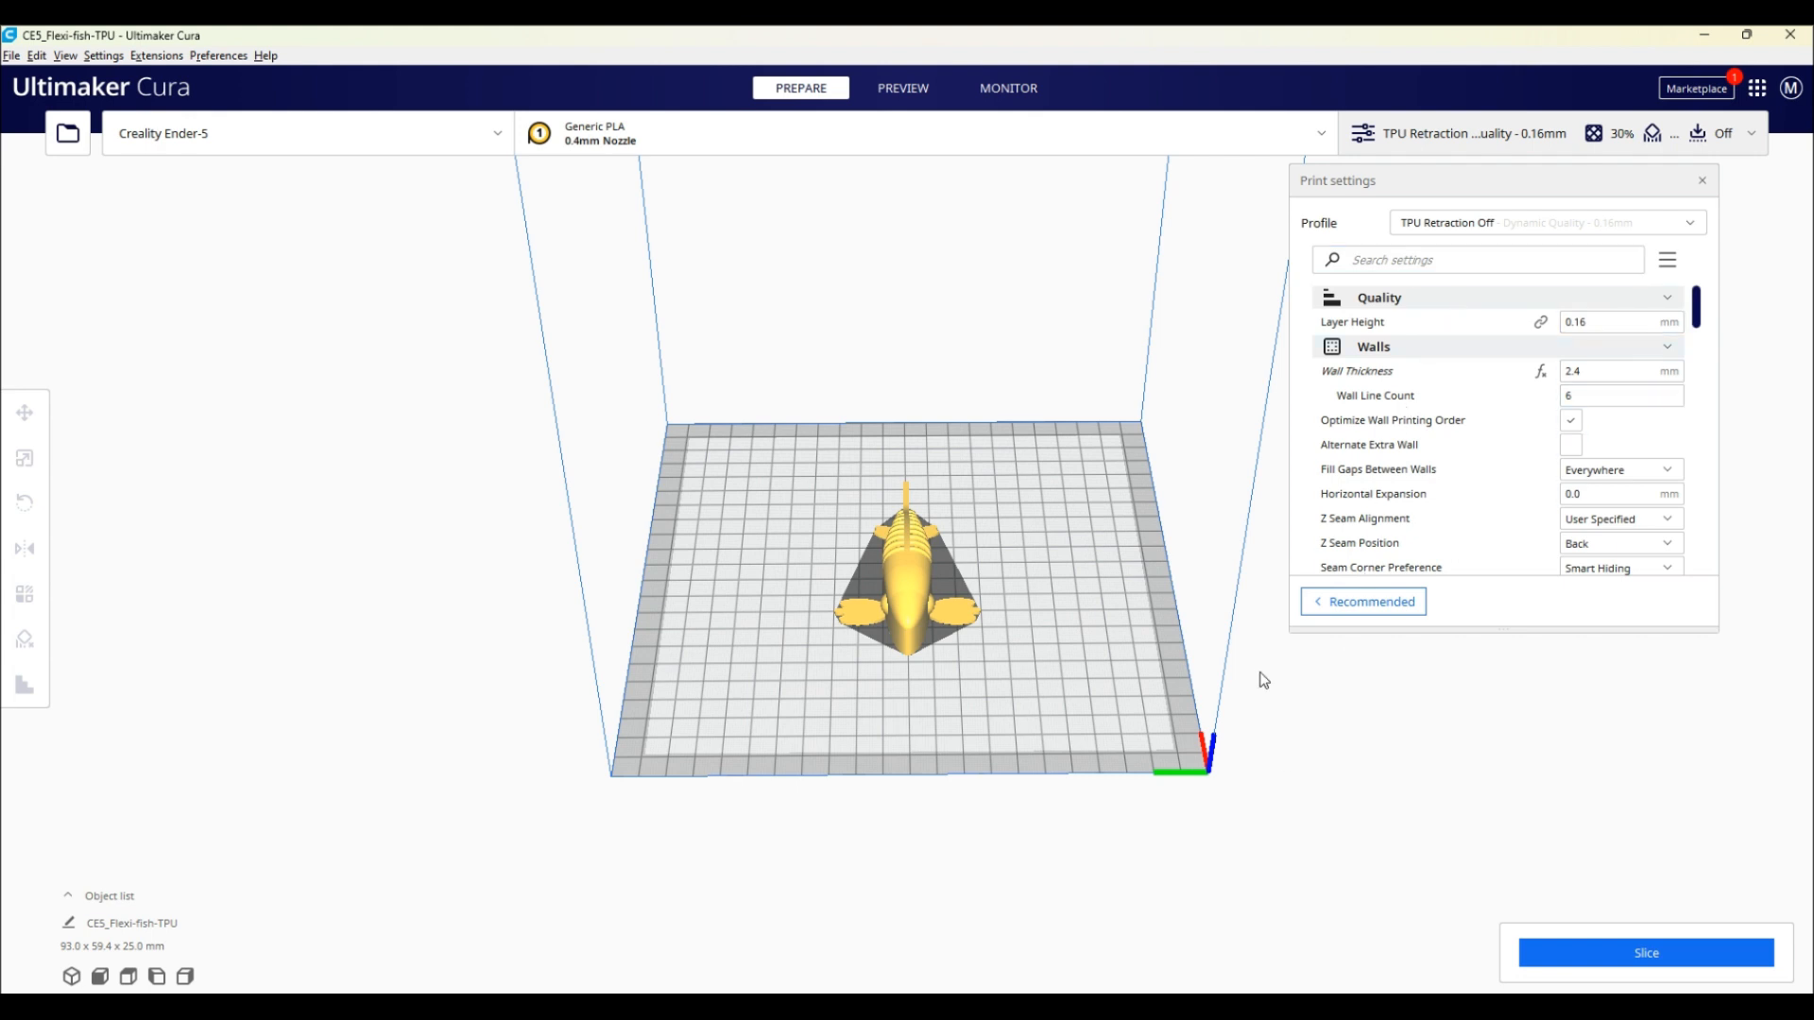
{"action": "mouse_move", "coordinate": [1239, 625]}
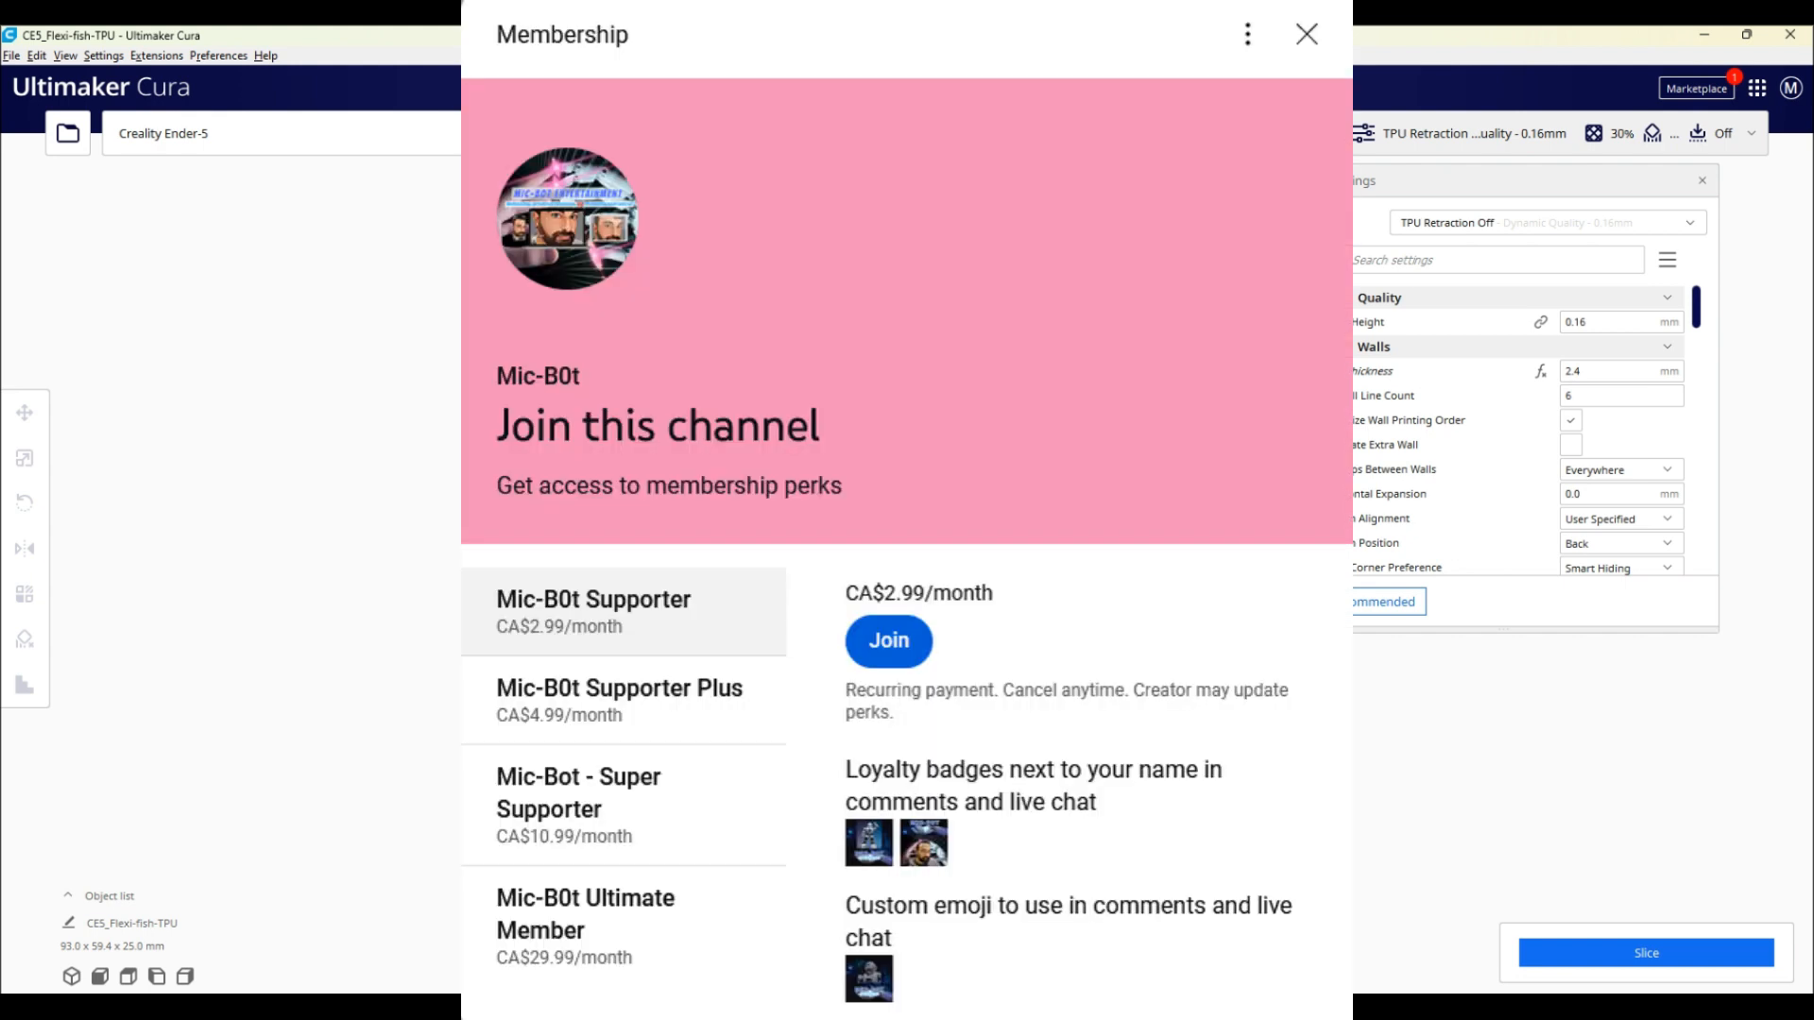
{"action": "left_click", "coordinate": [1306, 34]}
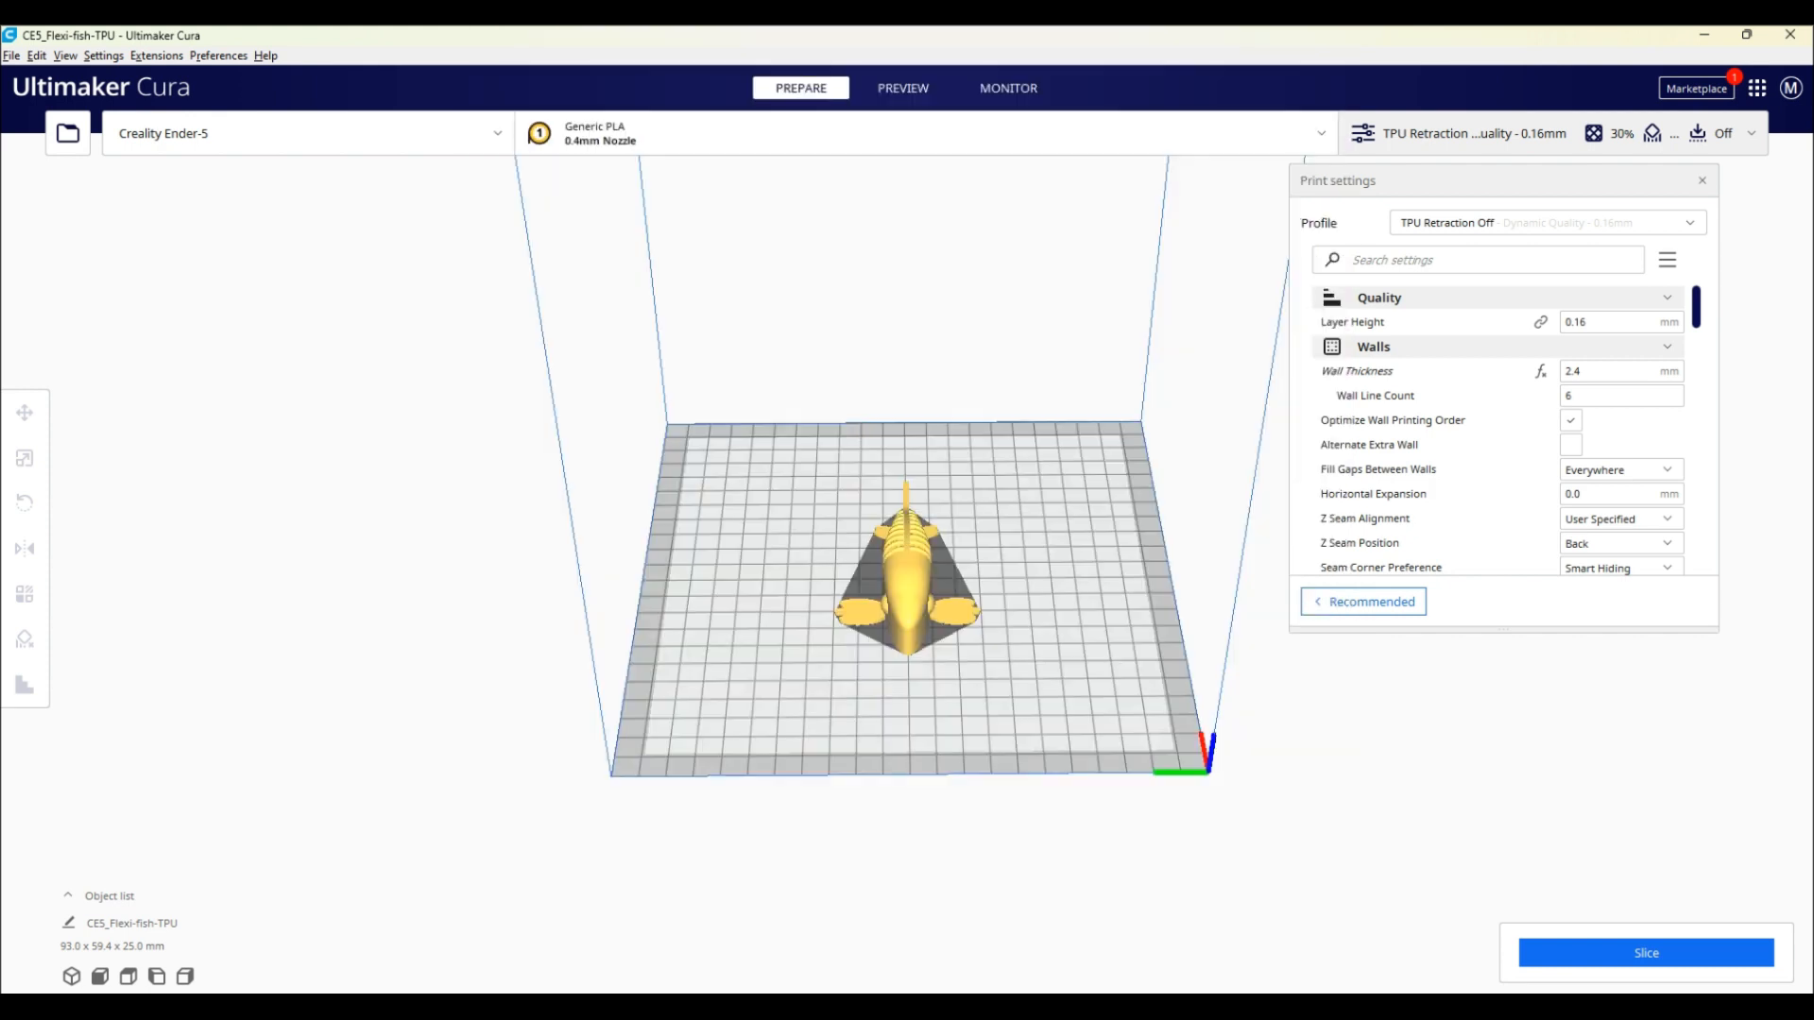
{"action": "mouse_move", "coordinate": [1287, 818]}
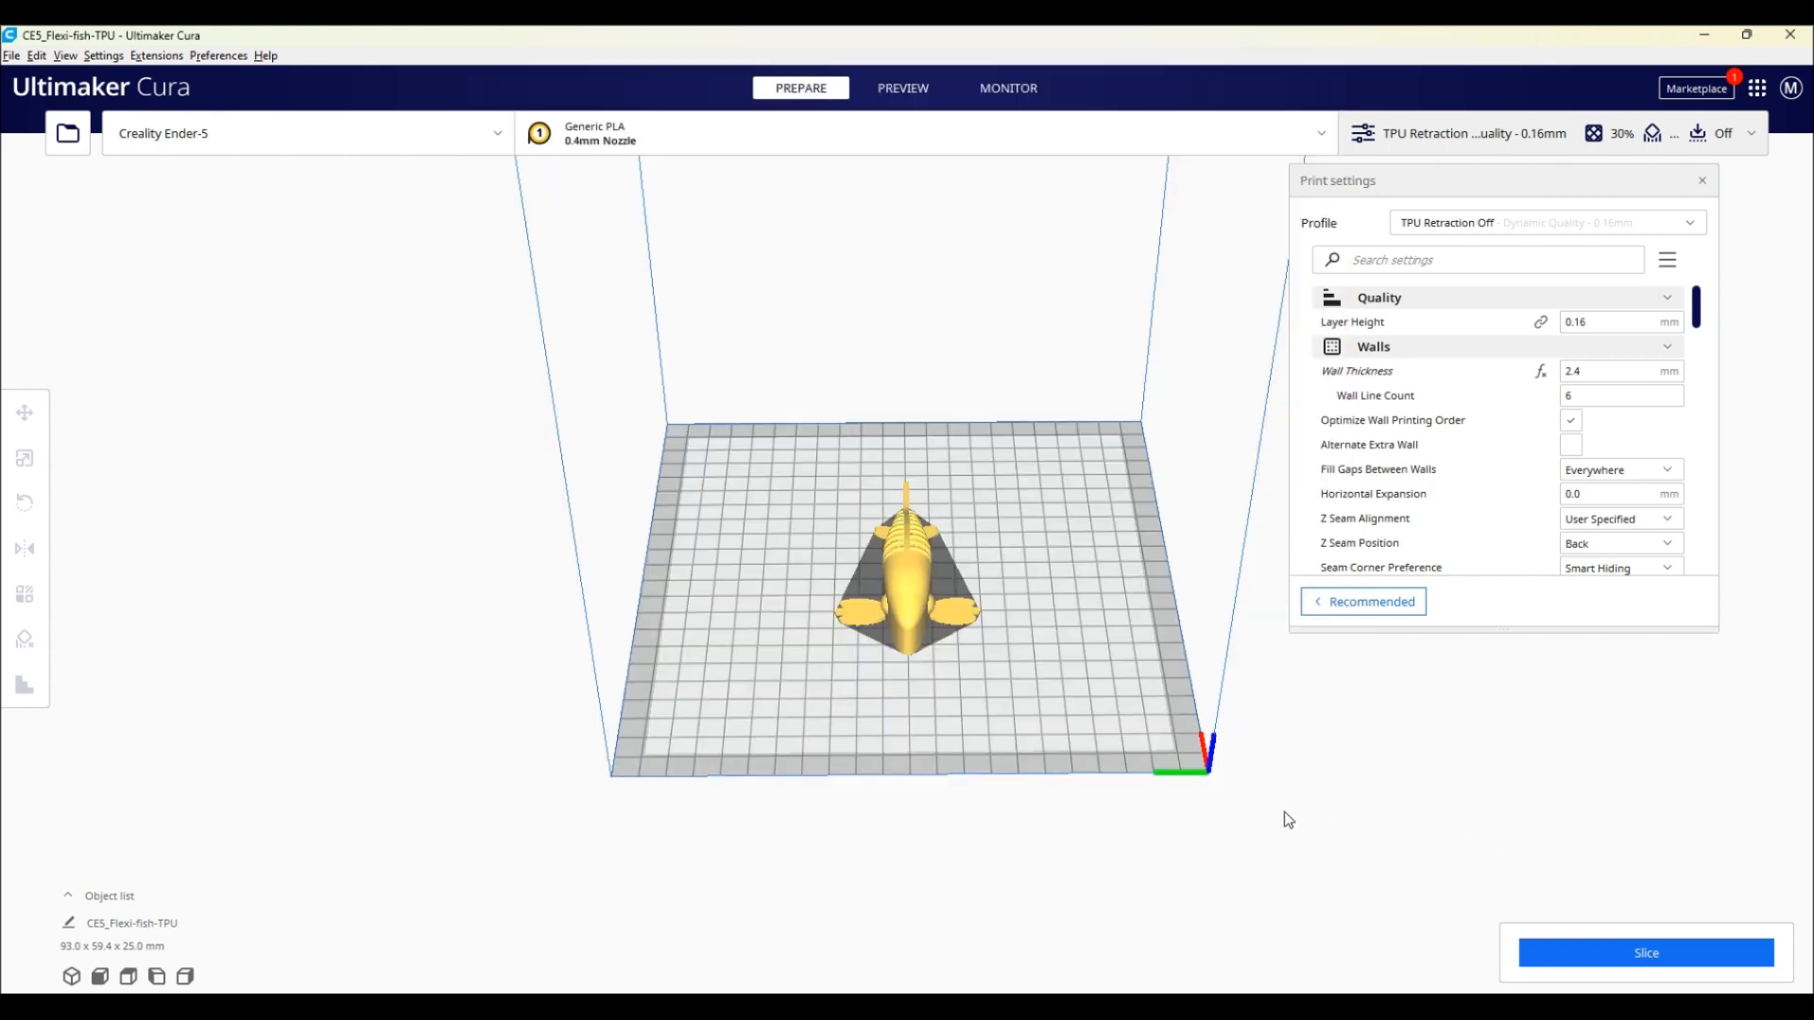
{"action": "mouse_move", "coordinate": [1203, 843]}
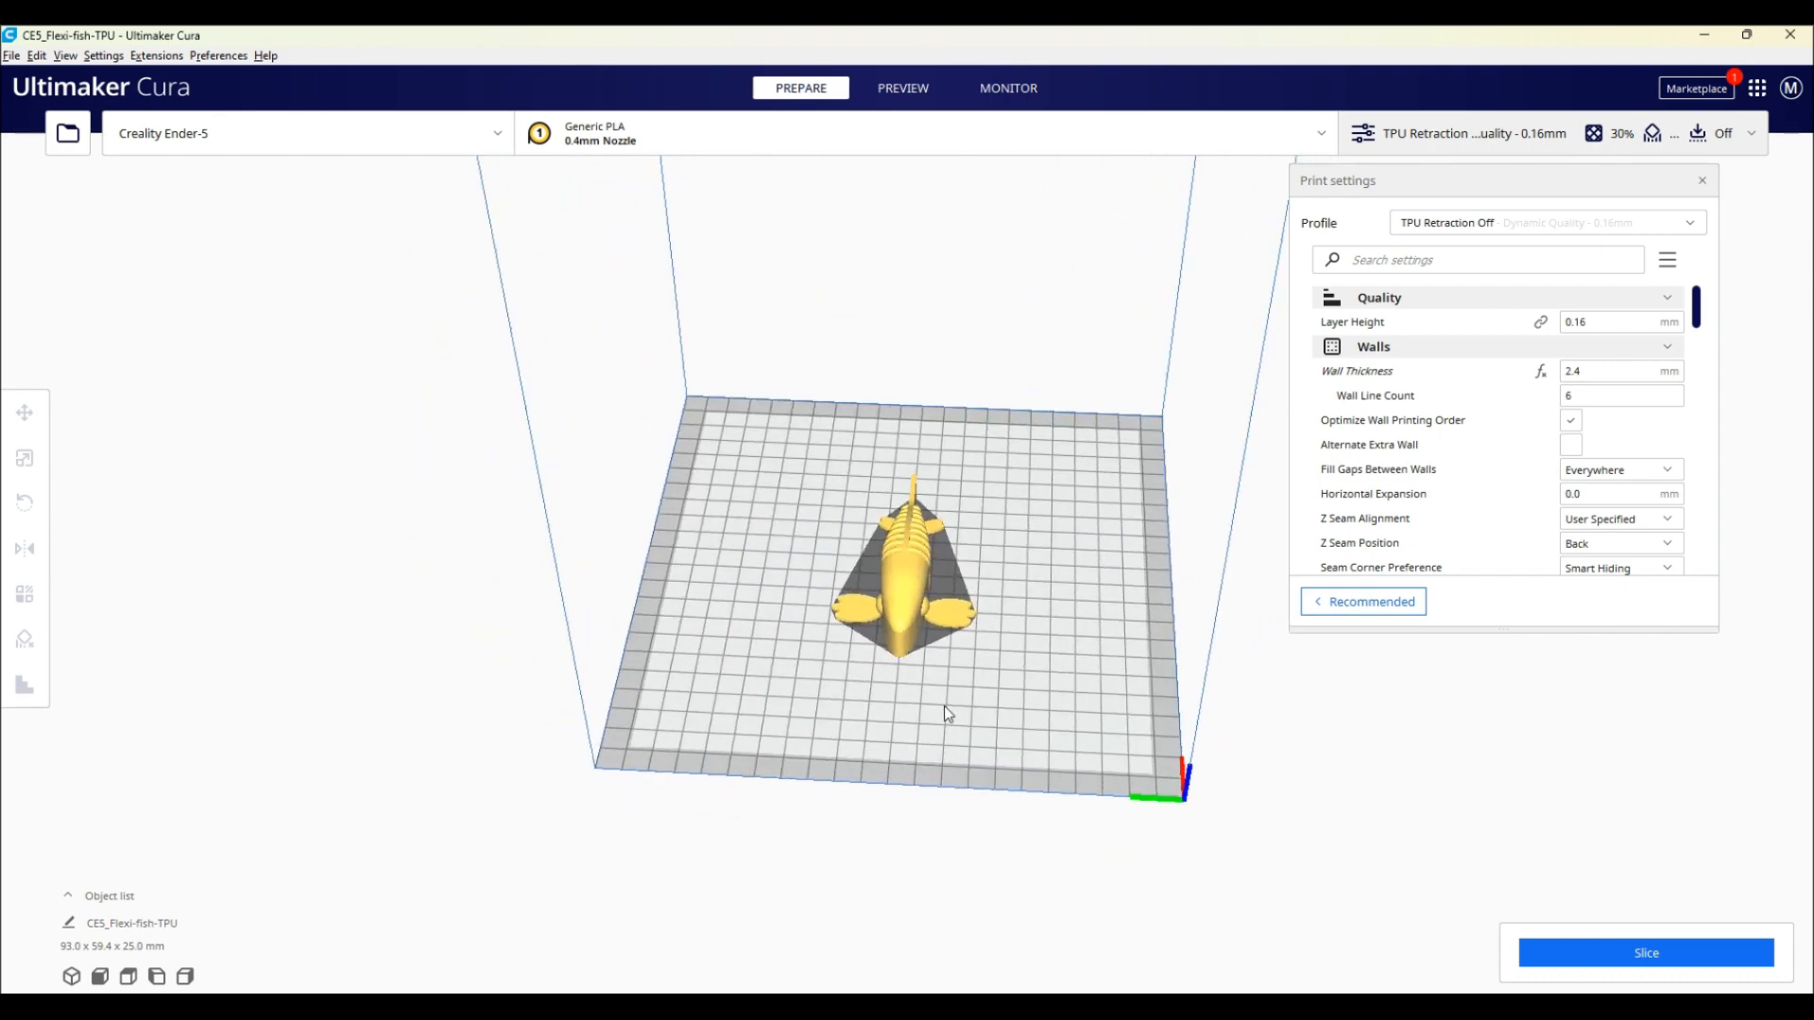
{"action": "left_click_drag", "start_coordinate": [943, 714], "coordinate": [968, 726]}
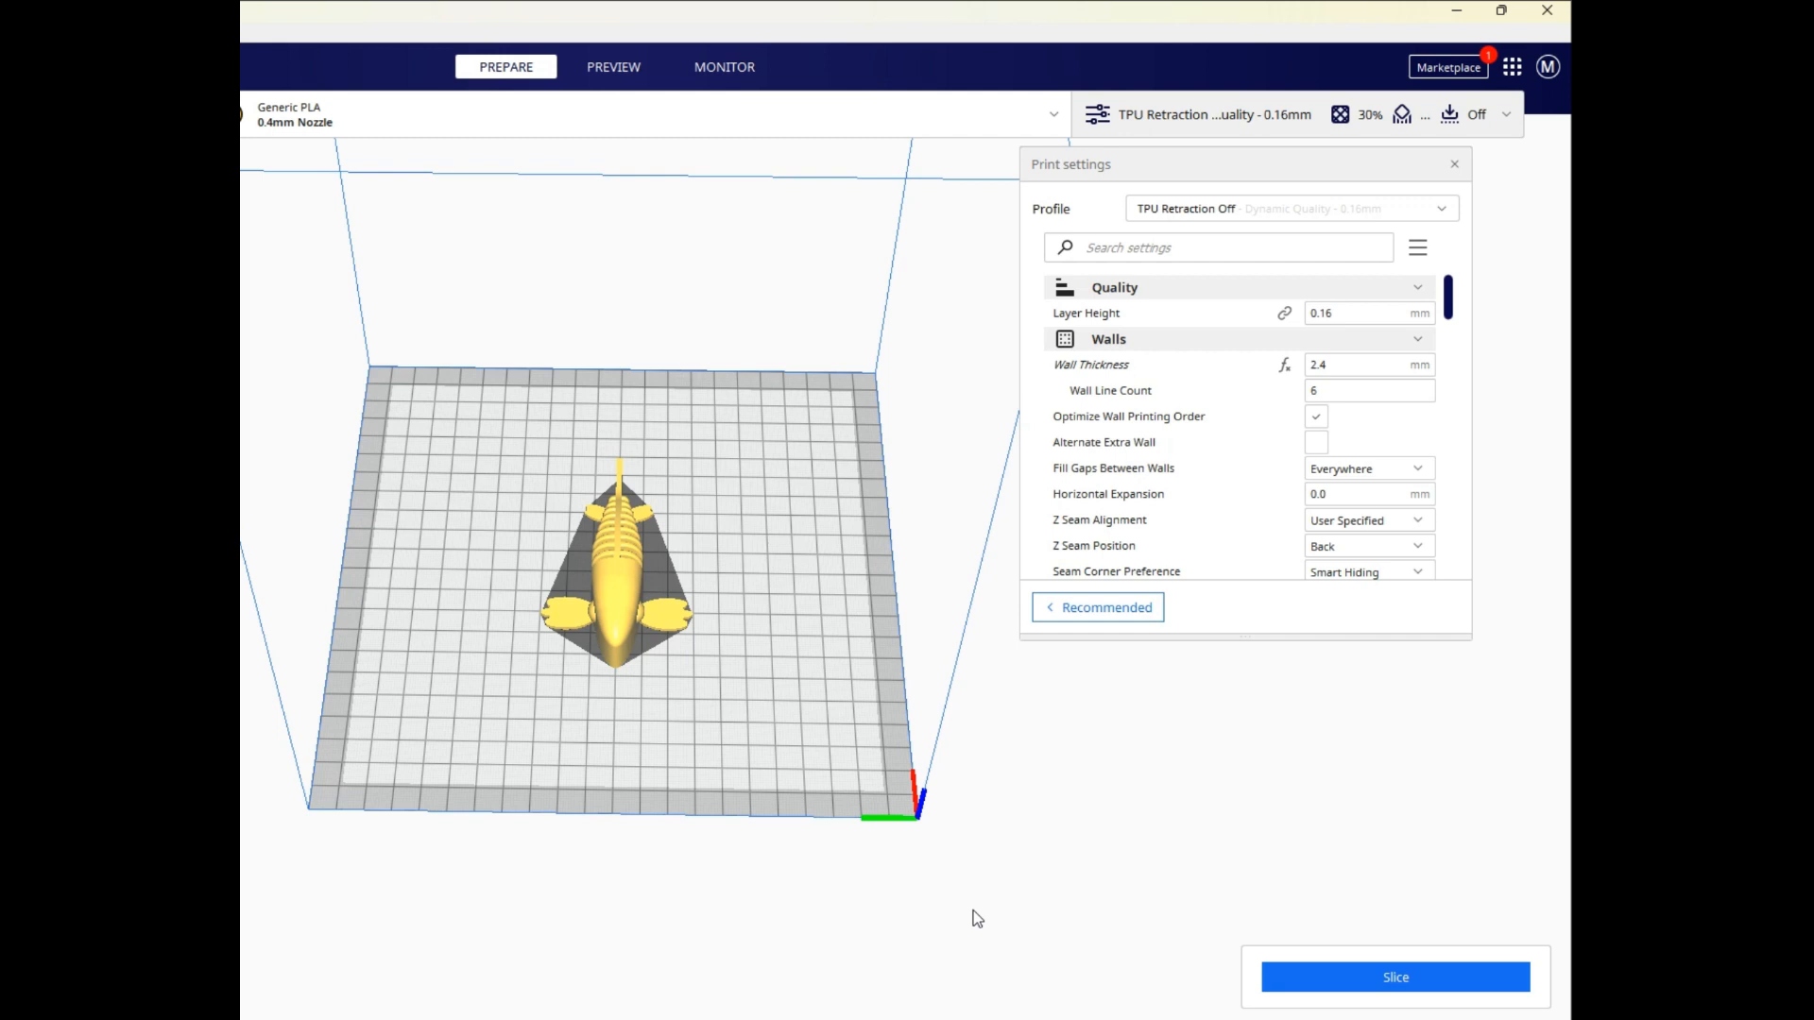
{"action": "left_click", "coordinate": [1368, 365]}
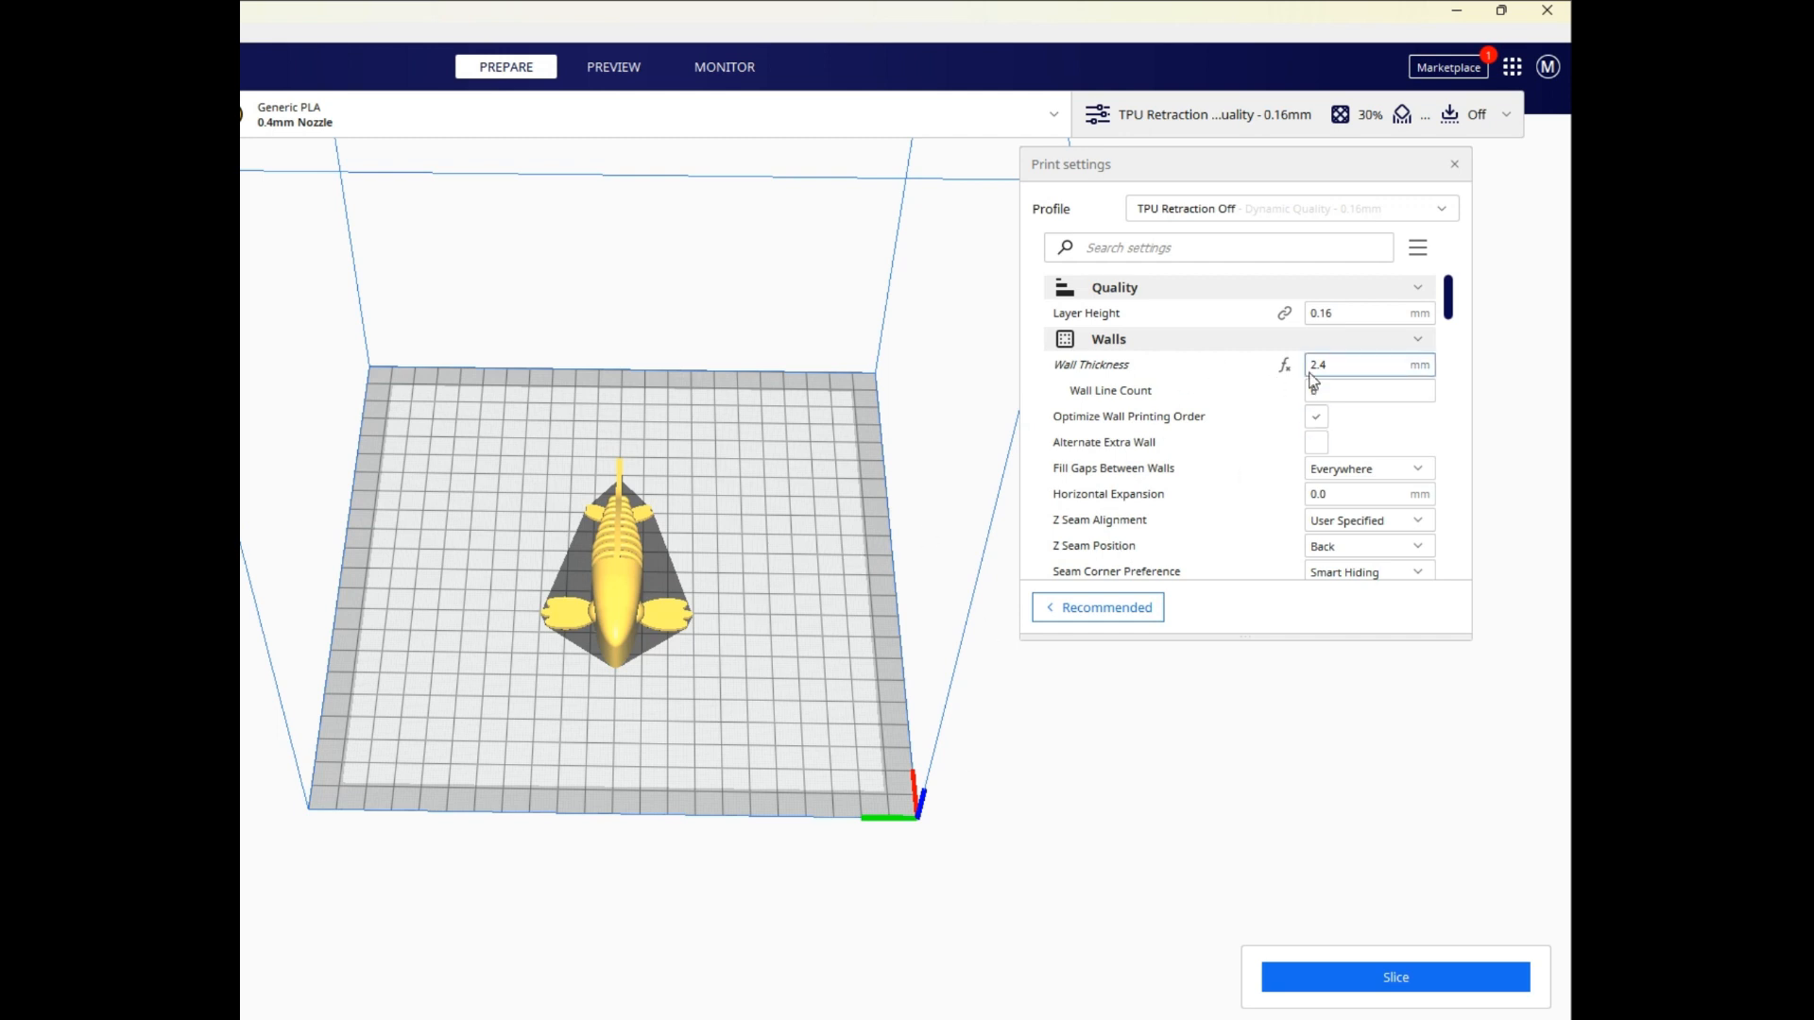
{"action": "left_click", "coordinate": [1364, 365]}
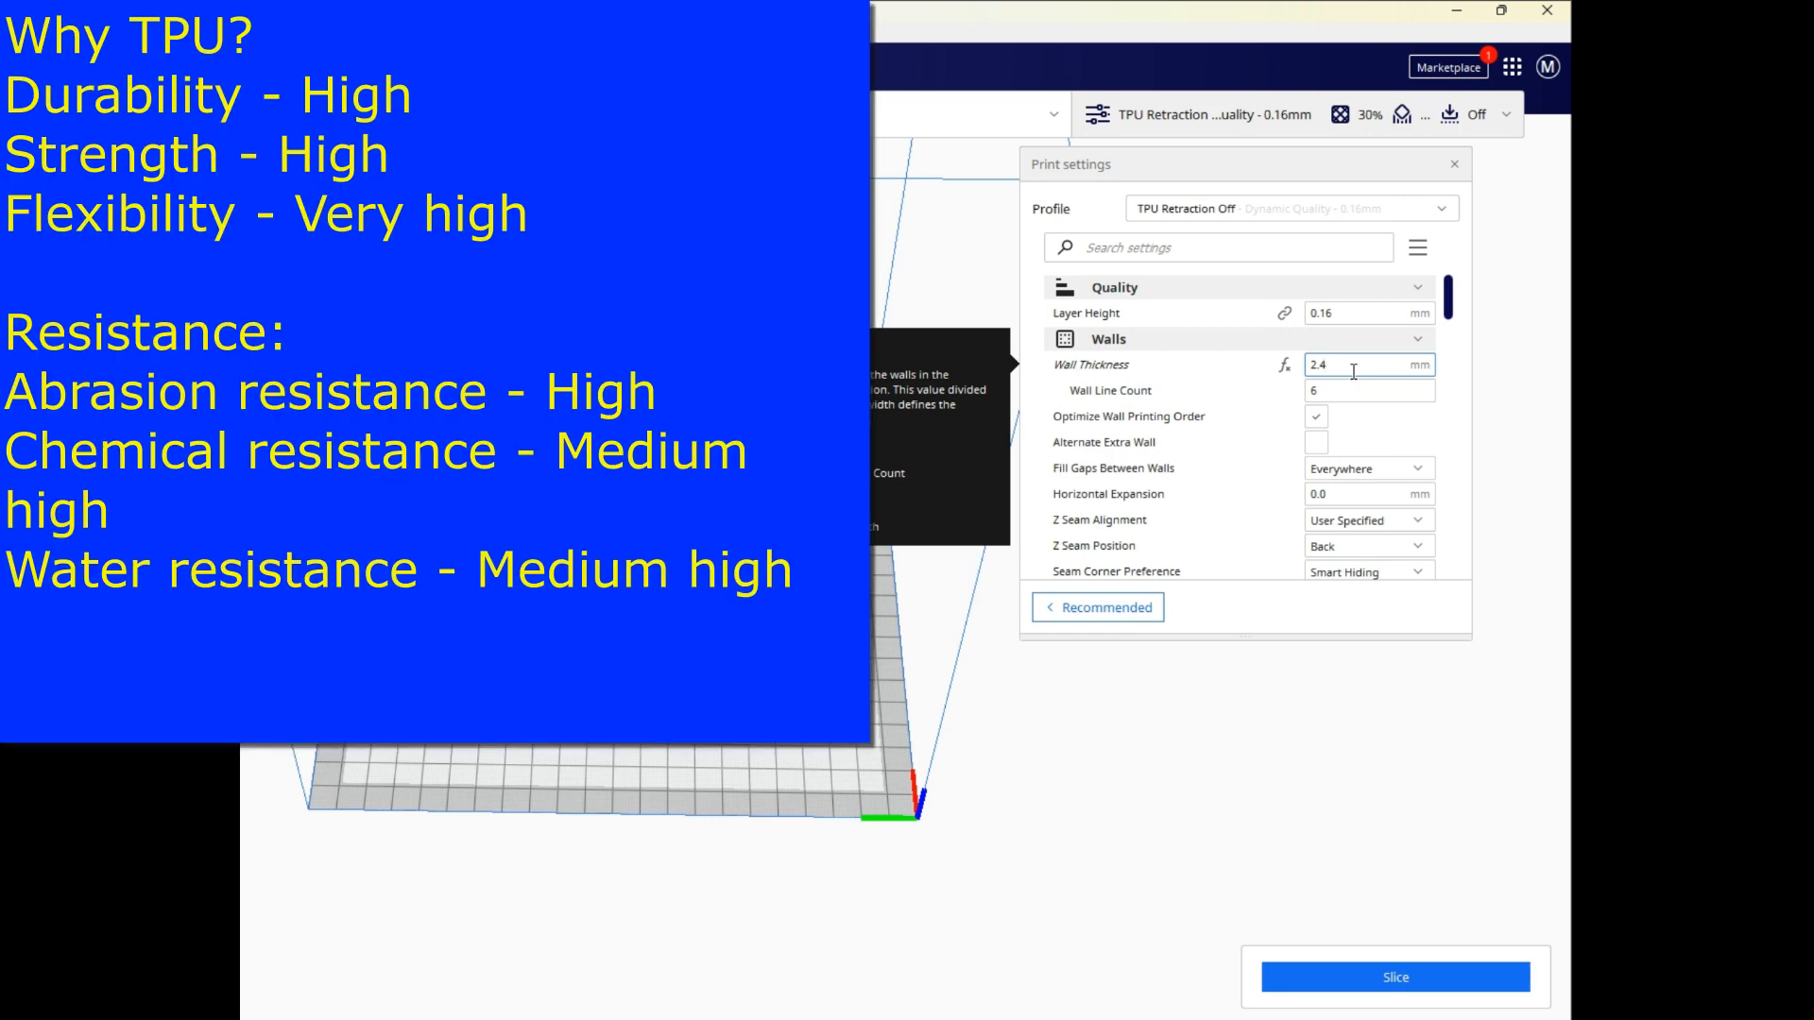
{"action": "mouse_move", "coordinate": [1183, 796]}
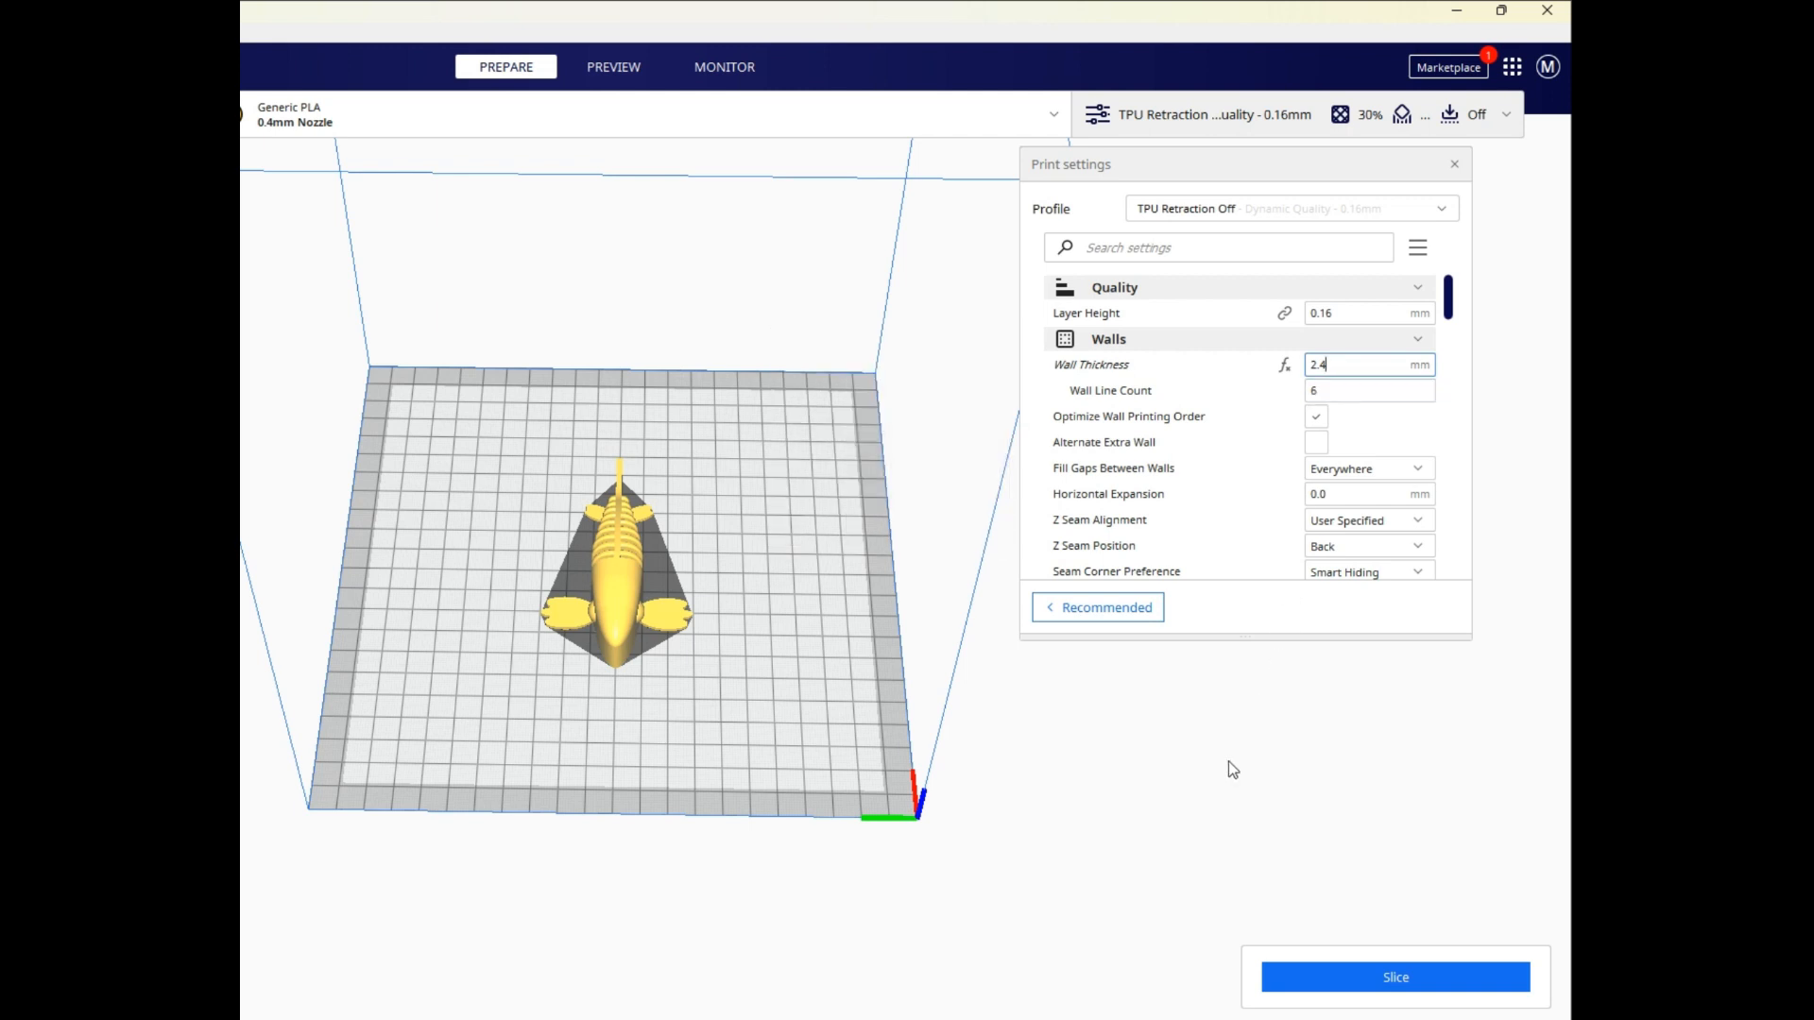
{"action": "mouse_move", "coordinate": [1251, 760]}
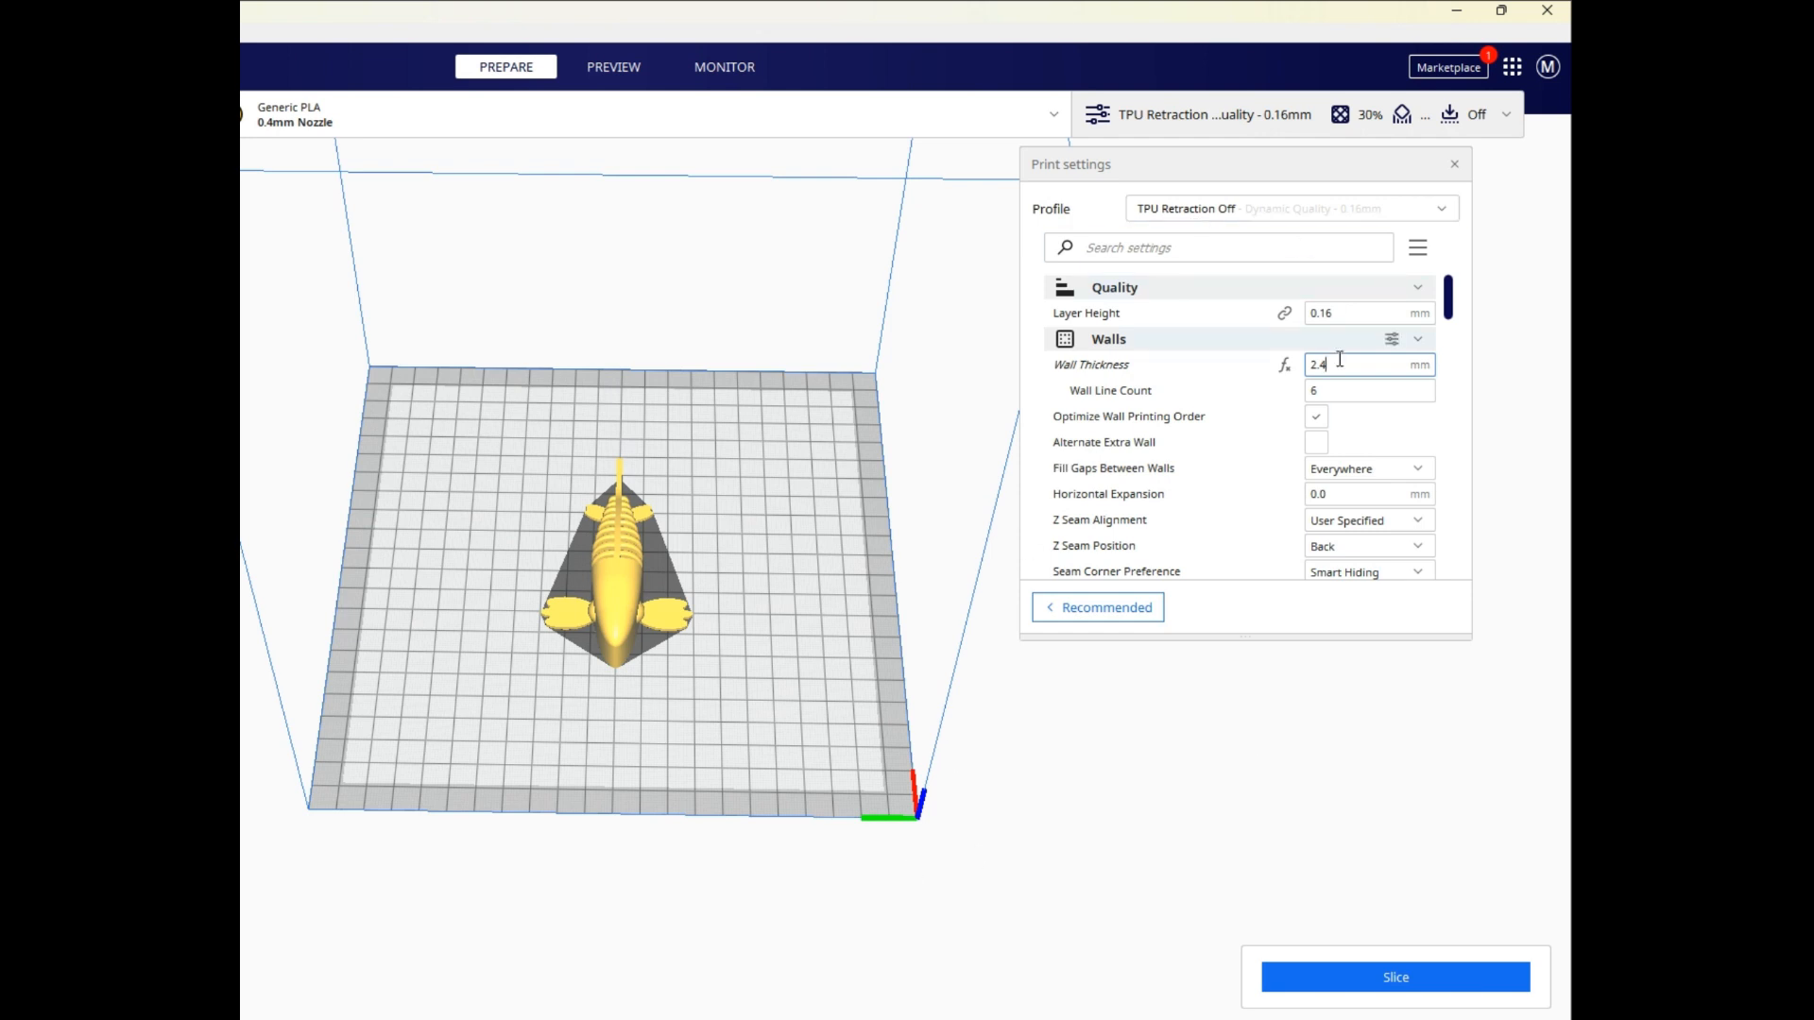
Enable Alternate Extra Wall and keep the Z Seam Position at Back.
{"action": "left_click", "coordinate": [1315, 442]}
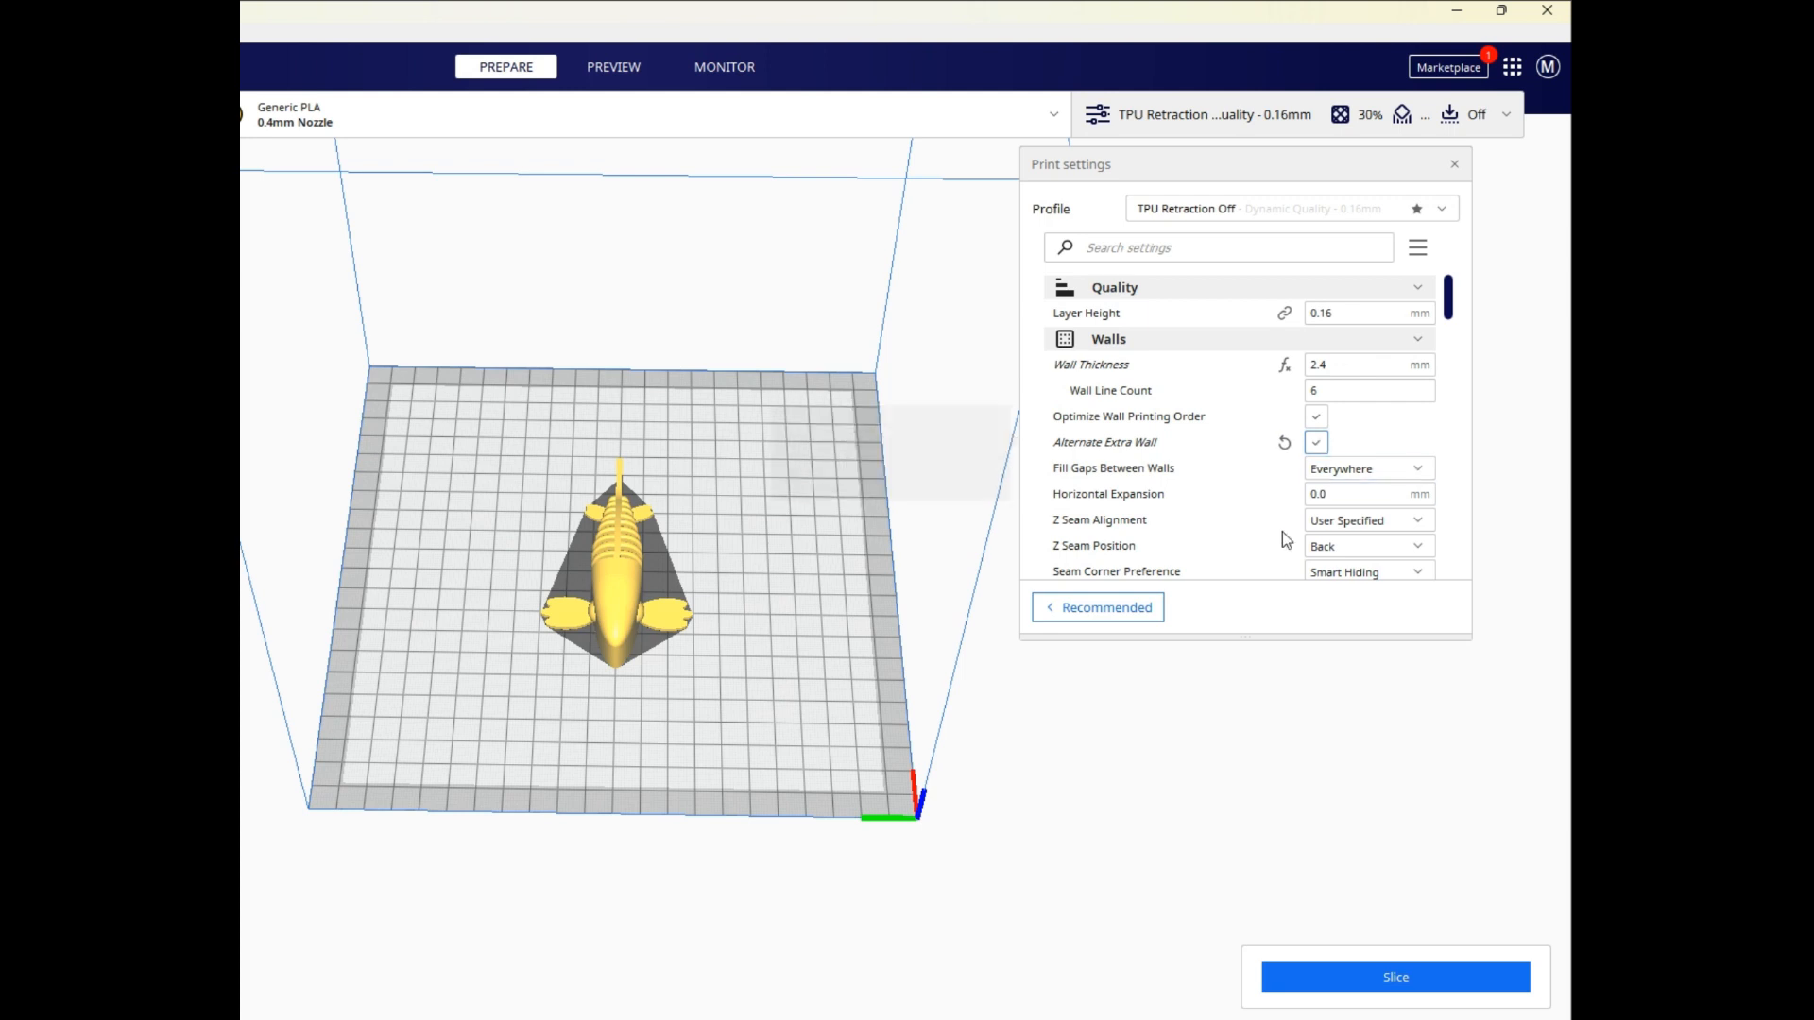
{"action": "mouse_move", "coordinate": [1059, 556]}
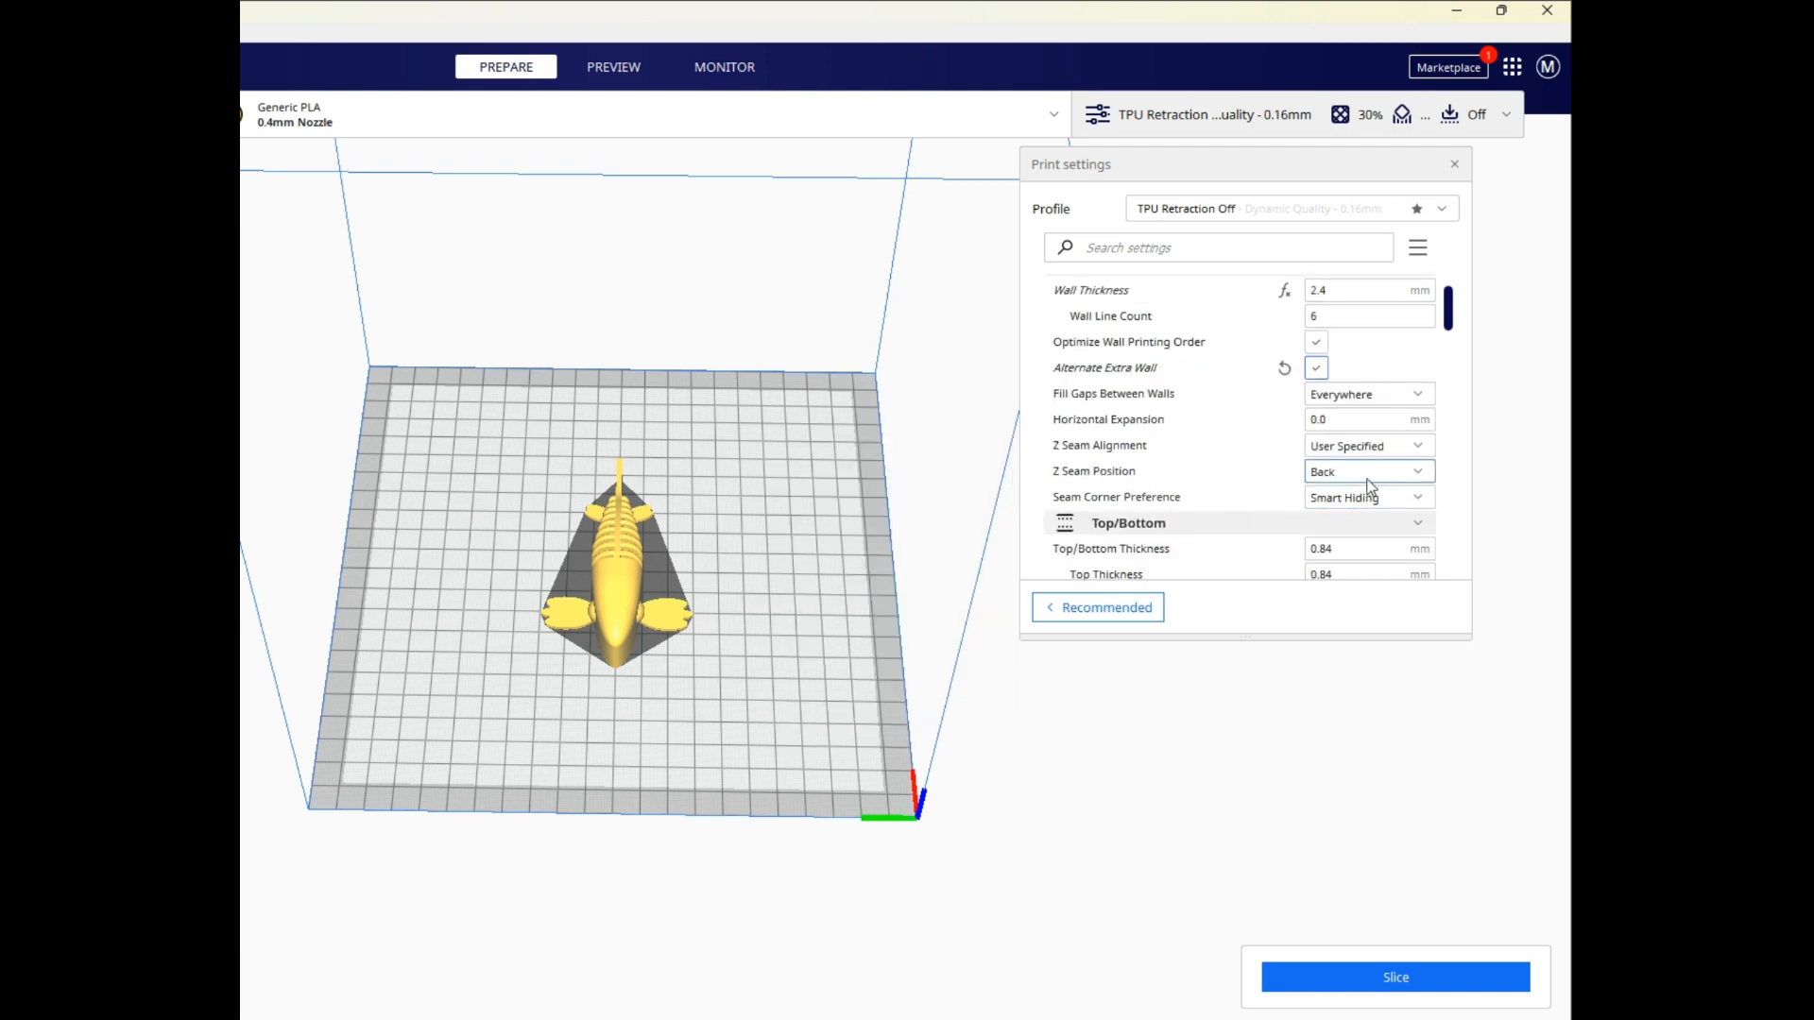
{"action": "left_click", "coordinate": [1368, 471]}
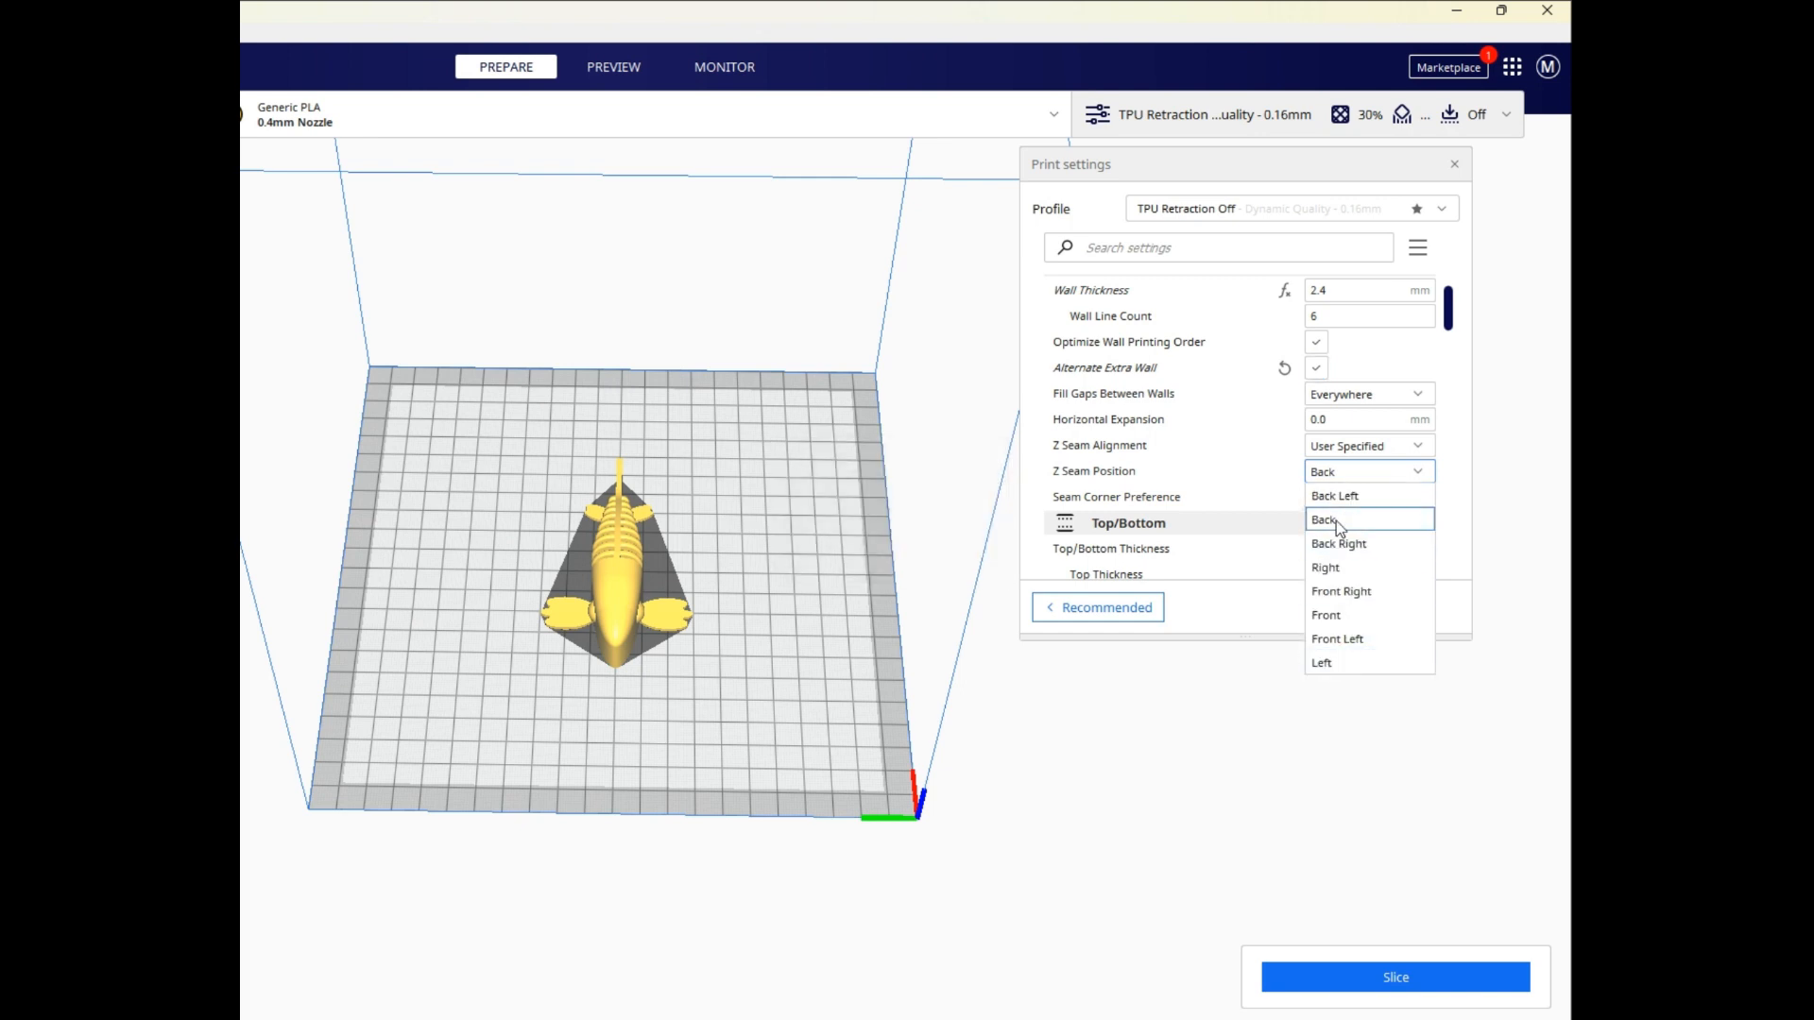
{"action": "left_click", "coordinate": [1368, 518]}
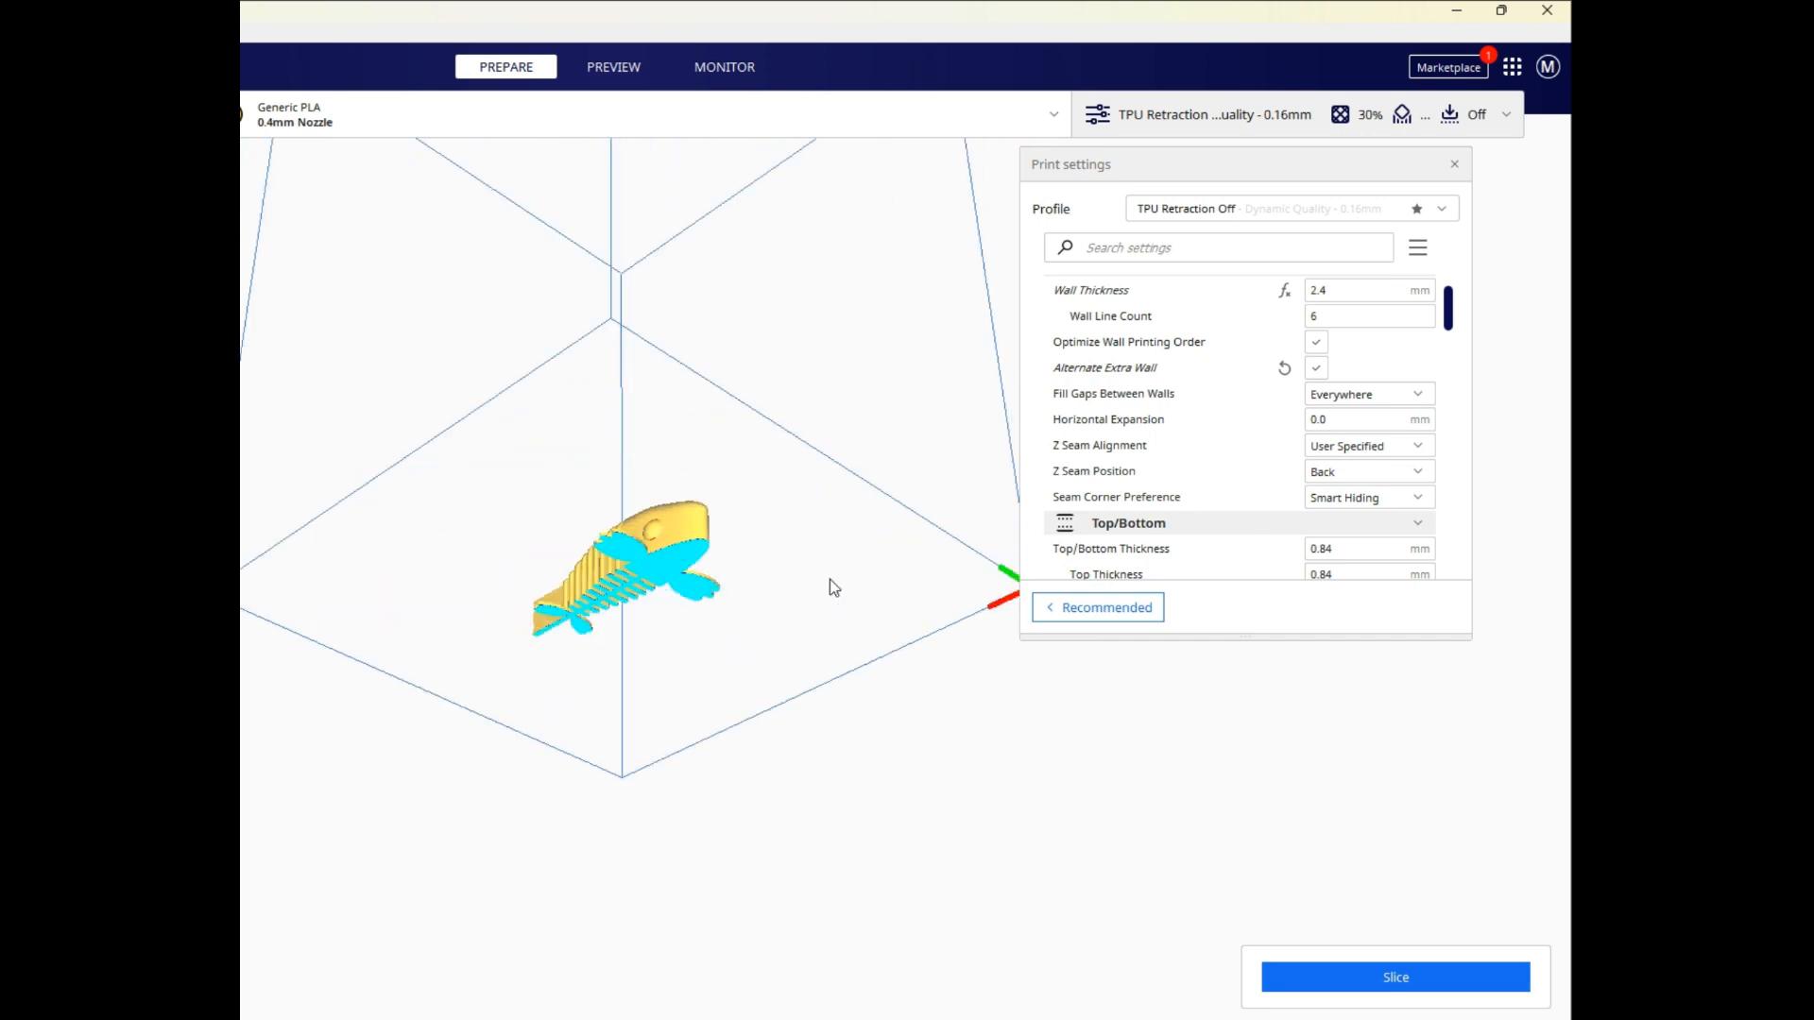
{"action": "left_click", "coordinate": [1369, 471]}
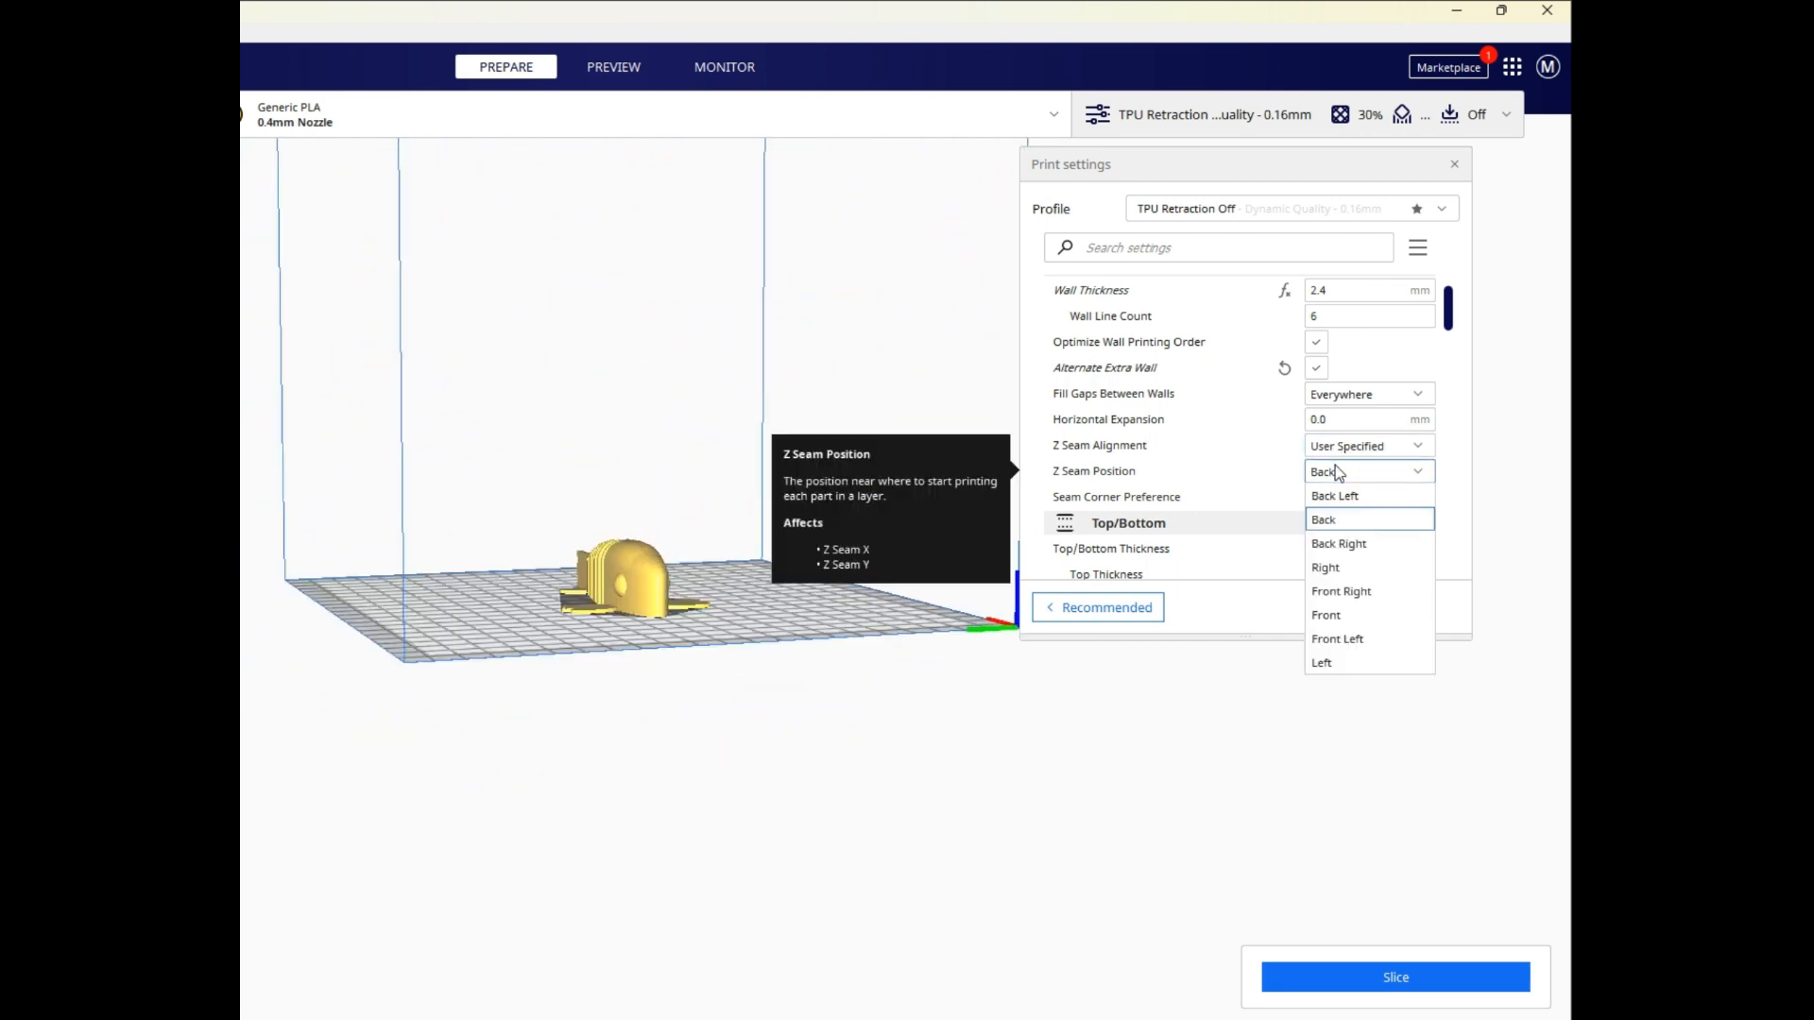
{"action": "left_click", "coordinate": [1323, 518]}
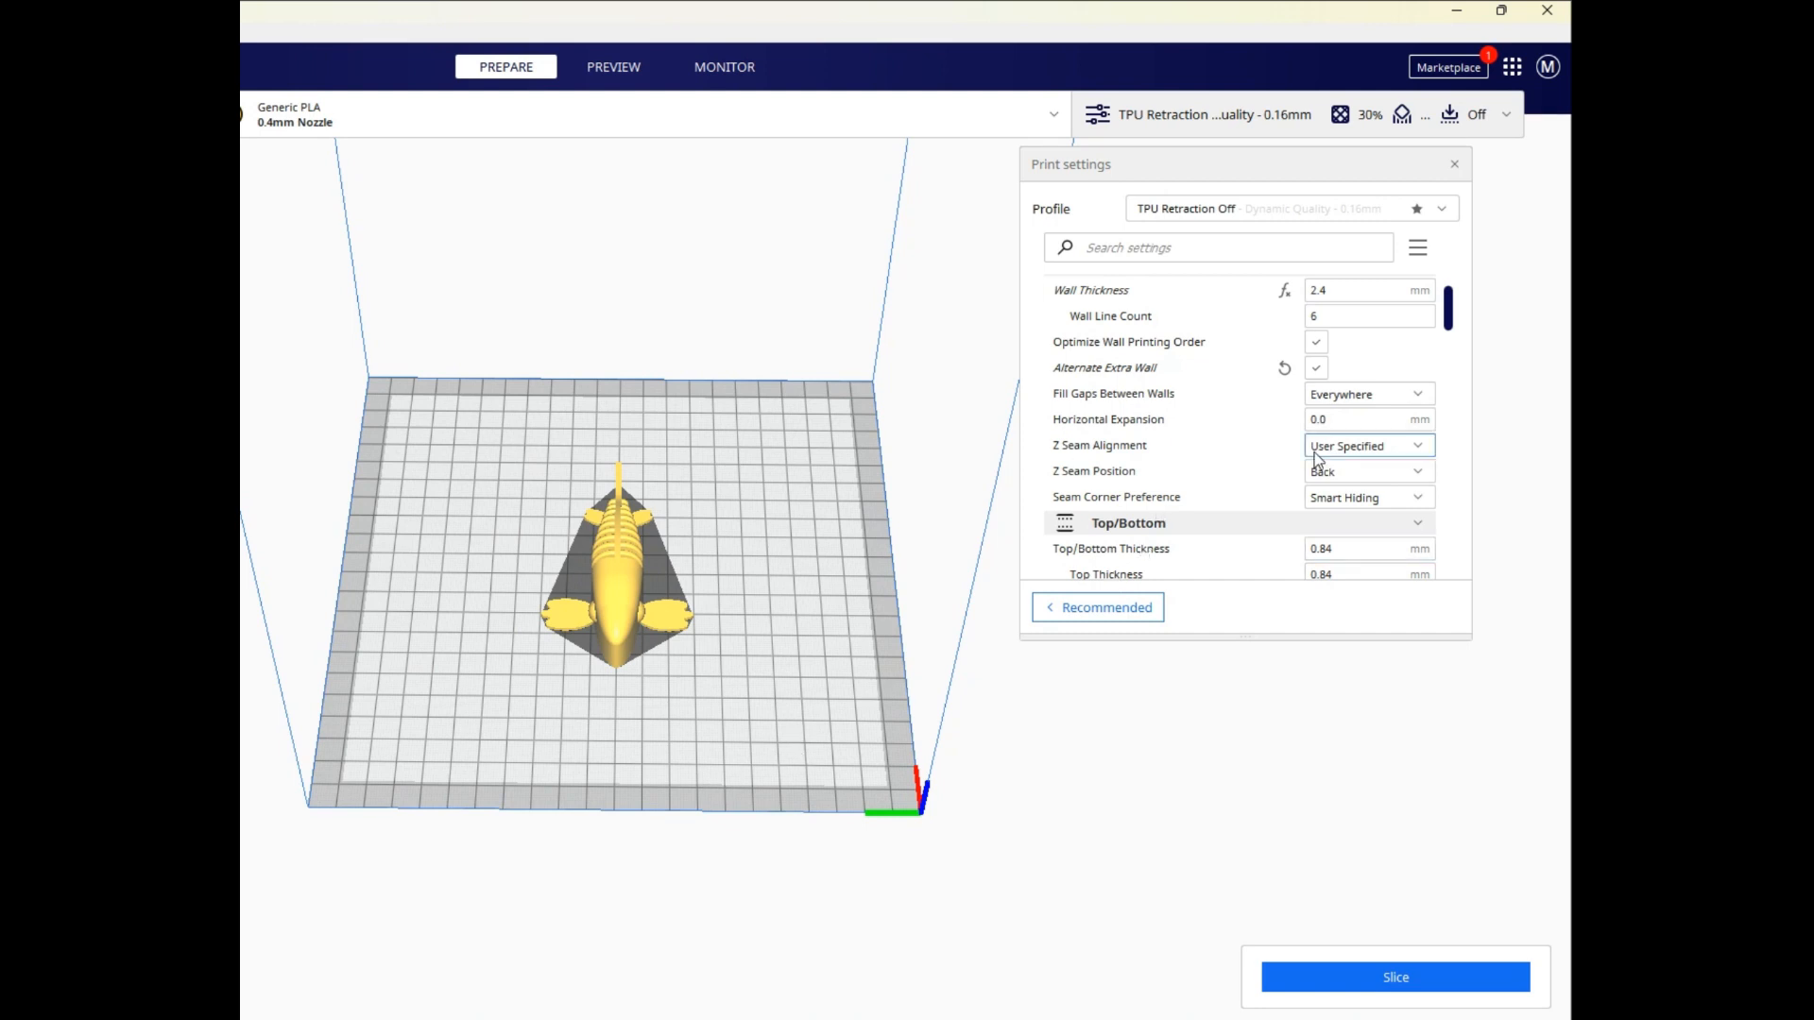
{"action": "scroll", "scroll_direction": "down", "scroll_amount": 3}
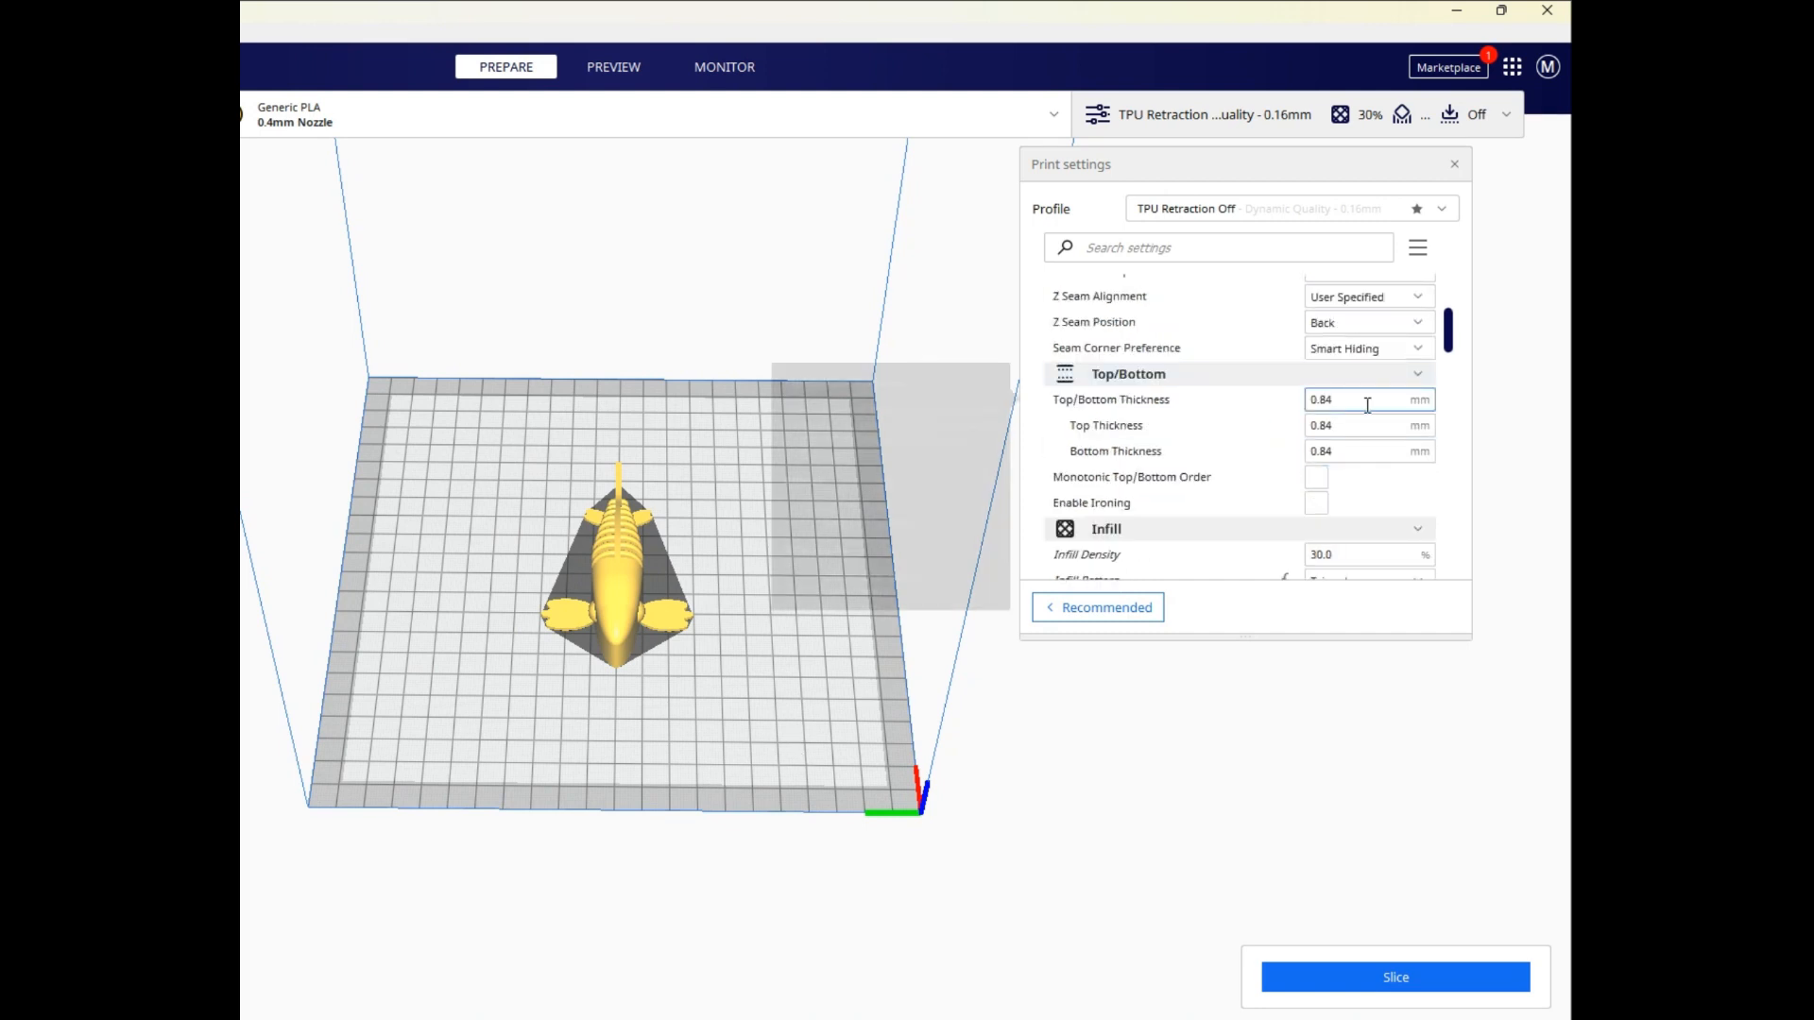
{"action": "mouse_move", "coordinate": [1342, 399]}
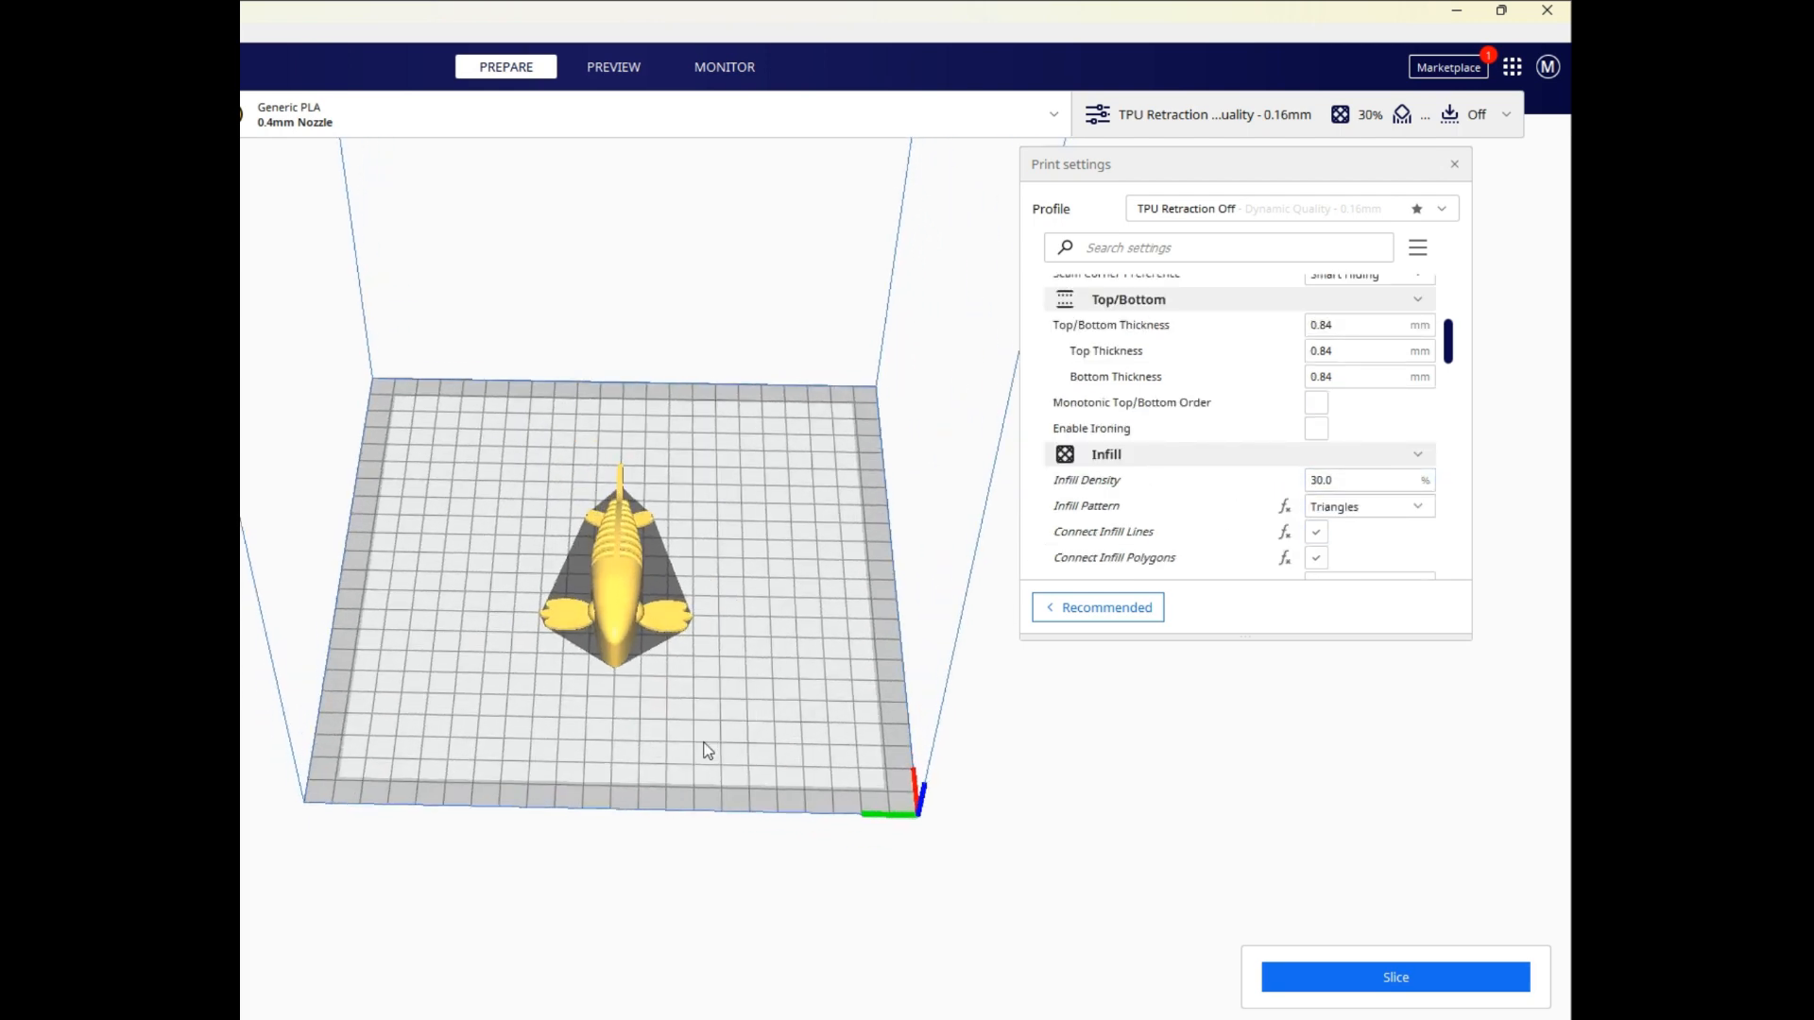
{"action": "left_click", "coordinate": [1364, 479]}
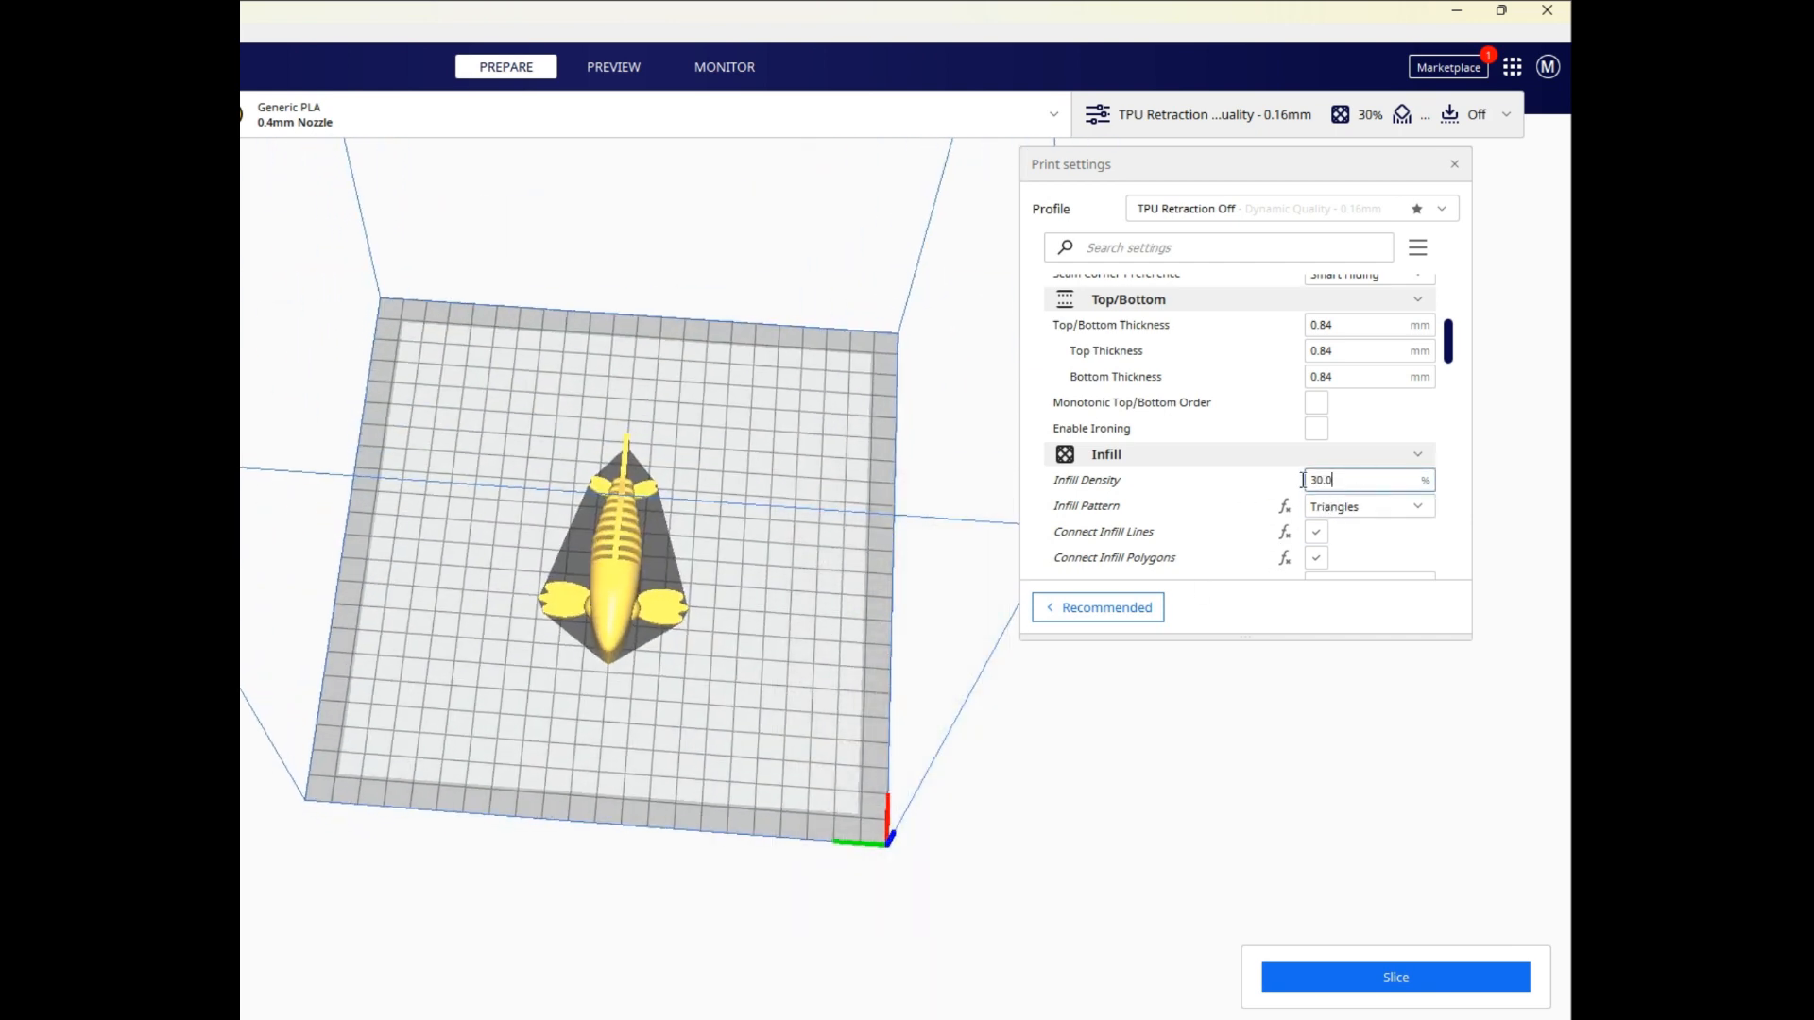
Set infill density to 10% instead of 30%.
{"action": "type", "text": "10"}
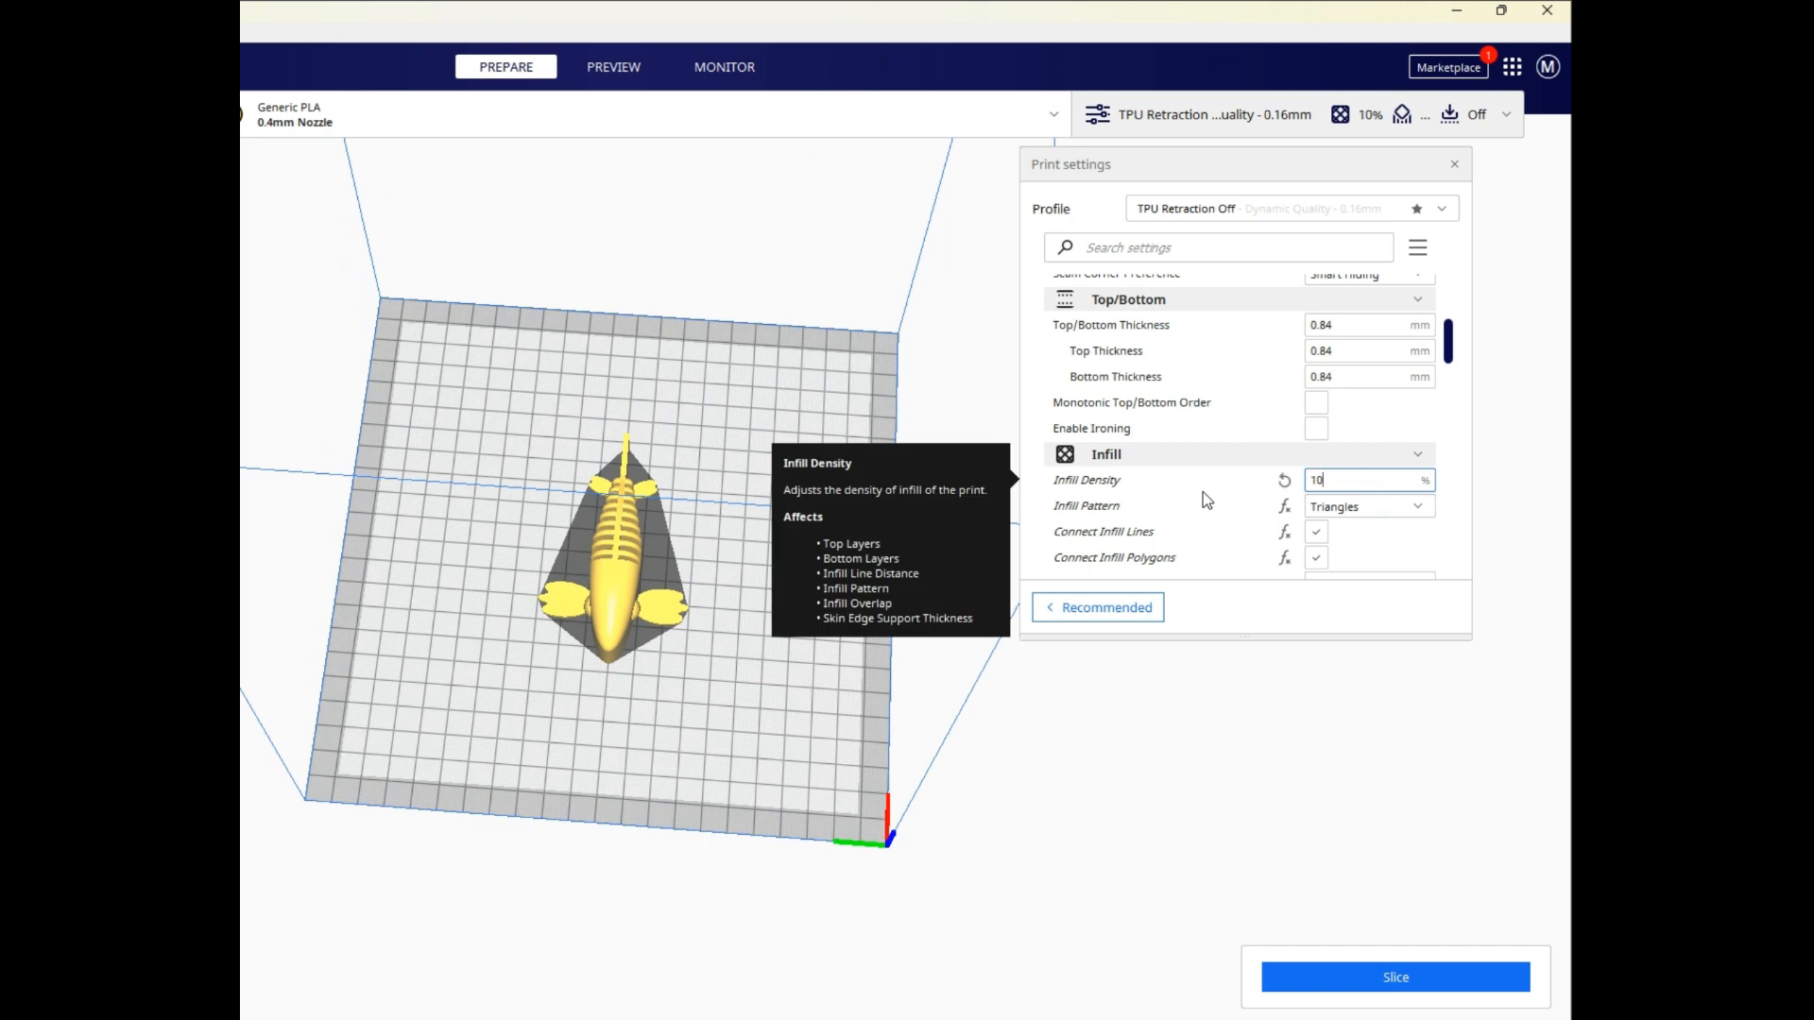
{"action": "scroll", "scroll_direction": "down", "scroll_amount": 3}
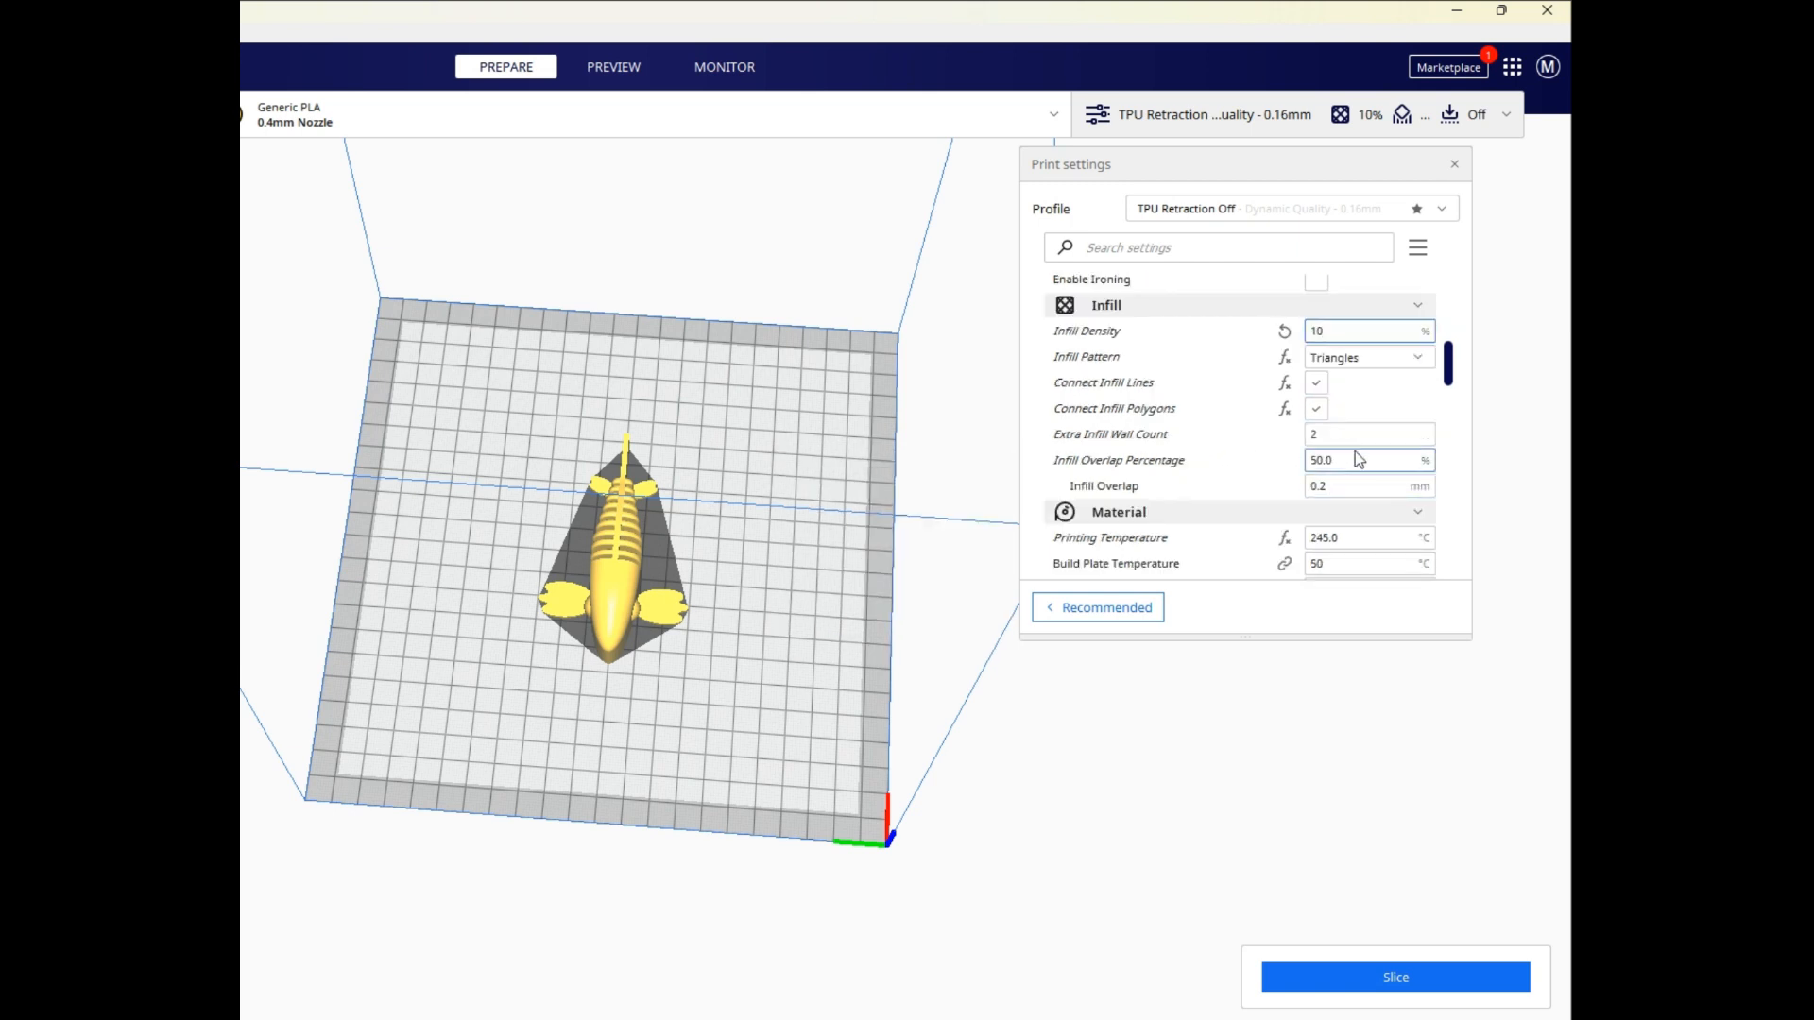
{"action": "scroll", "scroll_direction": "down", "scroll_amount": 3}
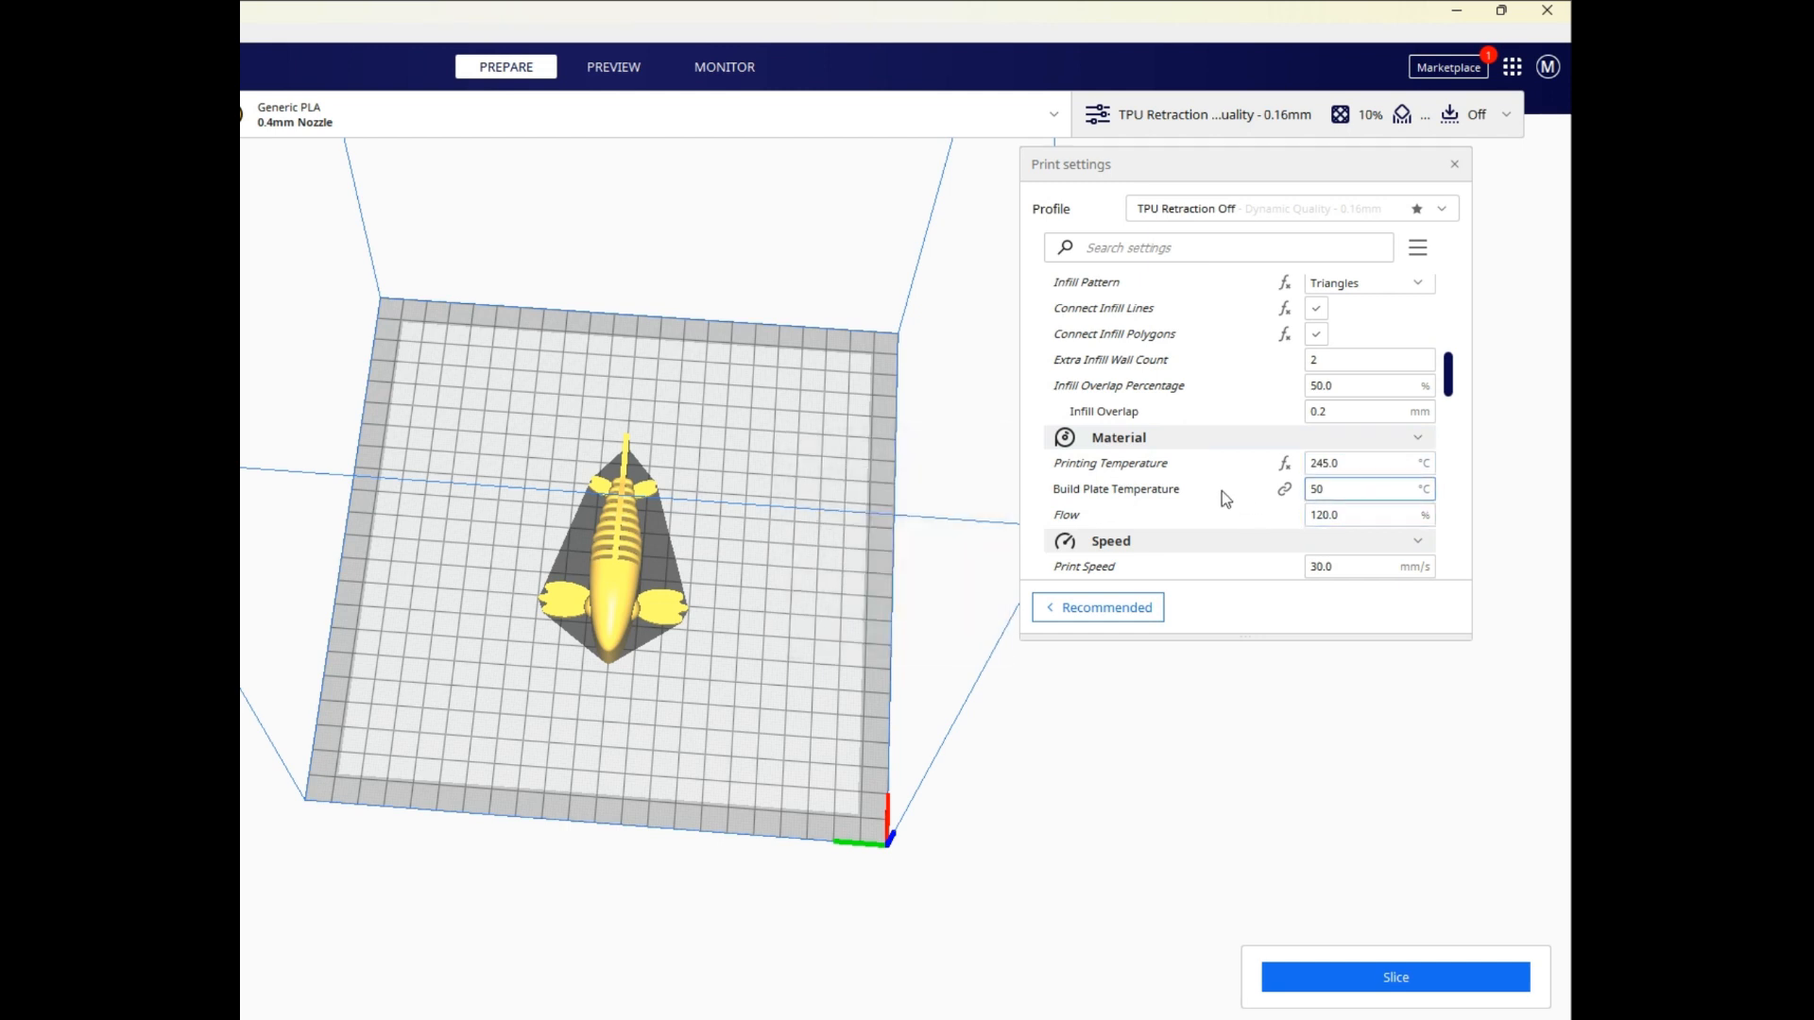
Set material flow to 101% replacing 120%, leaving 245 °C print and 50 °C bed temperatures.
{"action": "left_click", "coordinate": [1364, 463]}
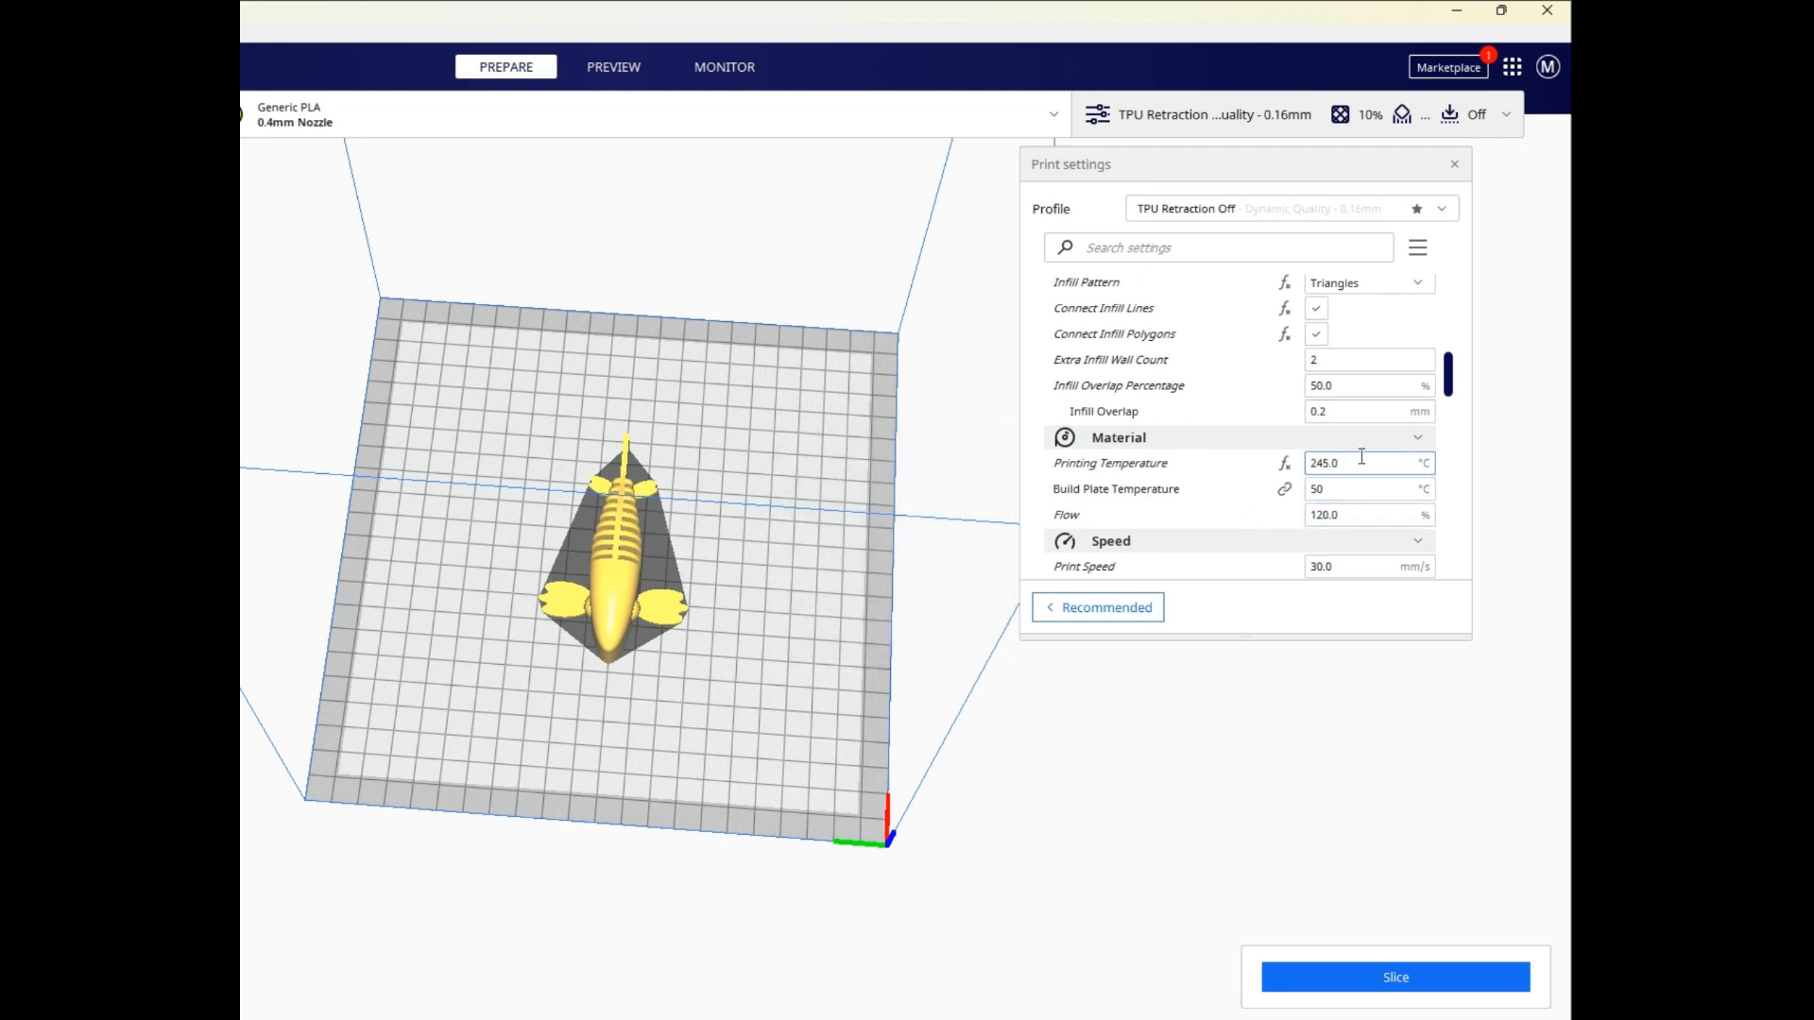
{"action": "mouse_move", "coordinate": [1347, 463]}
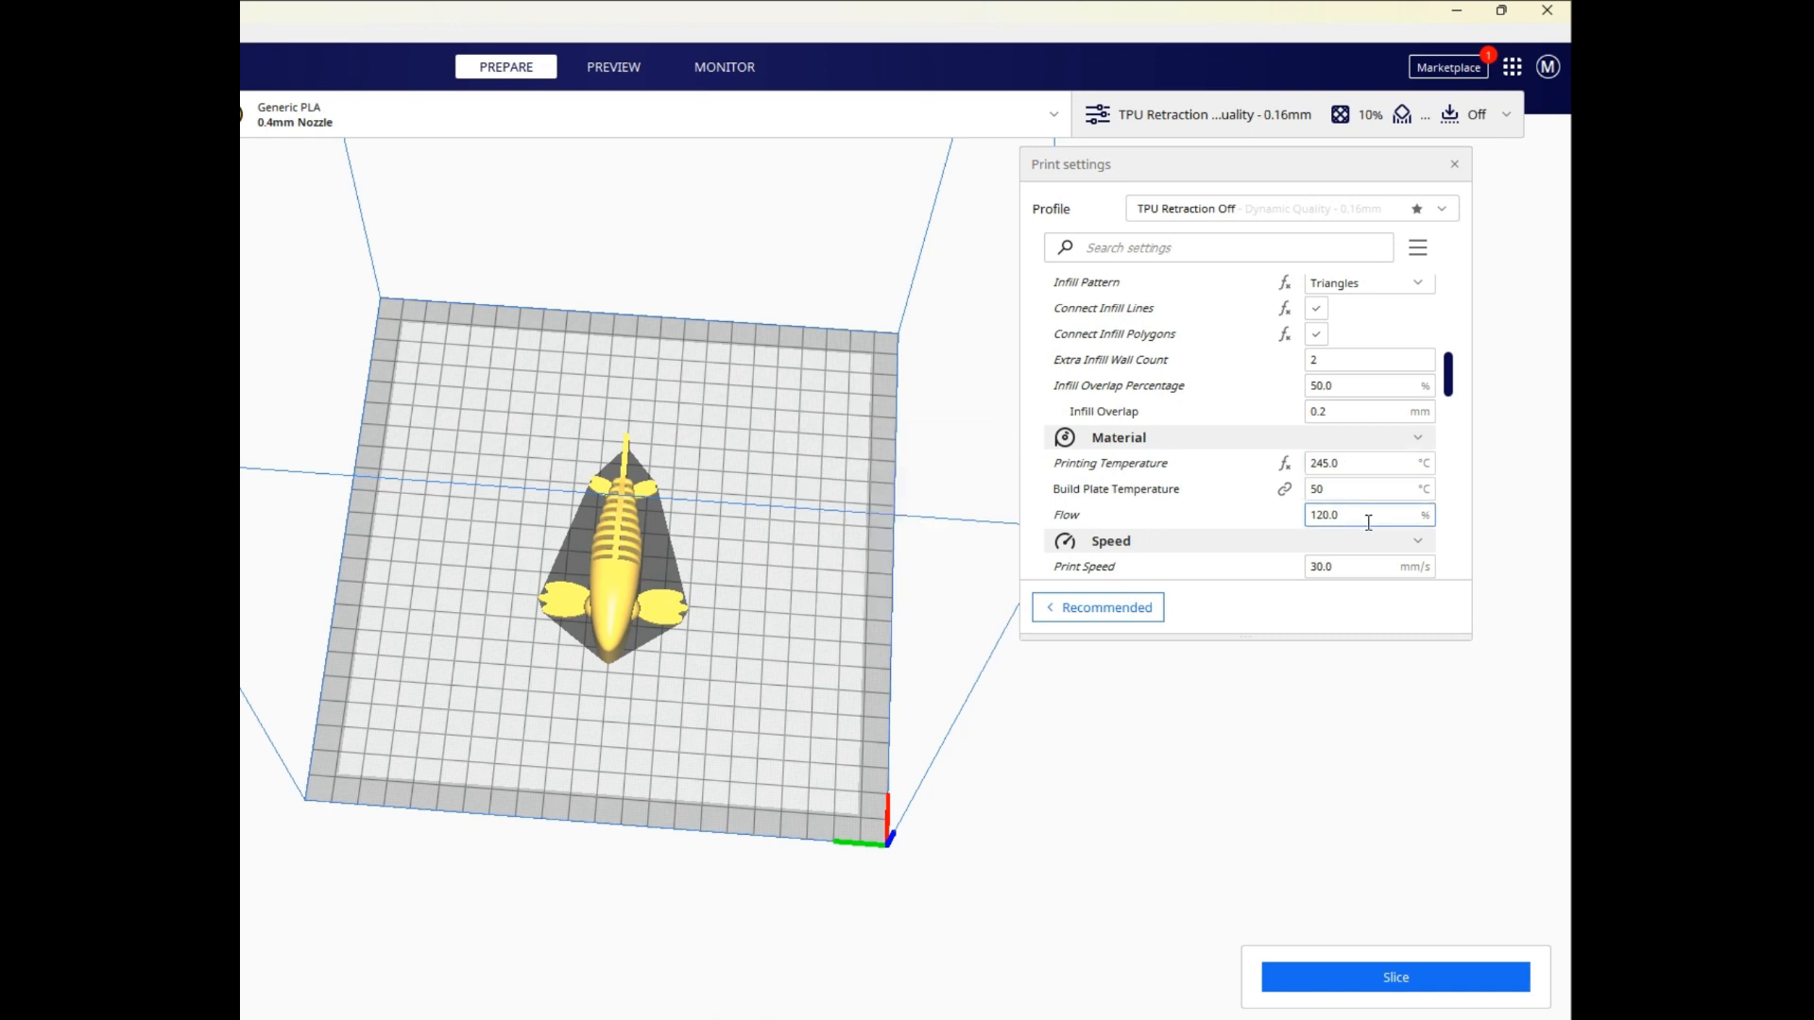
{"action": "left_click", "coordinate": [1369, 514]}
{"action": "type", "text": "100"}
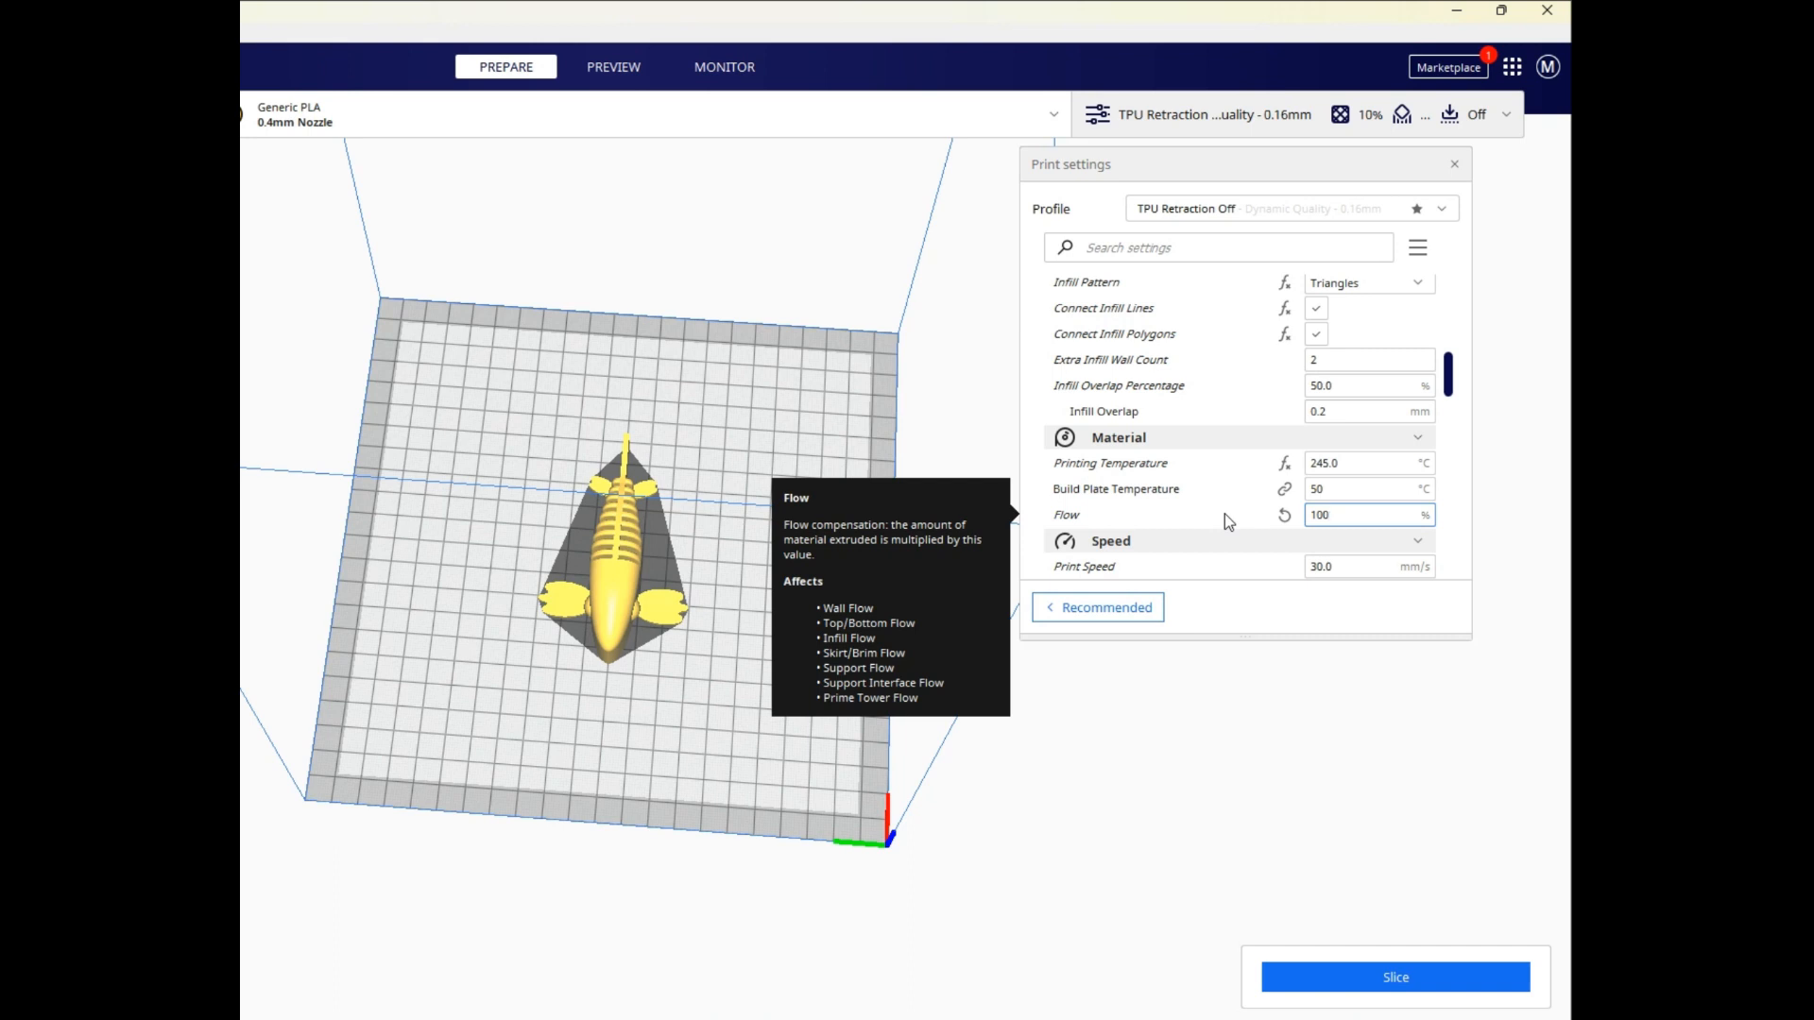
{"action": "left_click", "coordinate": [1365, 514]}
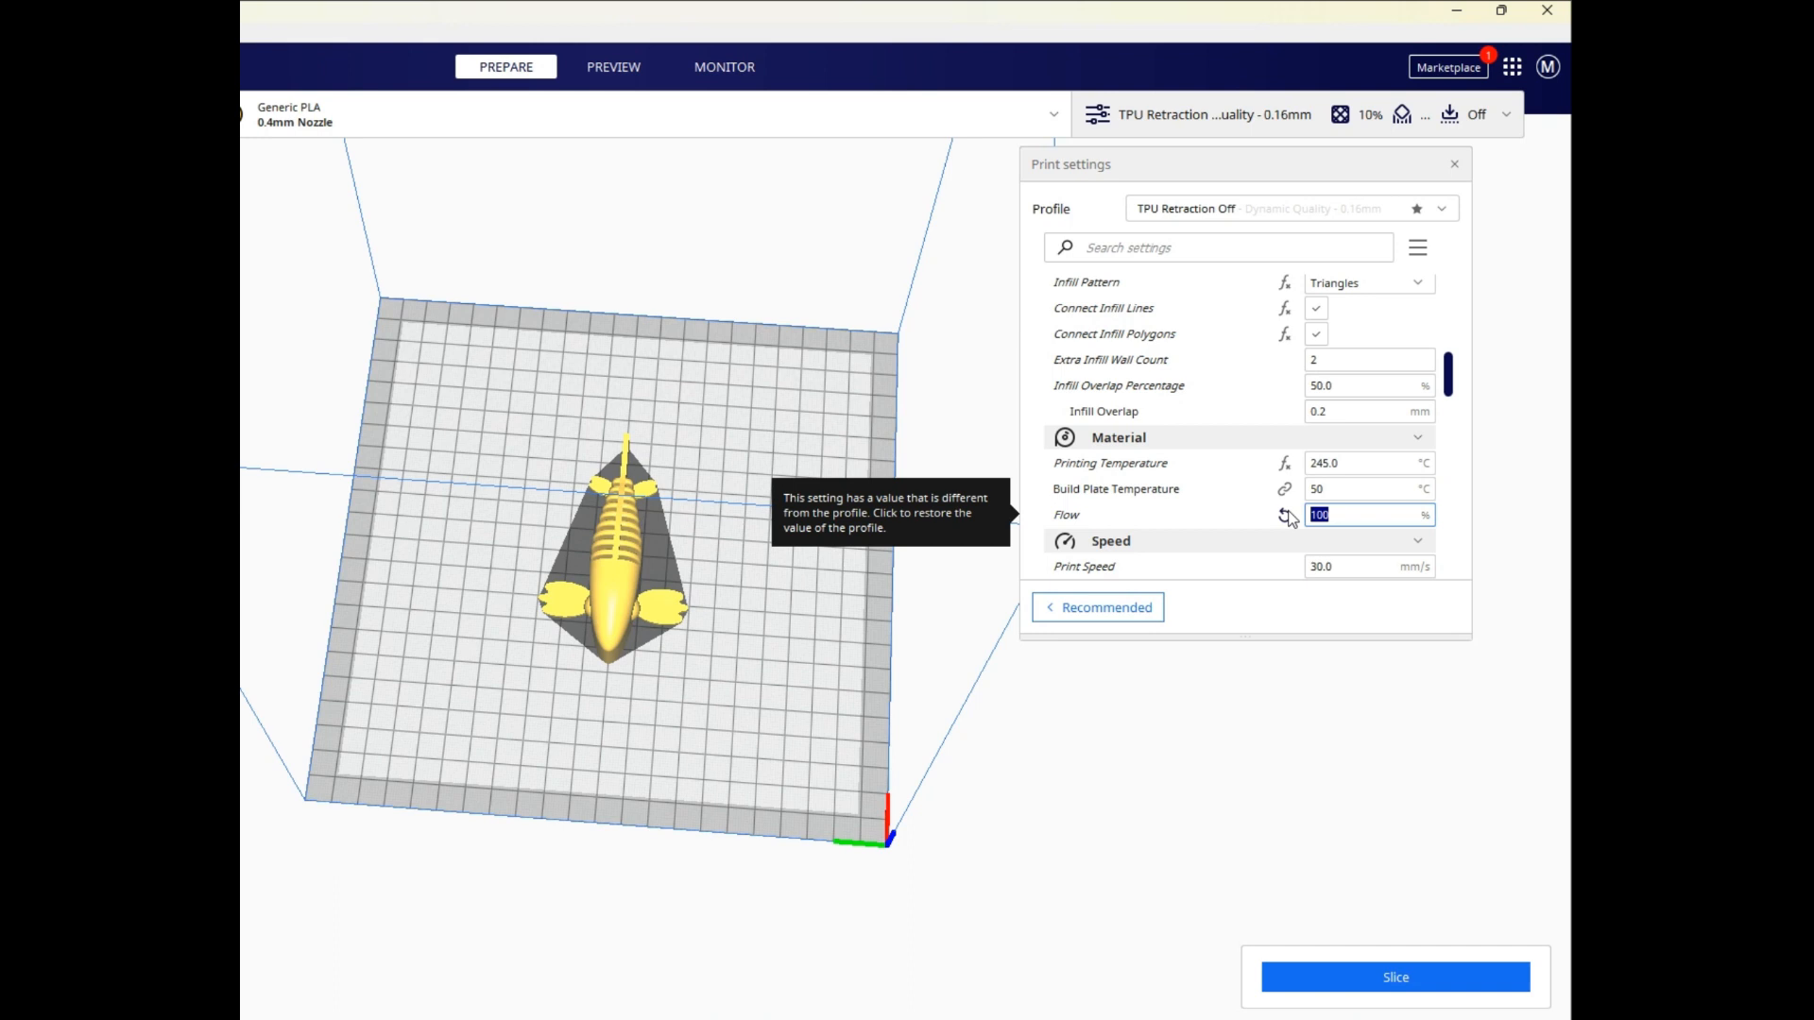
{"action": "type", "text": "1"}
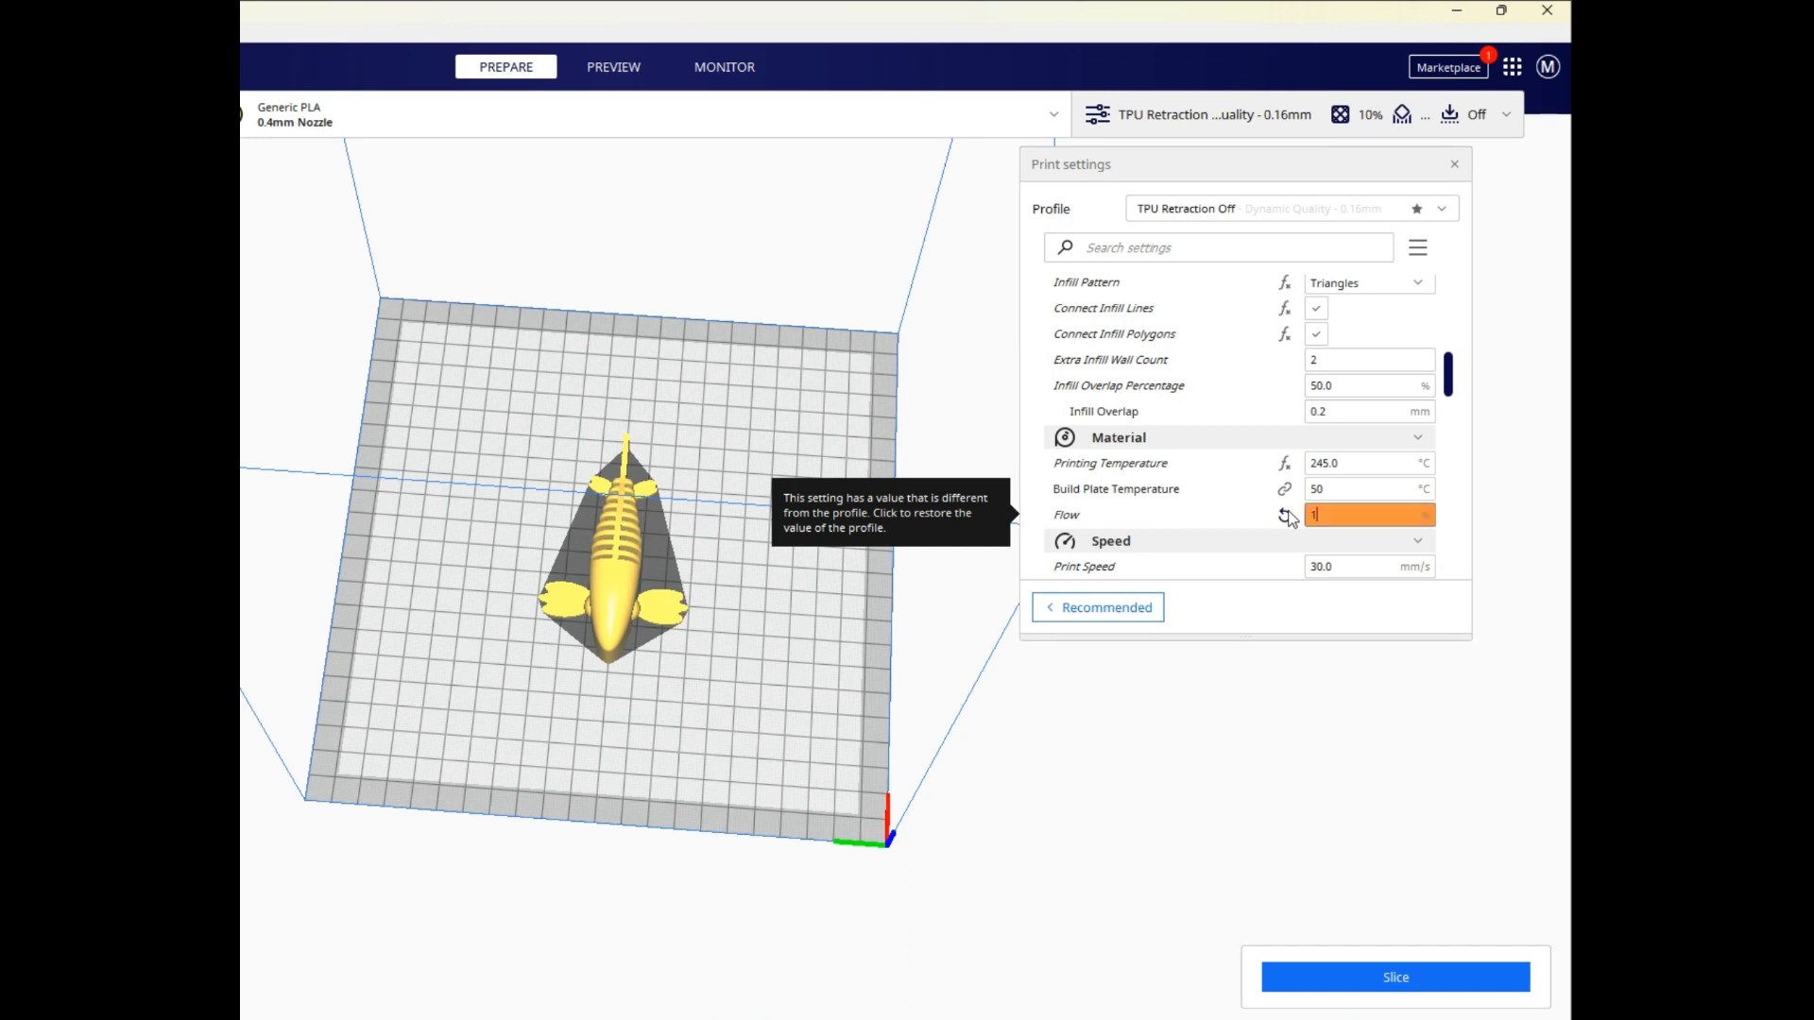
{"action": "type", "text": "101"}
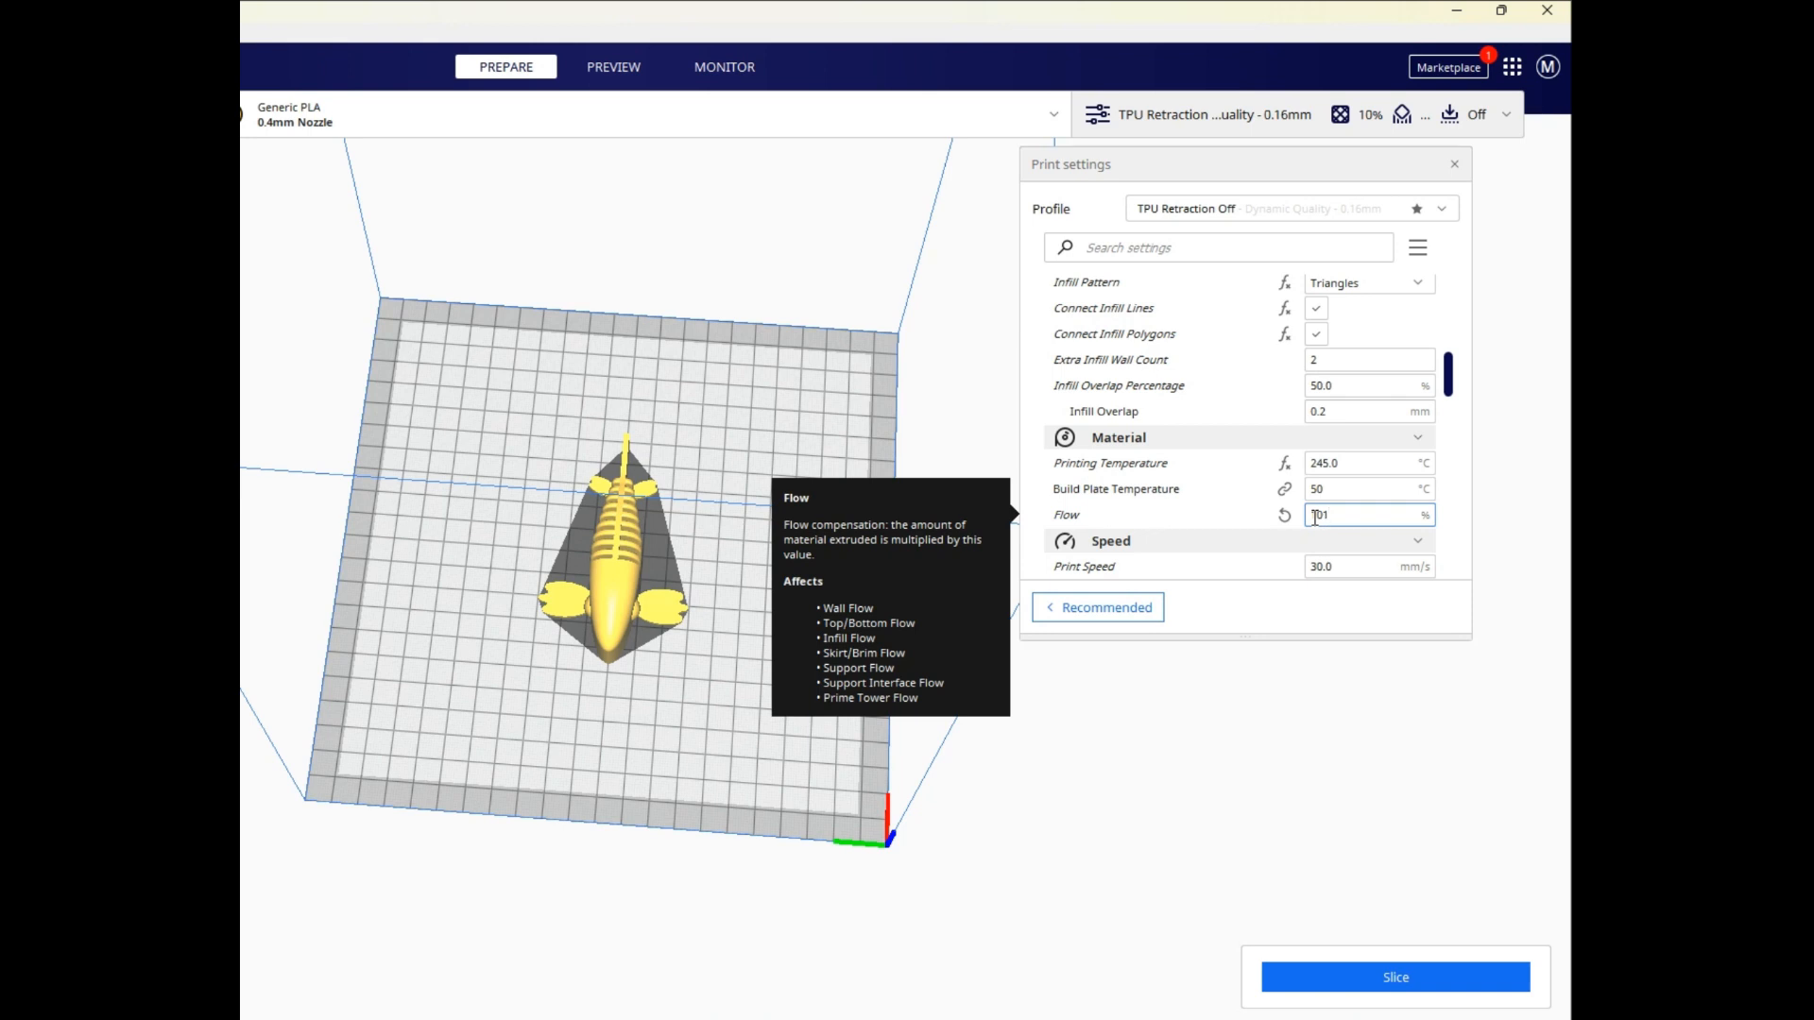
{"action": "mouse_move", "coordinate": [1314, 514]}
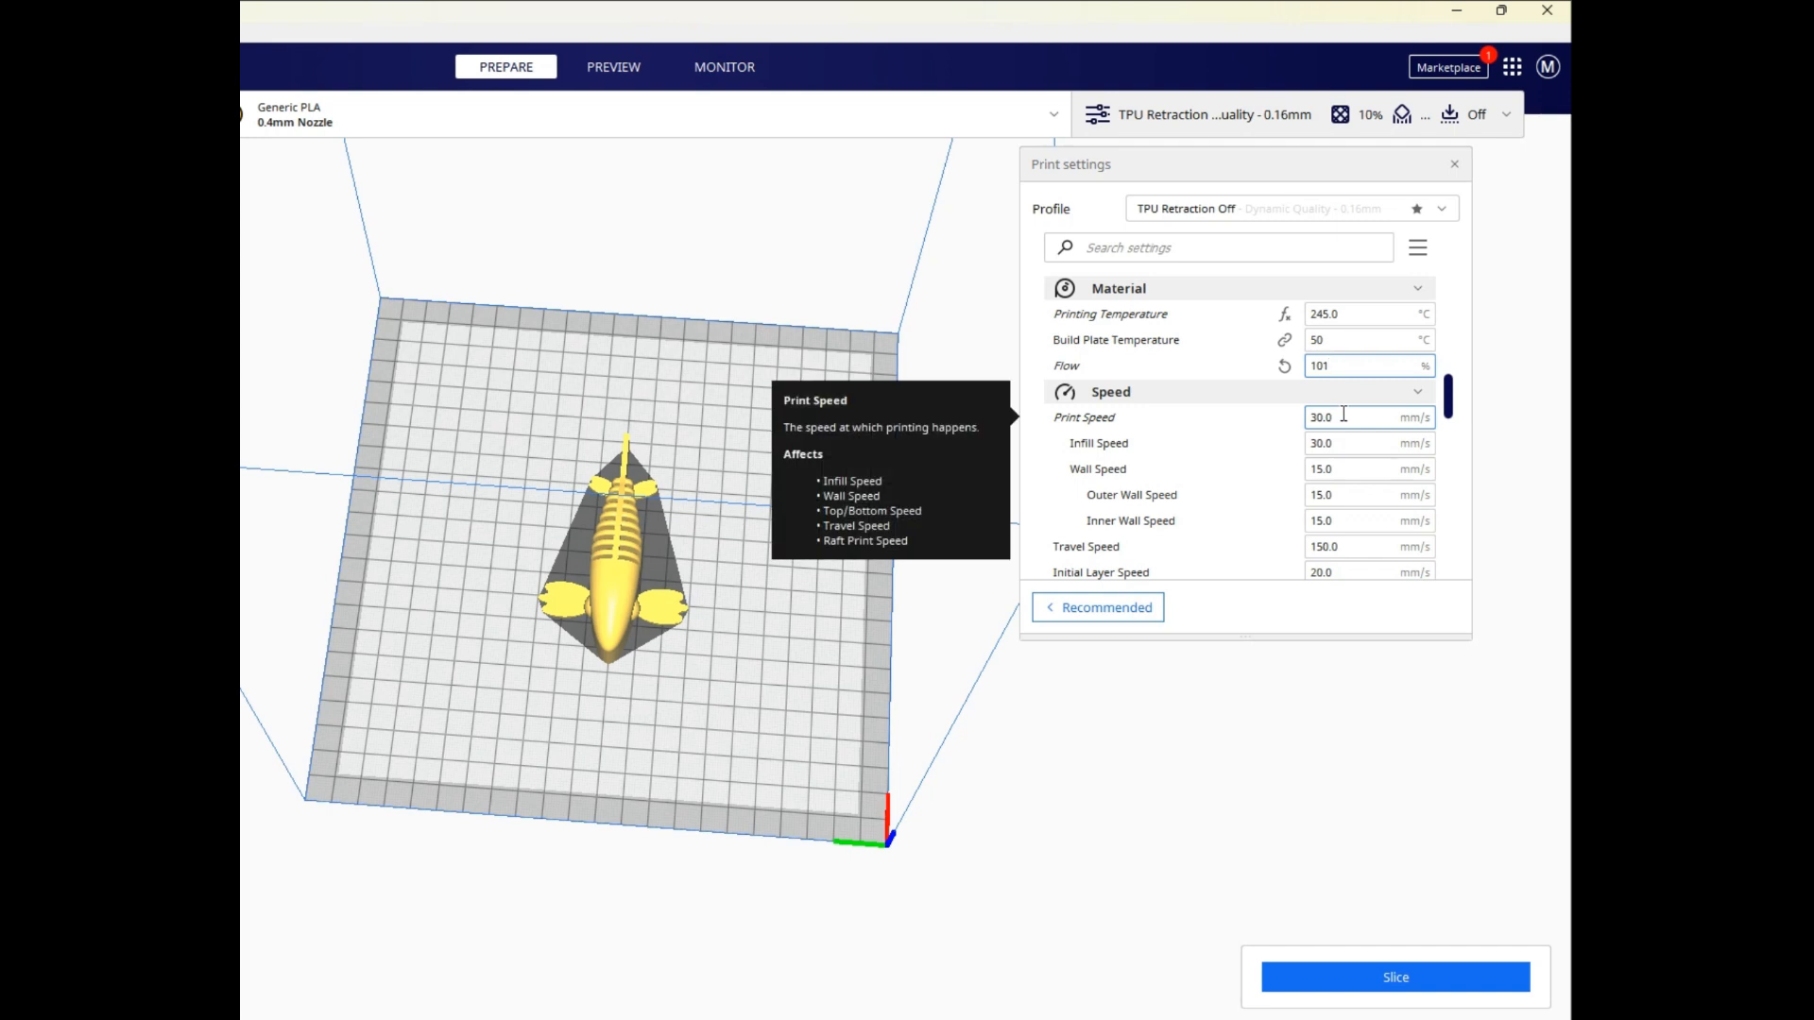
{"action": "mouse_move", "coordinate": [1330, 443]}
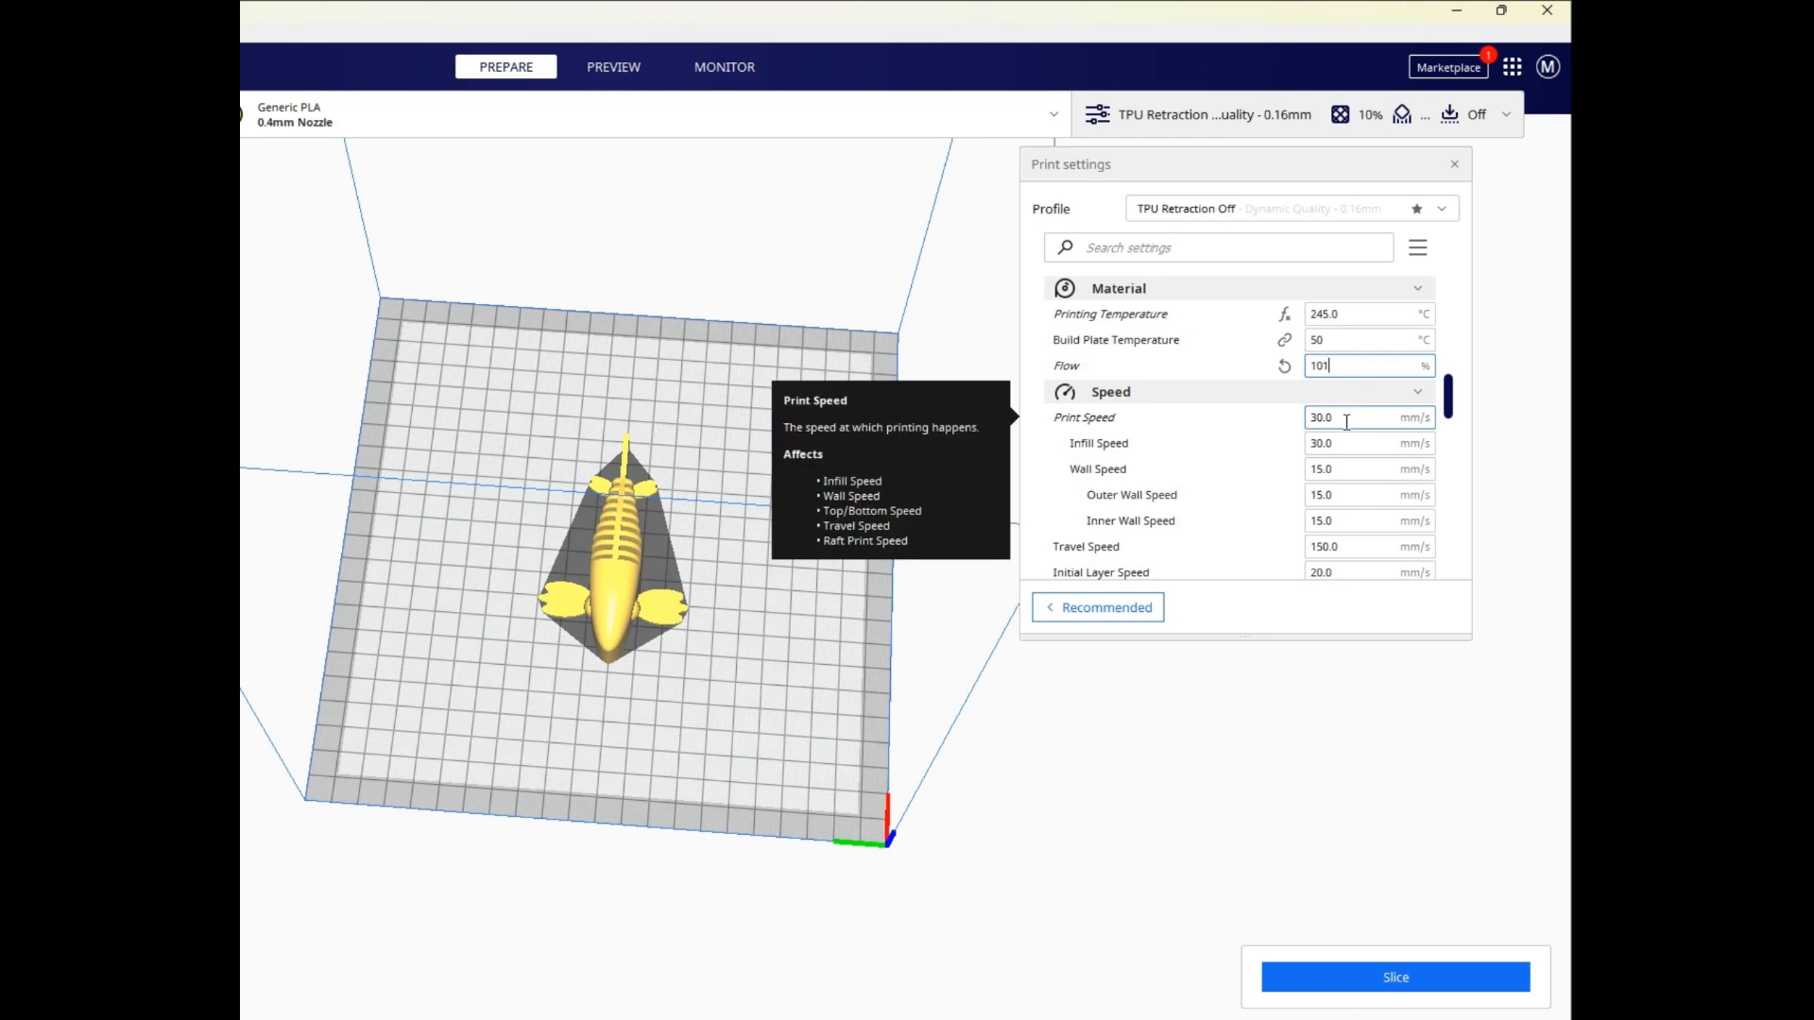
Enter 25 mm/s as overall print speed, walls 15 mm/s and travel 150 mm/s unchanged.
{"action": "left_click", "coordinate": [1368, 416]}
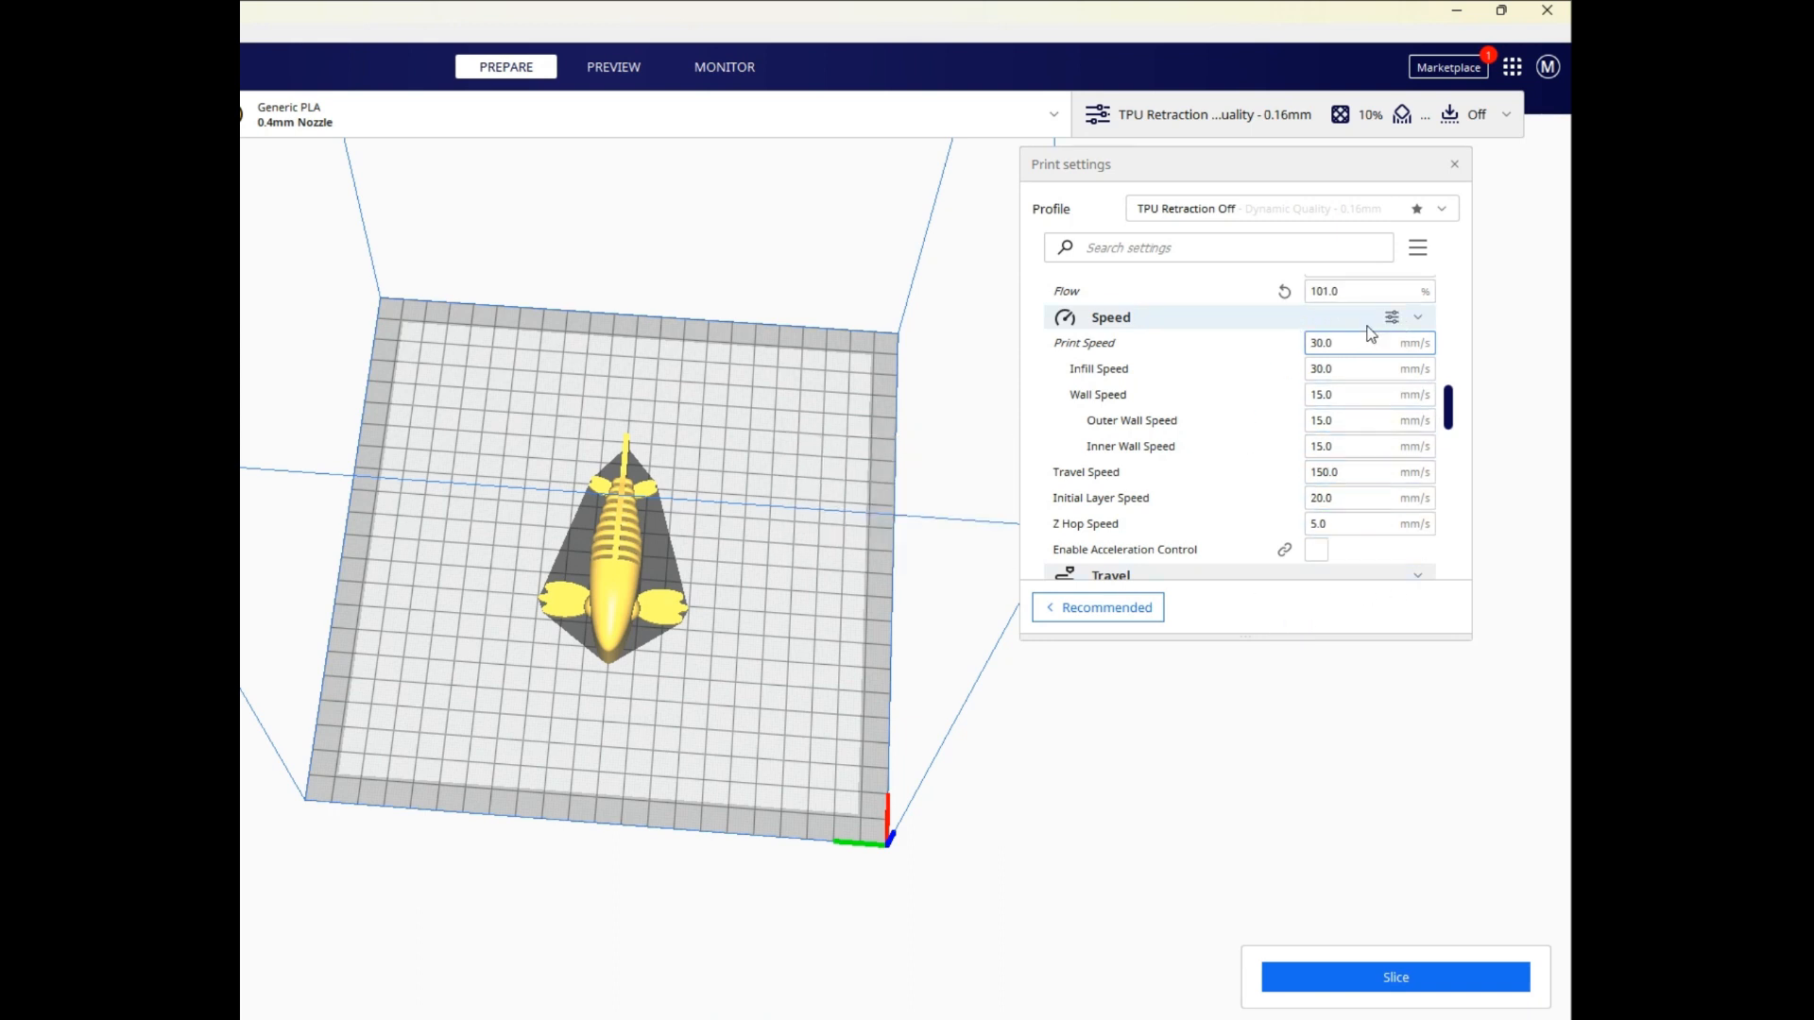
{"action": "type", "text": "25"}
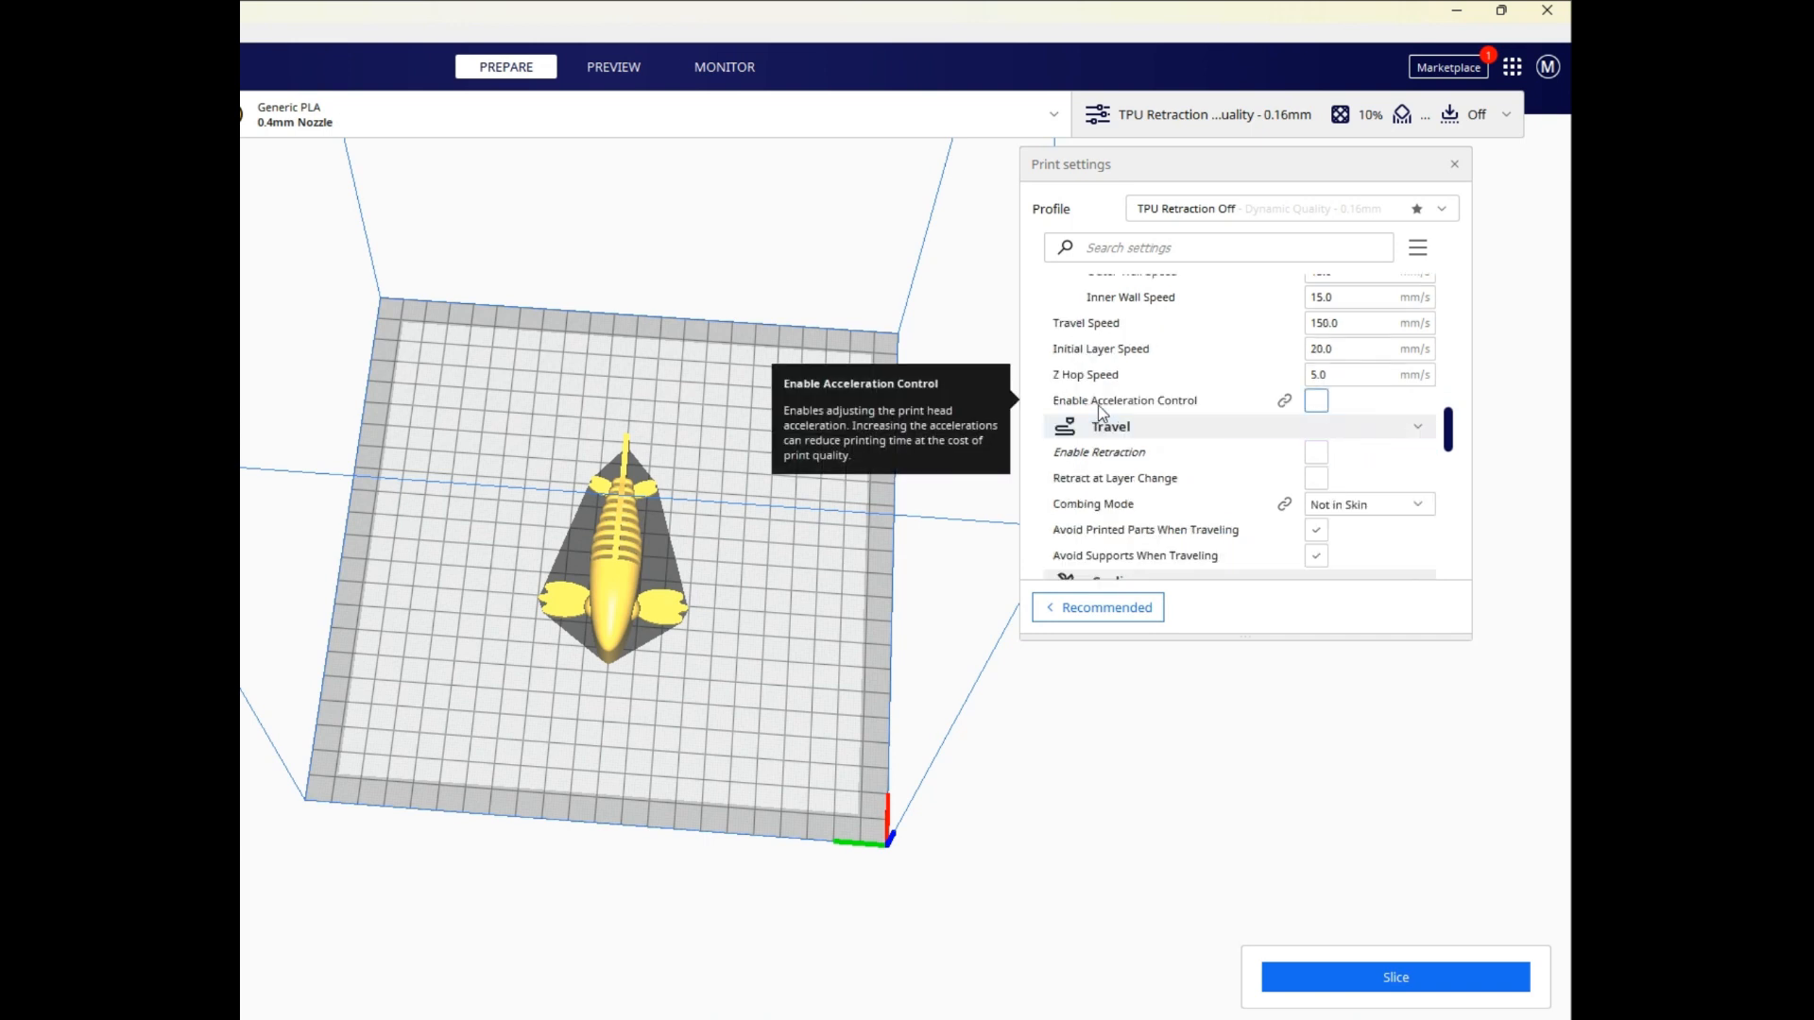
{"action": "mouse_move", "coordinate": [741, 588]}
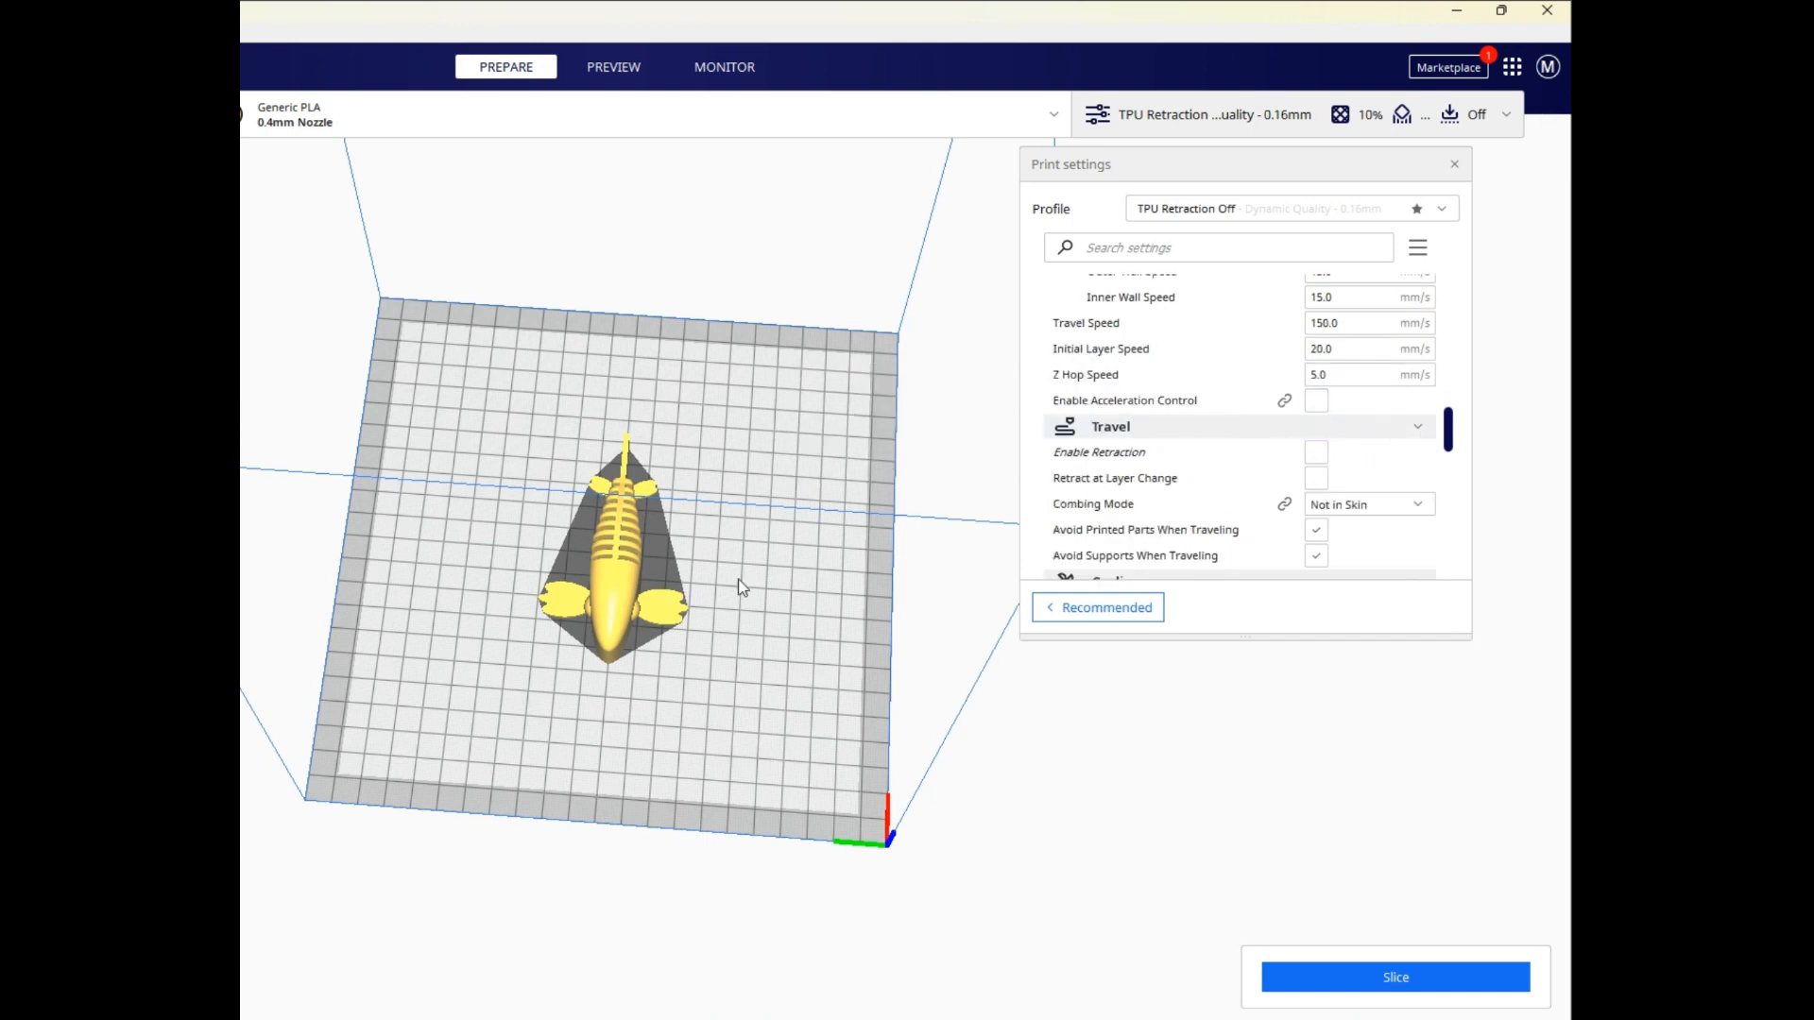
Set the cooling fan speed to 50% instead of 25%.
{"action": "scroll", "scroll_direction": "down", "scroll_amount": 3}
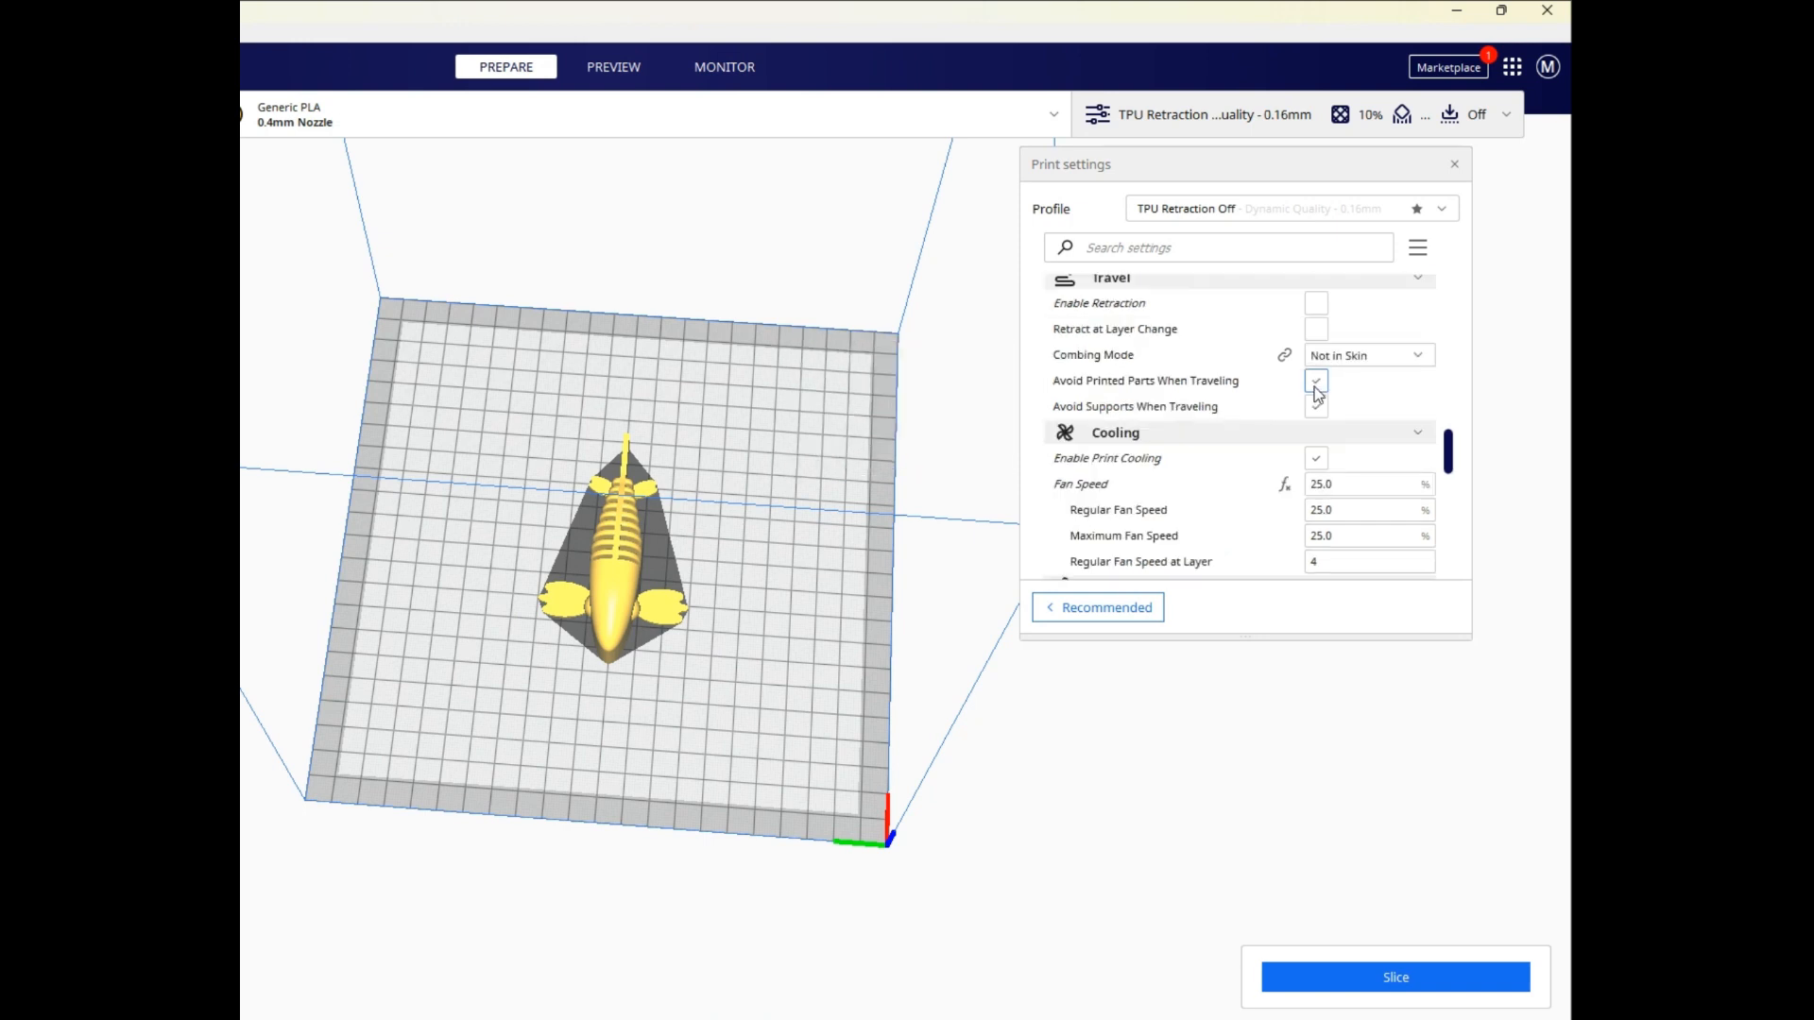
{"action": "scroll", "scroll_direction": "down", "scroll_amount": 3}
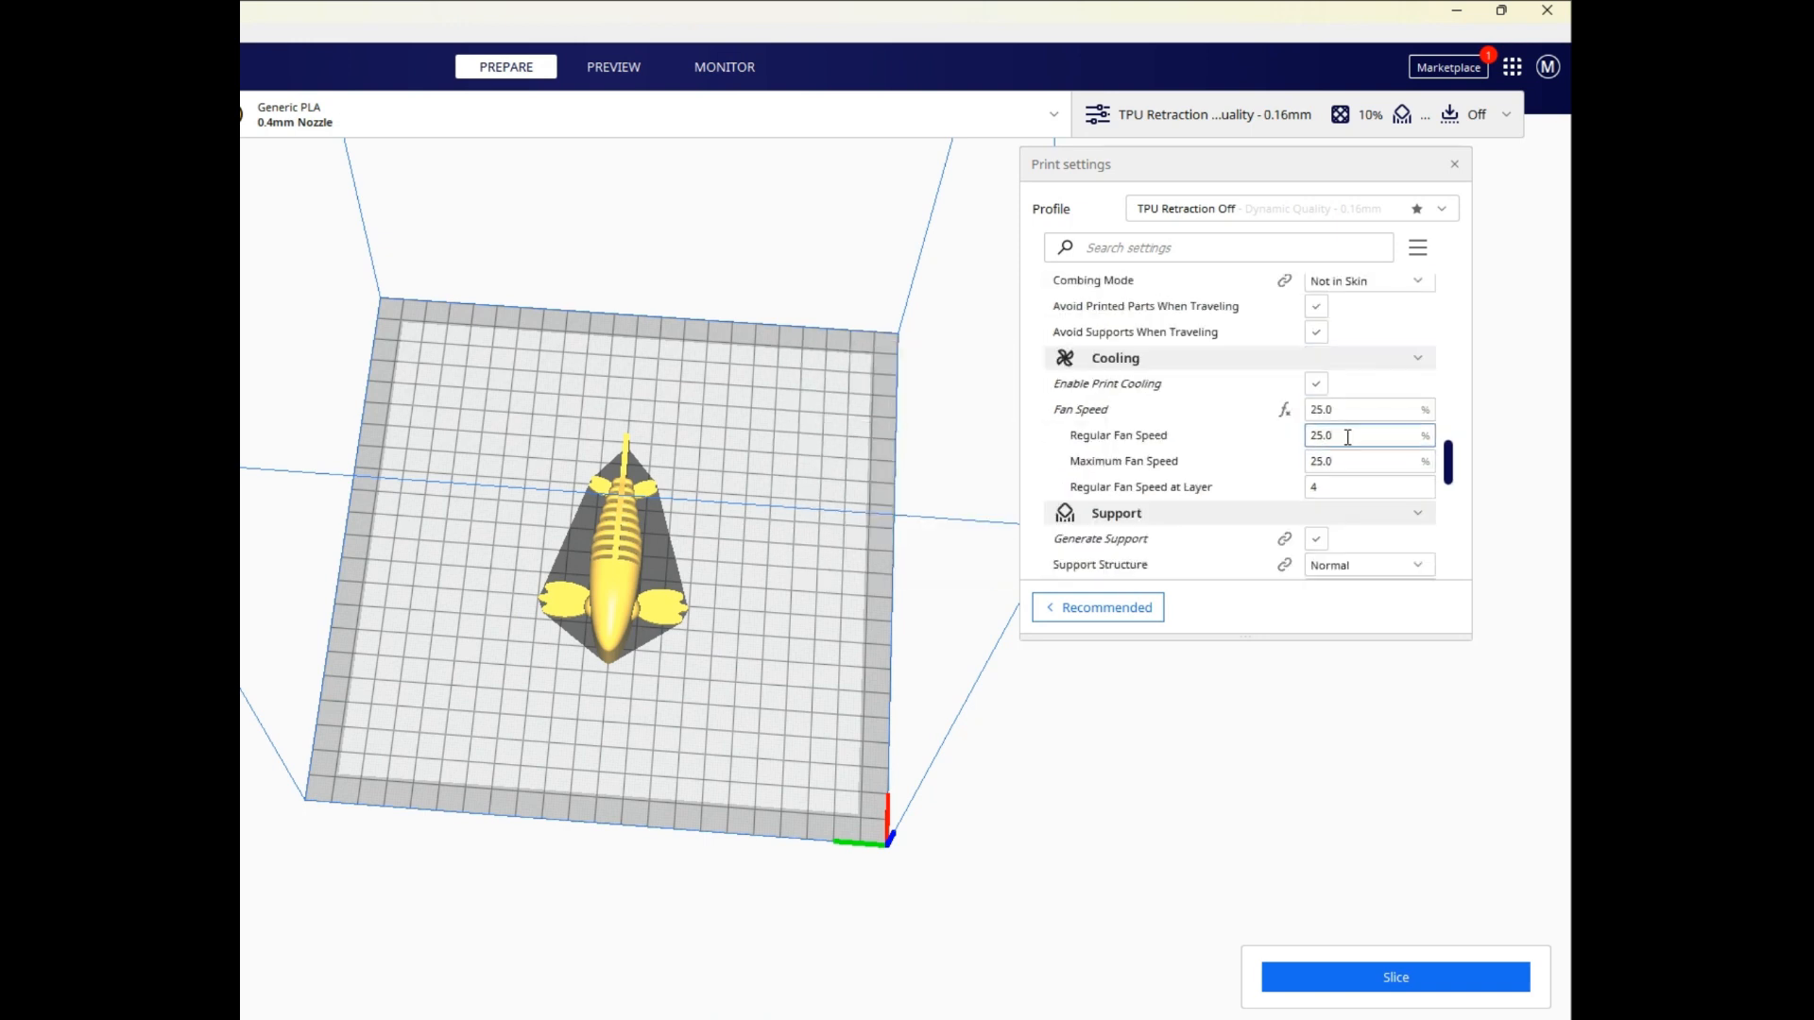
{"action": "mouse_move", "coordinate": [1364, 408]}
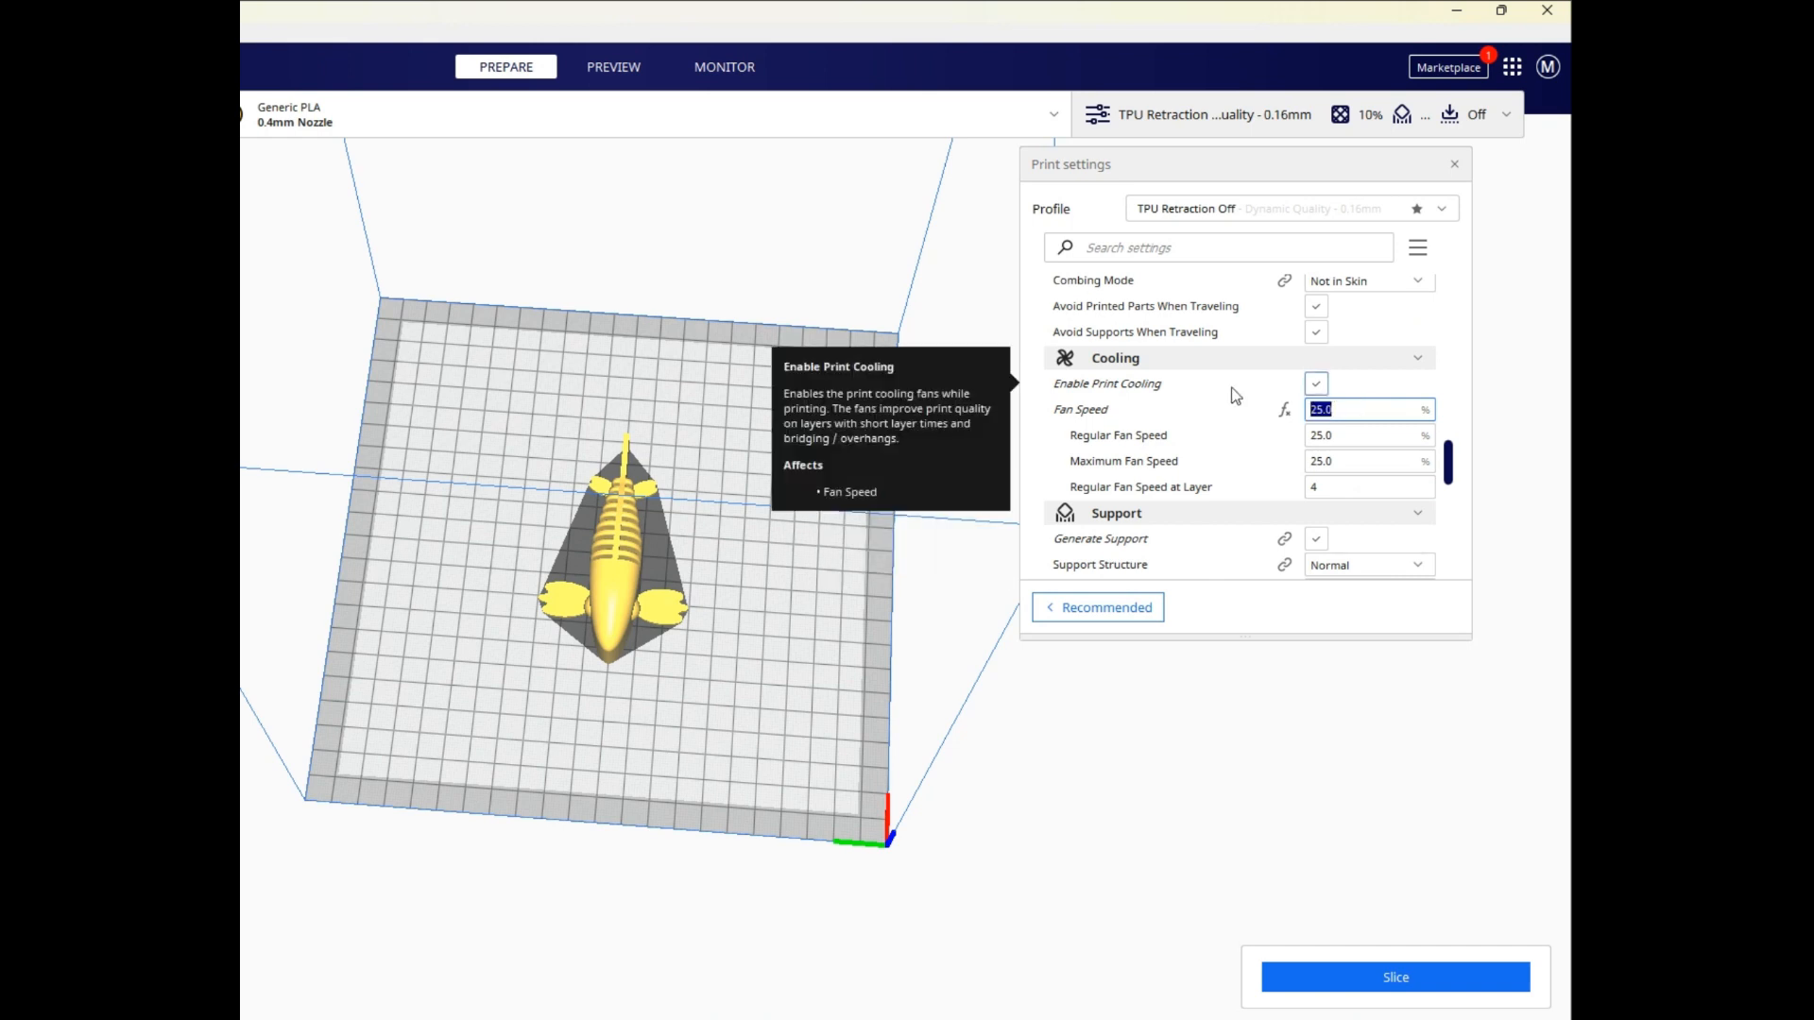
{"action": "type", "text": "50"}
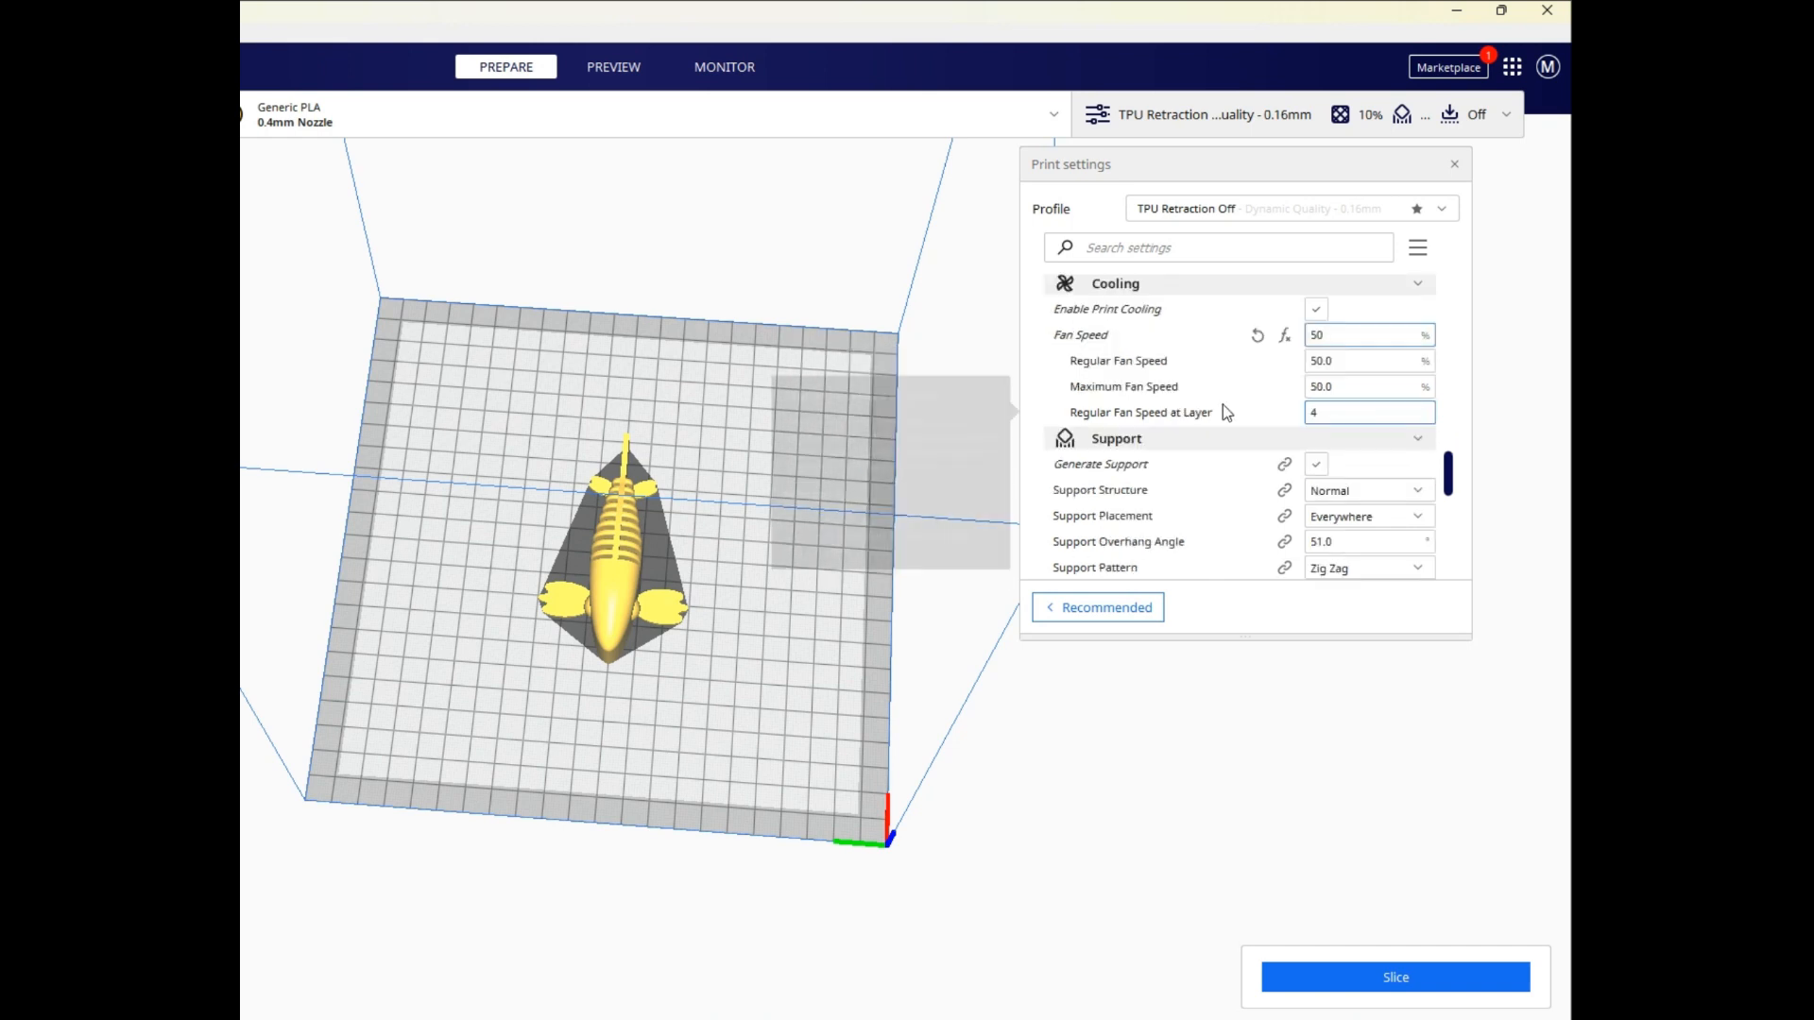
{"action": "scroll", "scroll_direction": "down", "scroll_amount": 3}
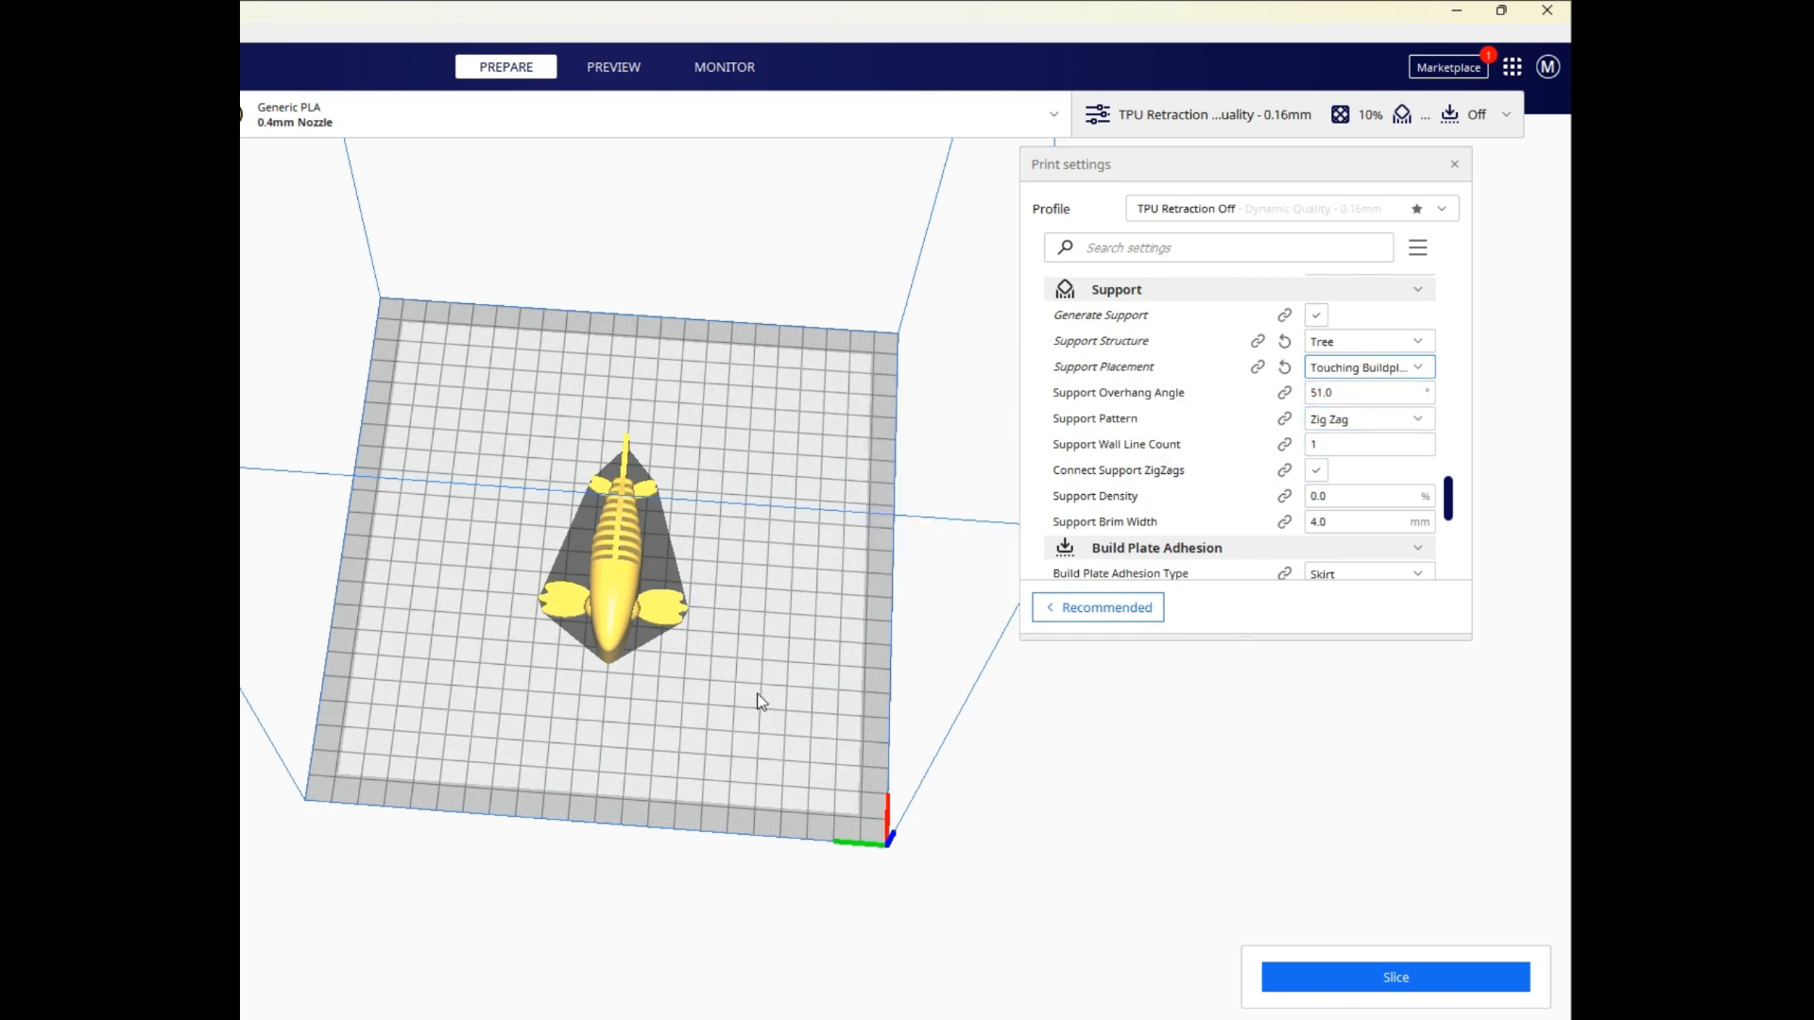
Set tree support density to 1% touching buildplate only, keeping Skirt adhesion.
{"action": "left_click", "coordinate": [1365, 495]}
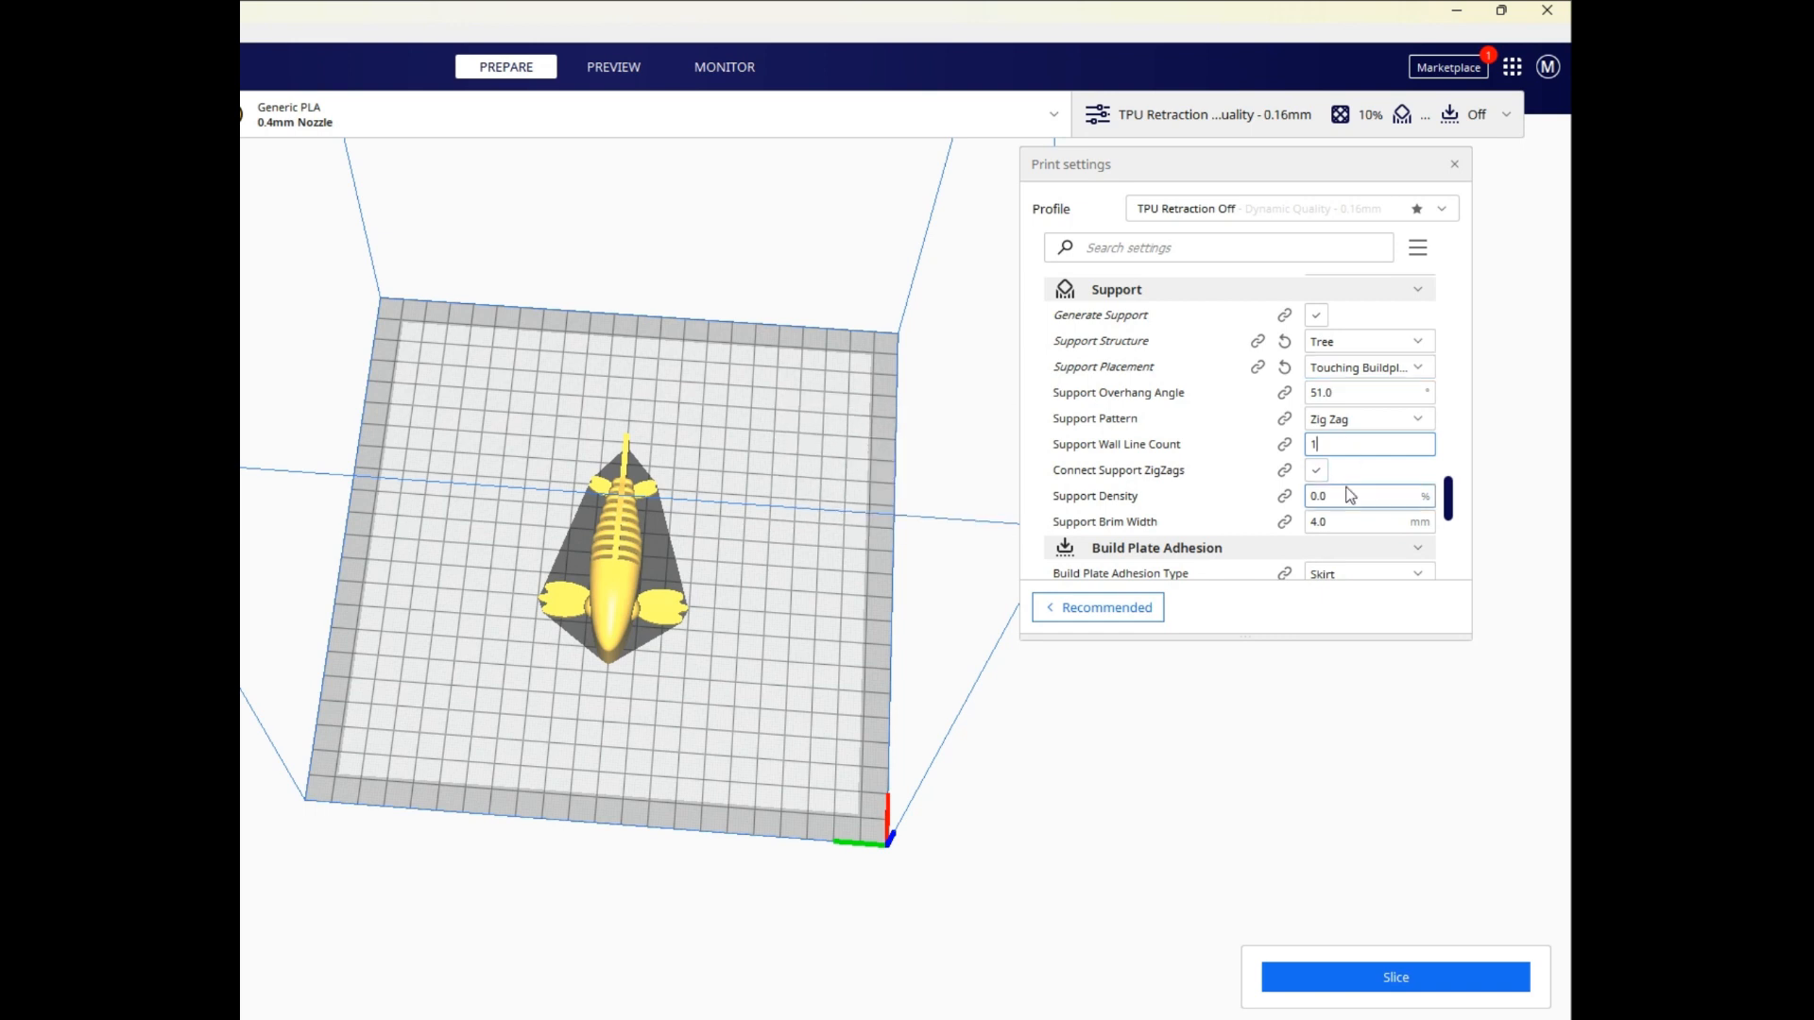
{"action": "left_click", "coordinate": [1369, 495]}
{"action": "type", "text": "1"}
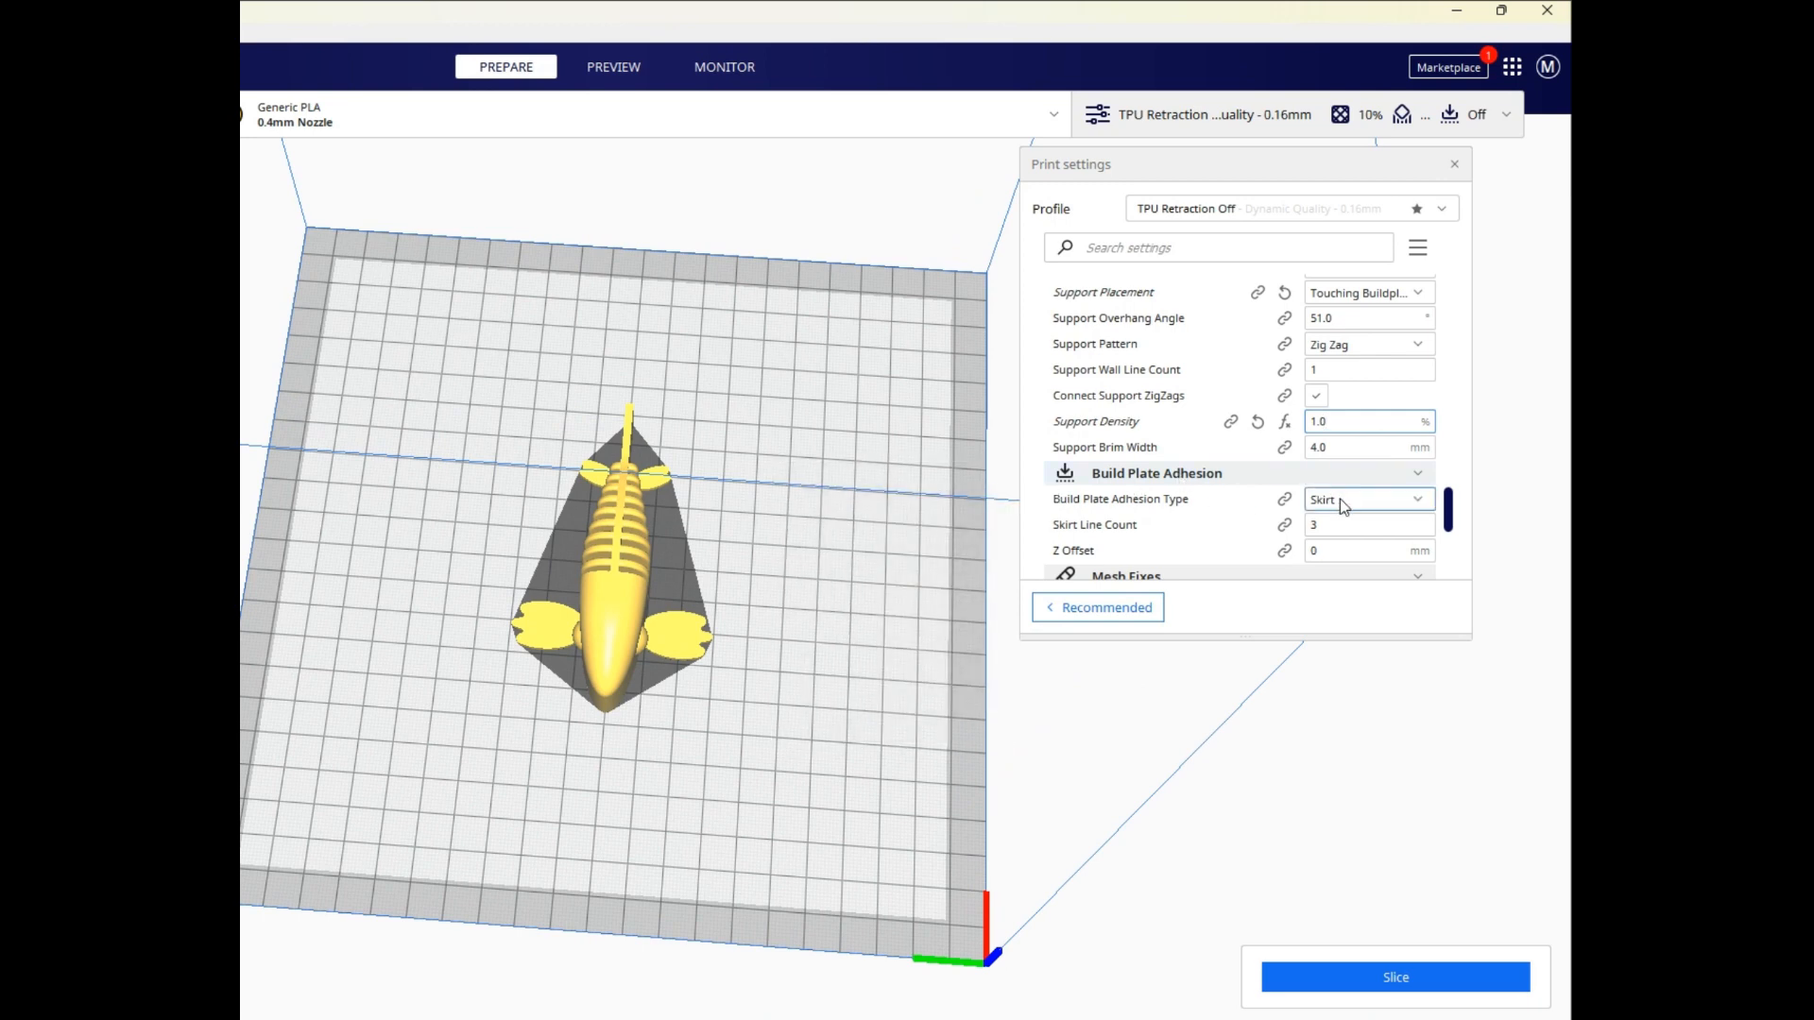
{"action": "scroll", "scroll_direction": "down", "scroll_amount": 3}
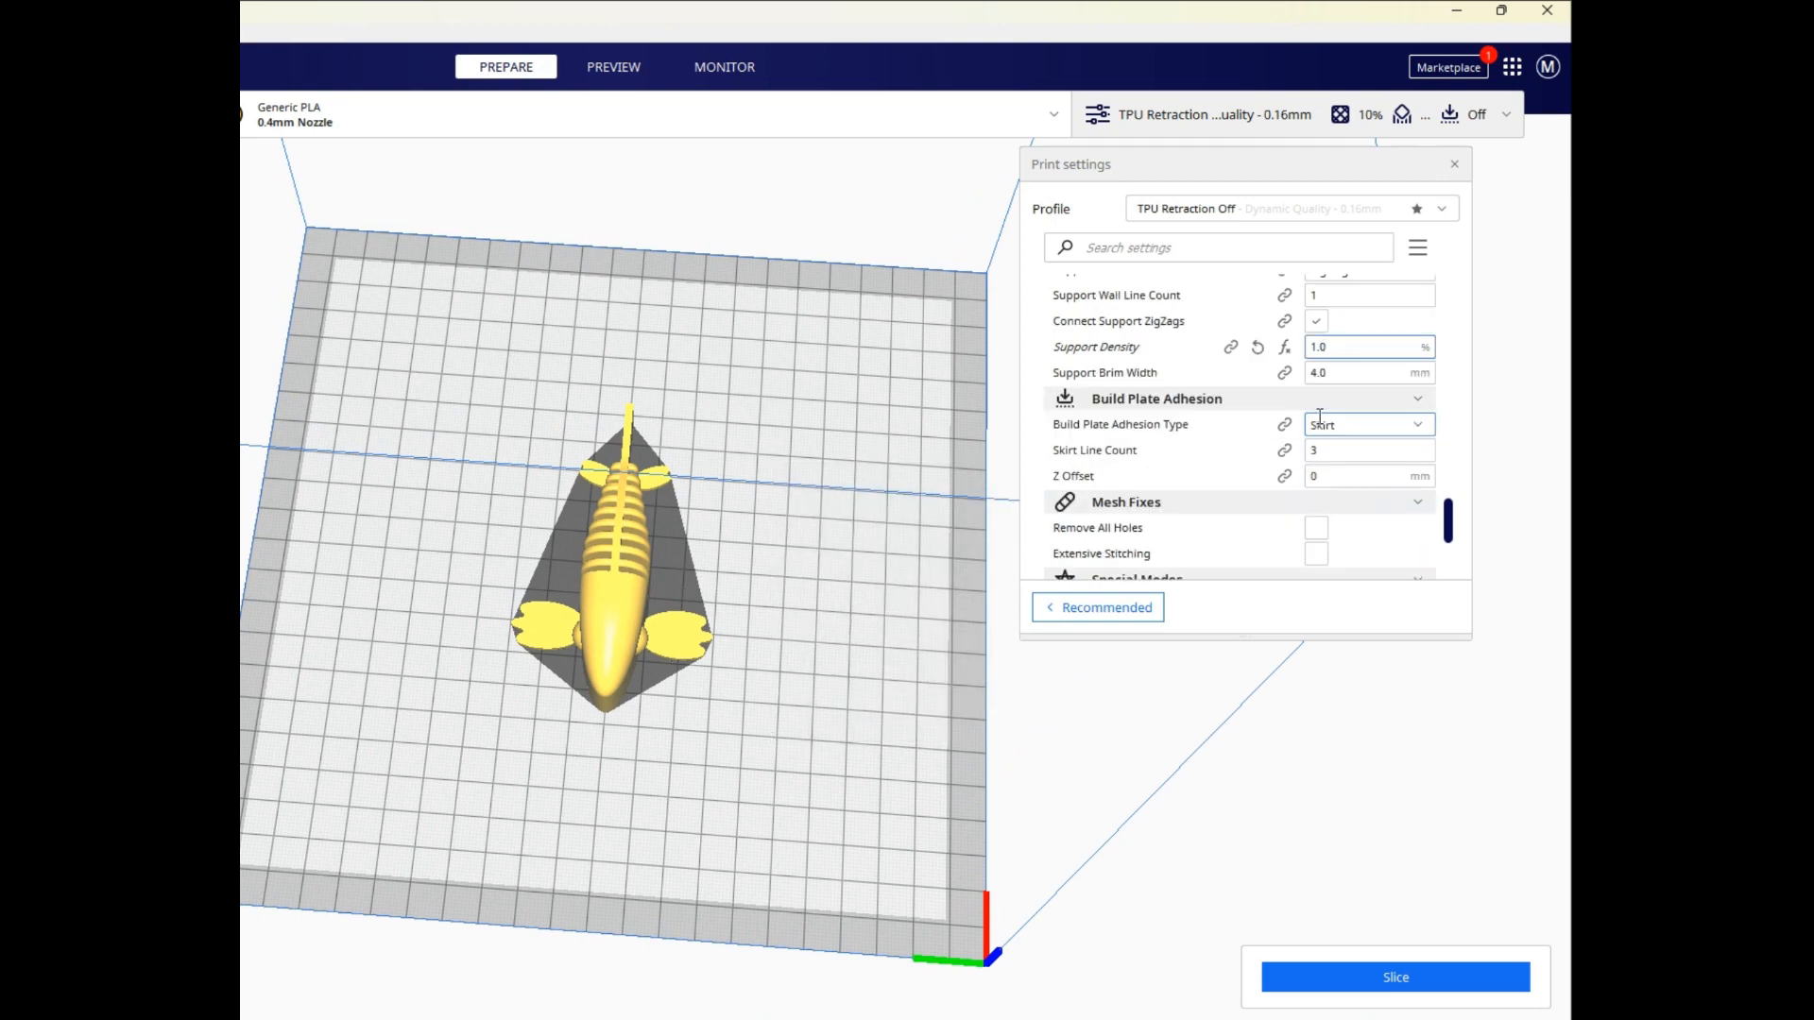
{"action": "left_click", "coordinate": [1415, 425]}
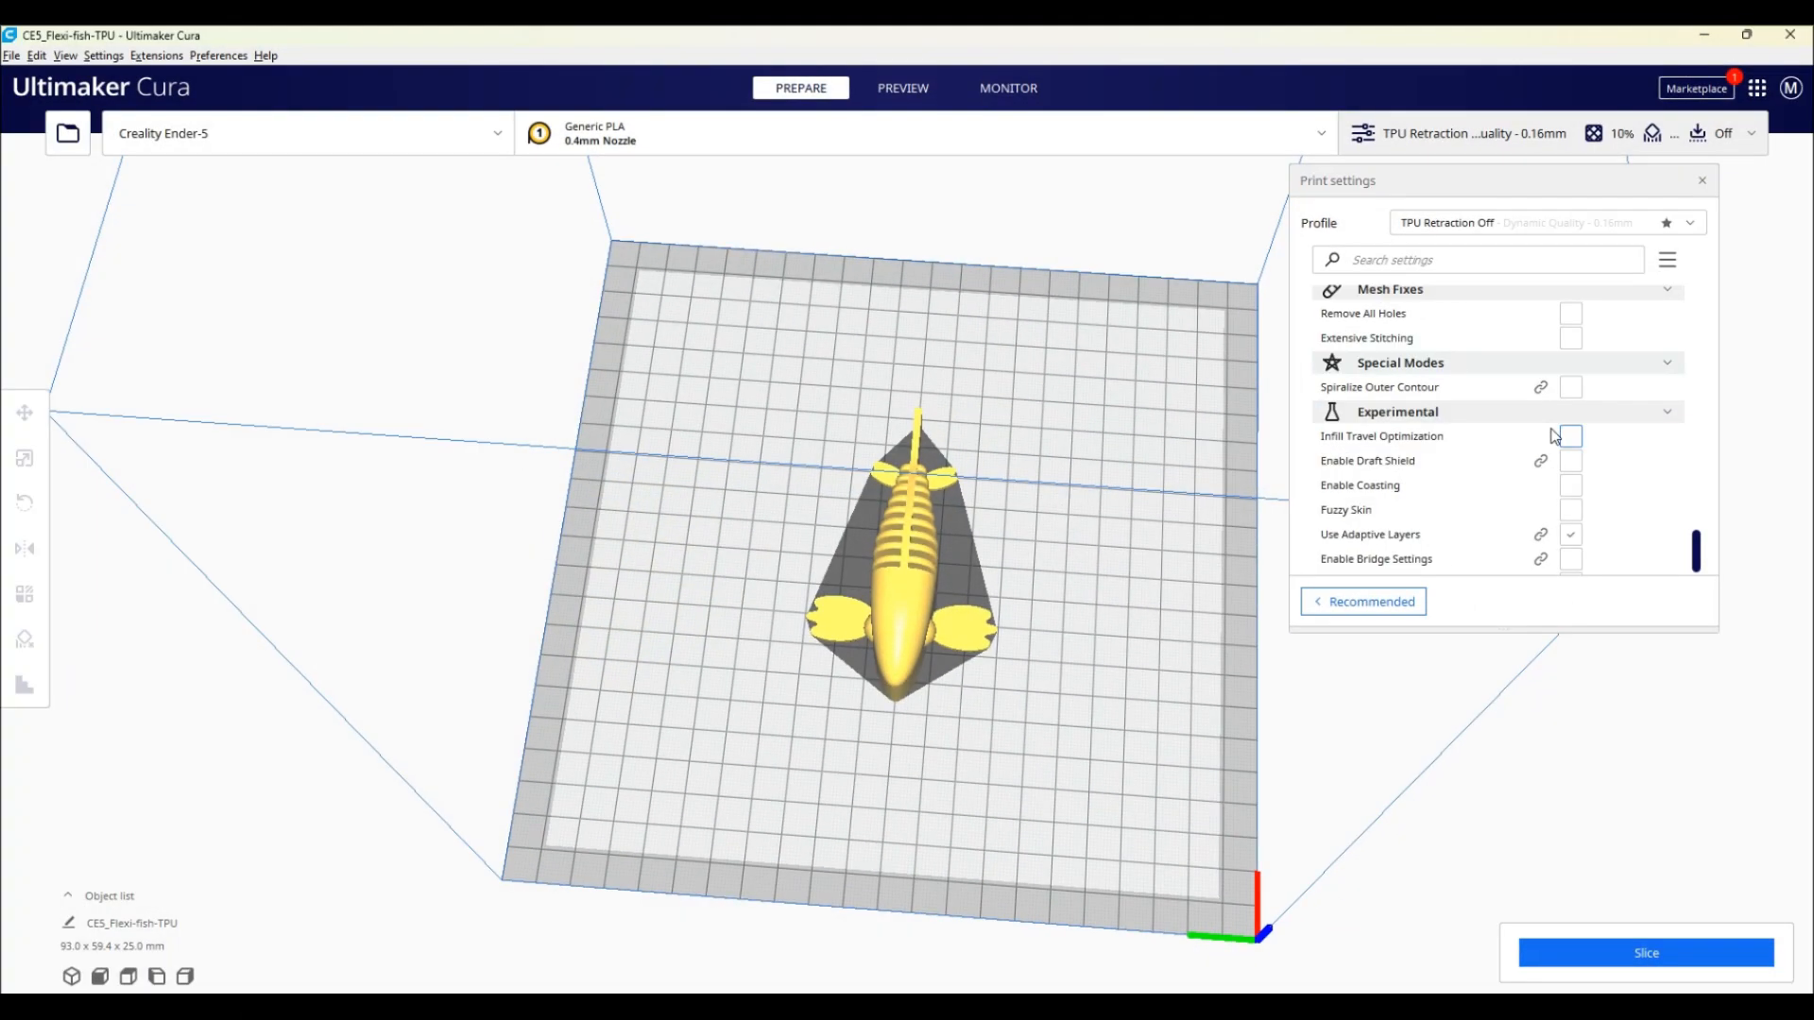
Enable Use Adaptive Layers in Experimental, leaving other experimental options off.
{"action": "scroll", "scroll_direction": "down", "scroll_amount": 3}
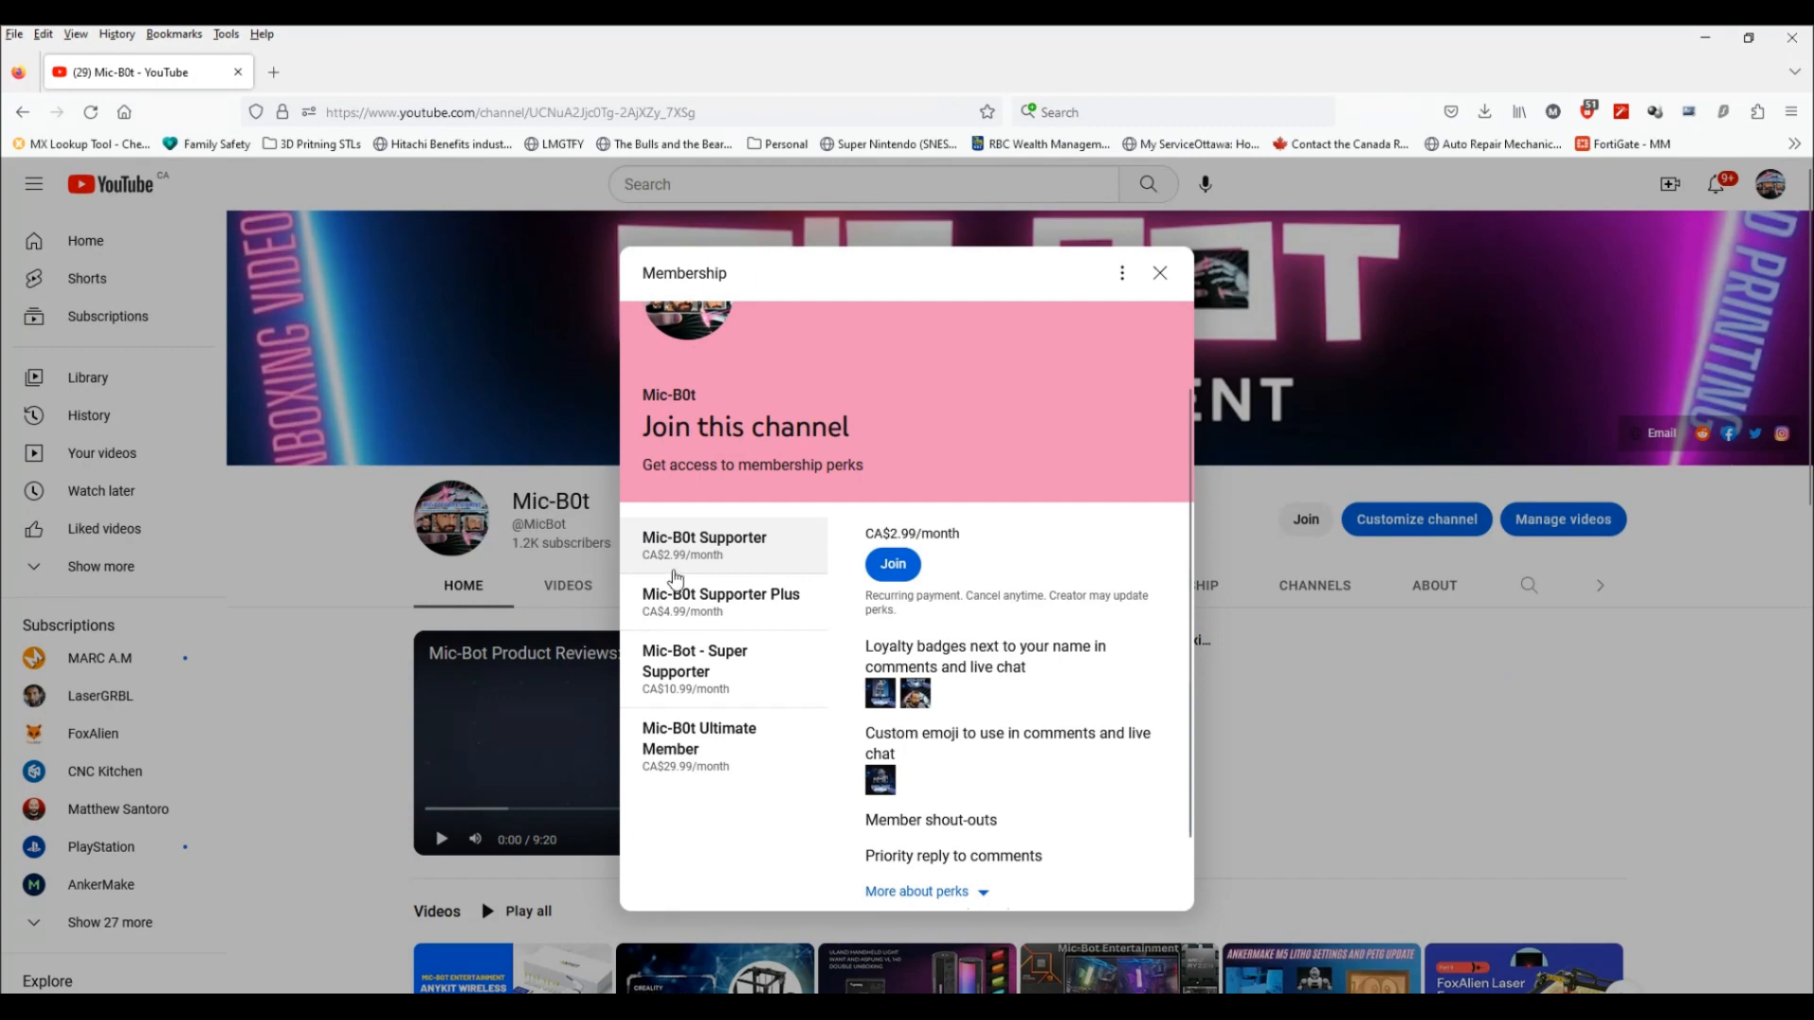
{"action": "left_click", "coordinate": [699, 827]}
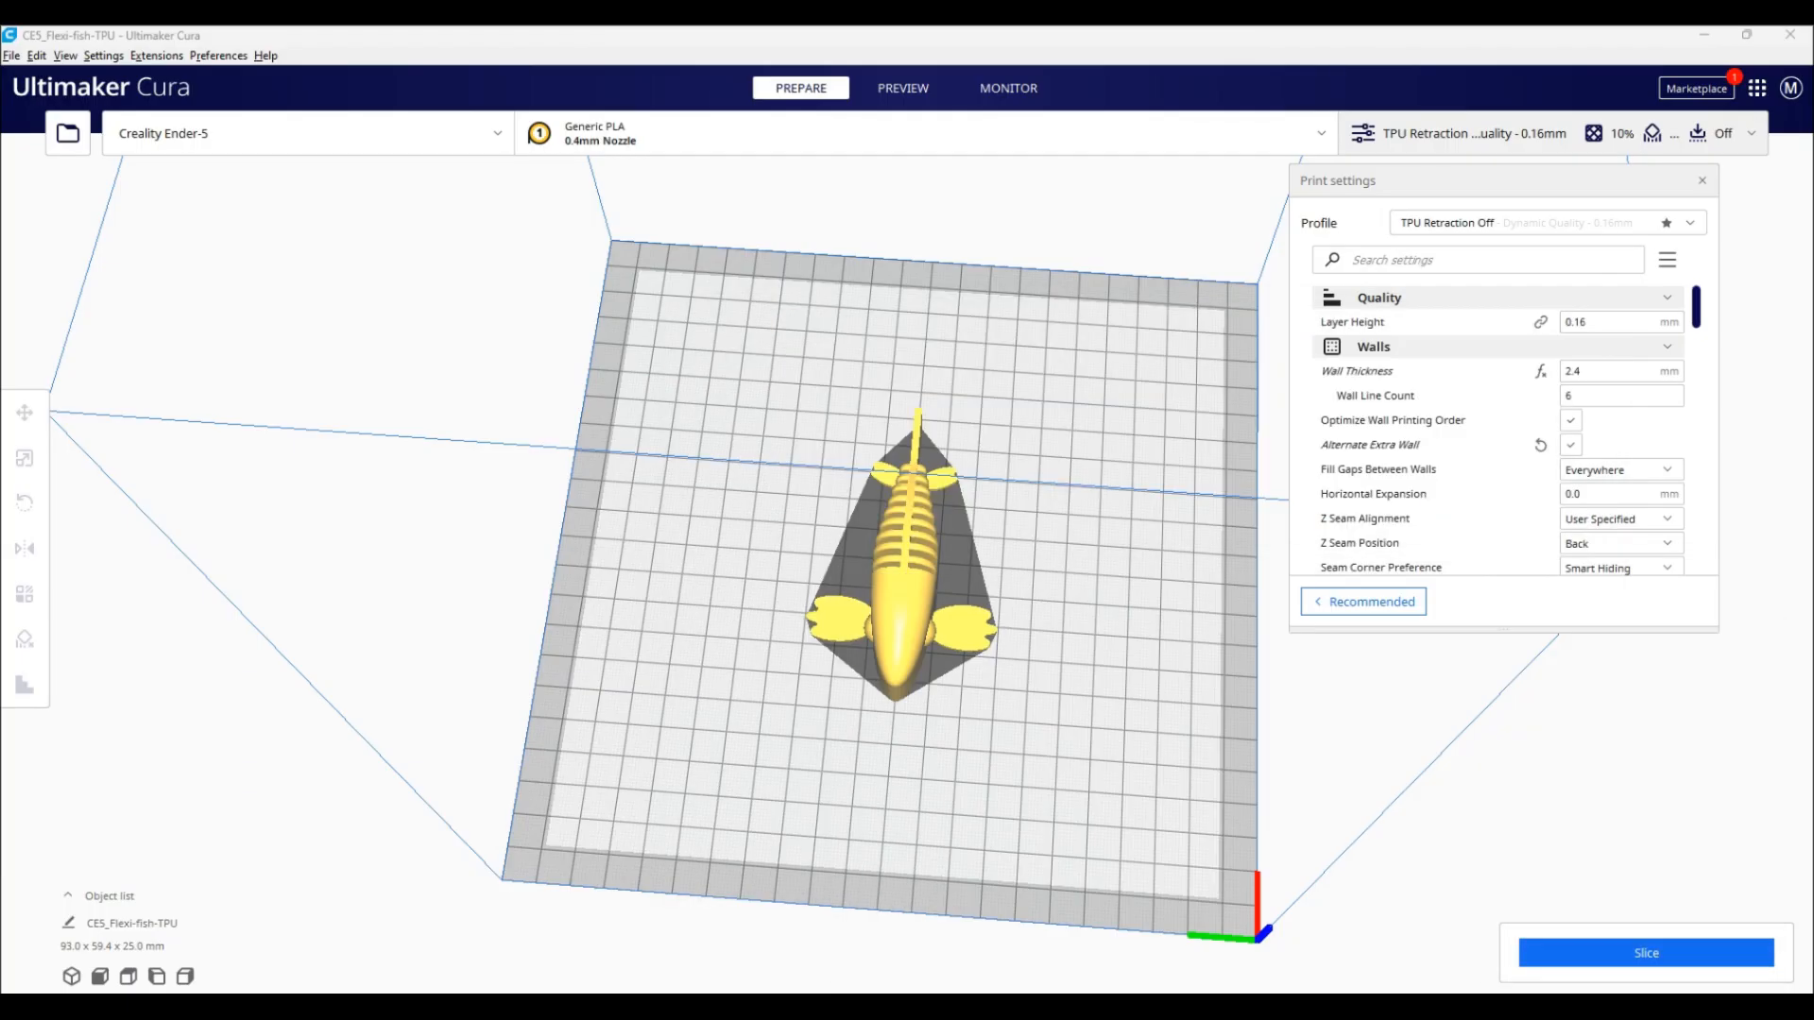
{"action": "mouse_move", "coordinate": [1544, 812]}
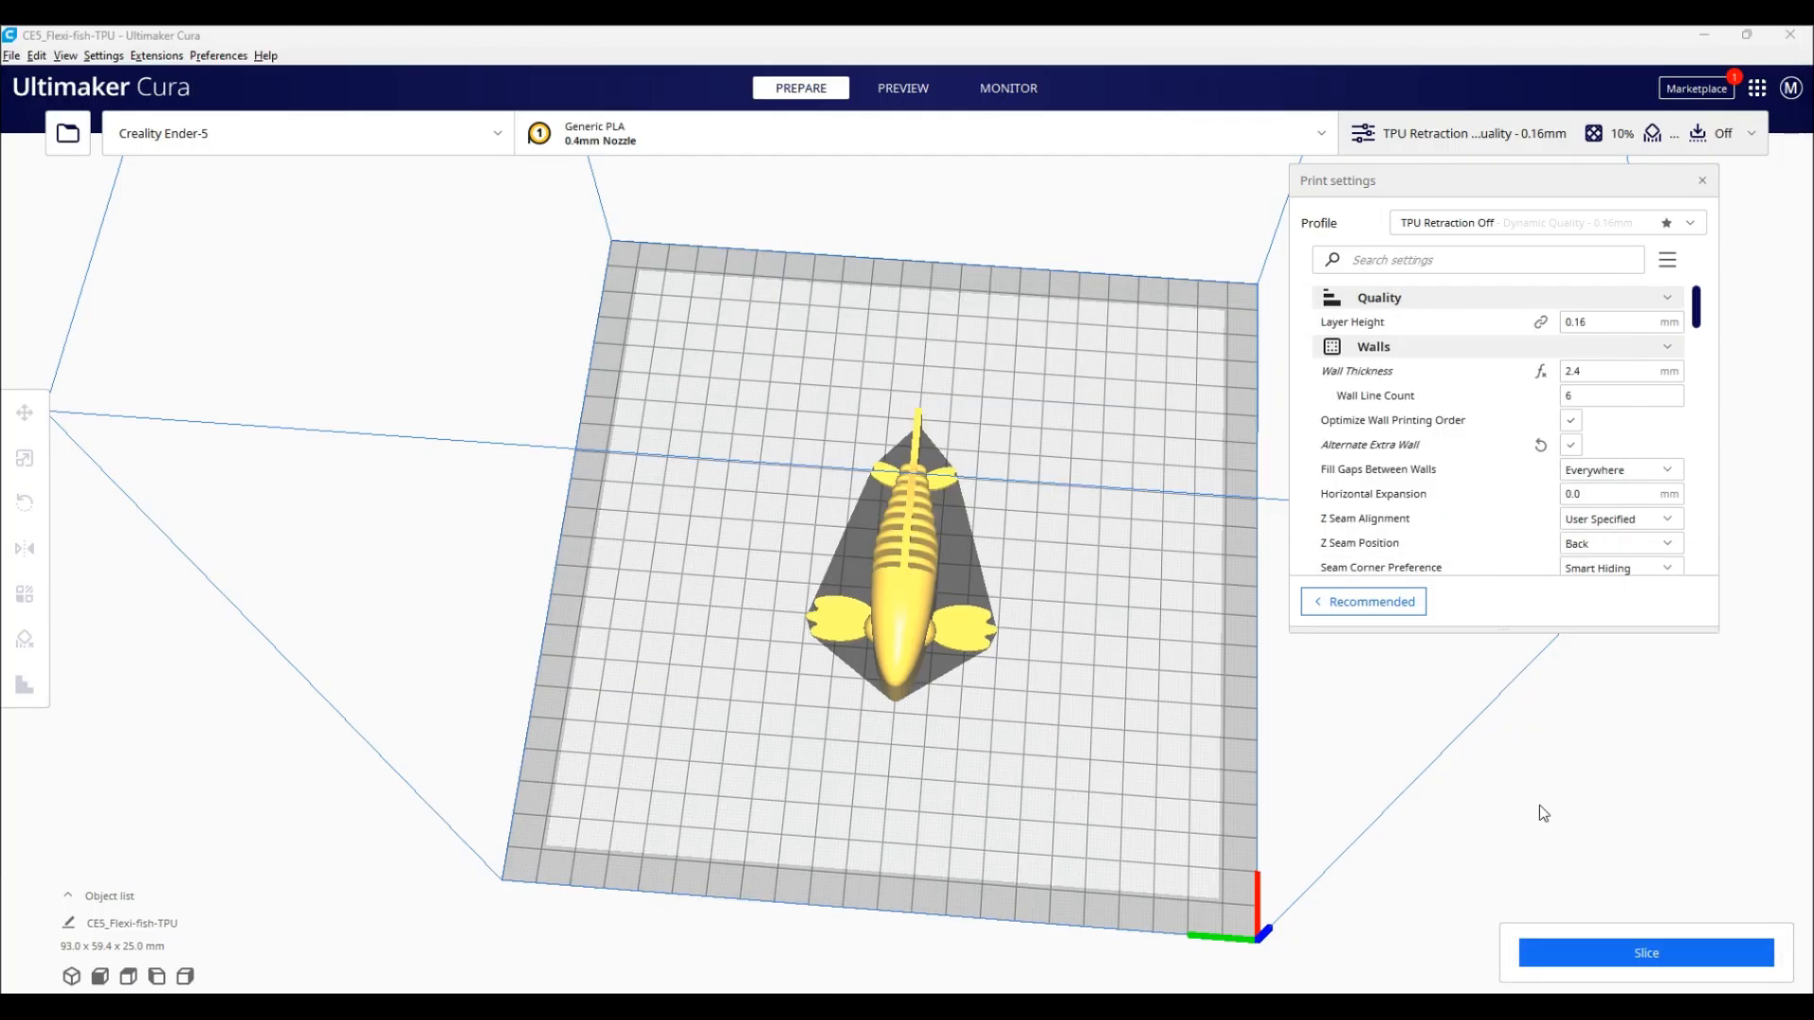
{"action": "mouse_move", "coordinate": [1004, 783]}
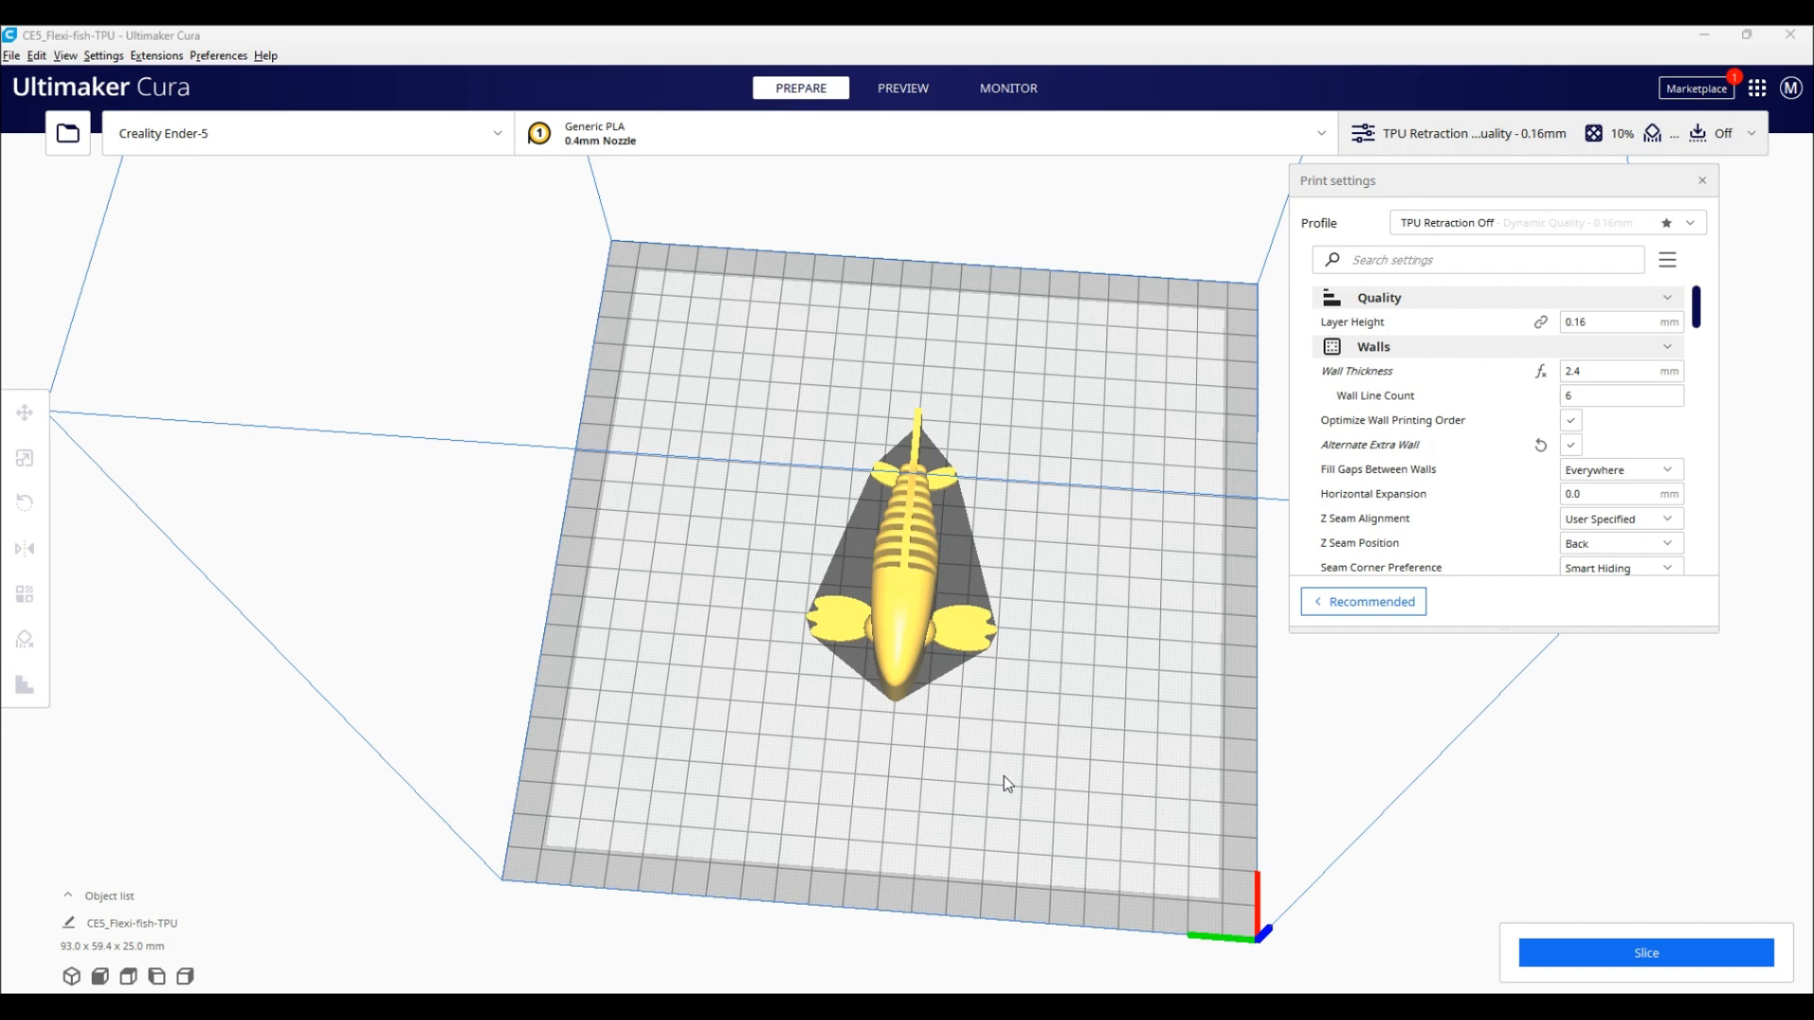
{"action": "mouse_move", "coordinate": [1007, 794]}
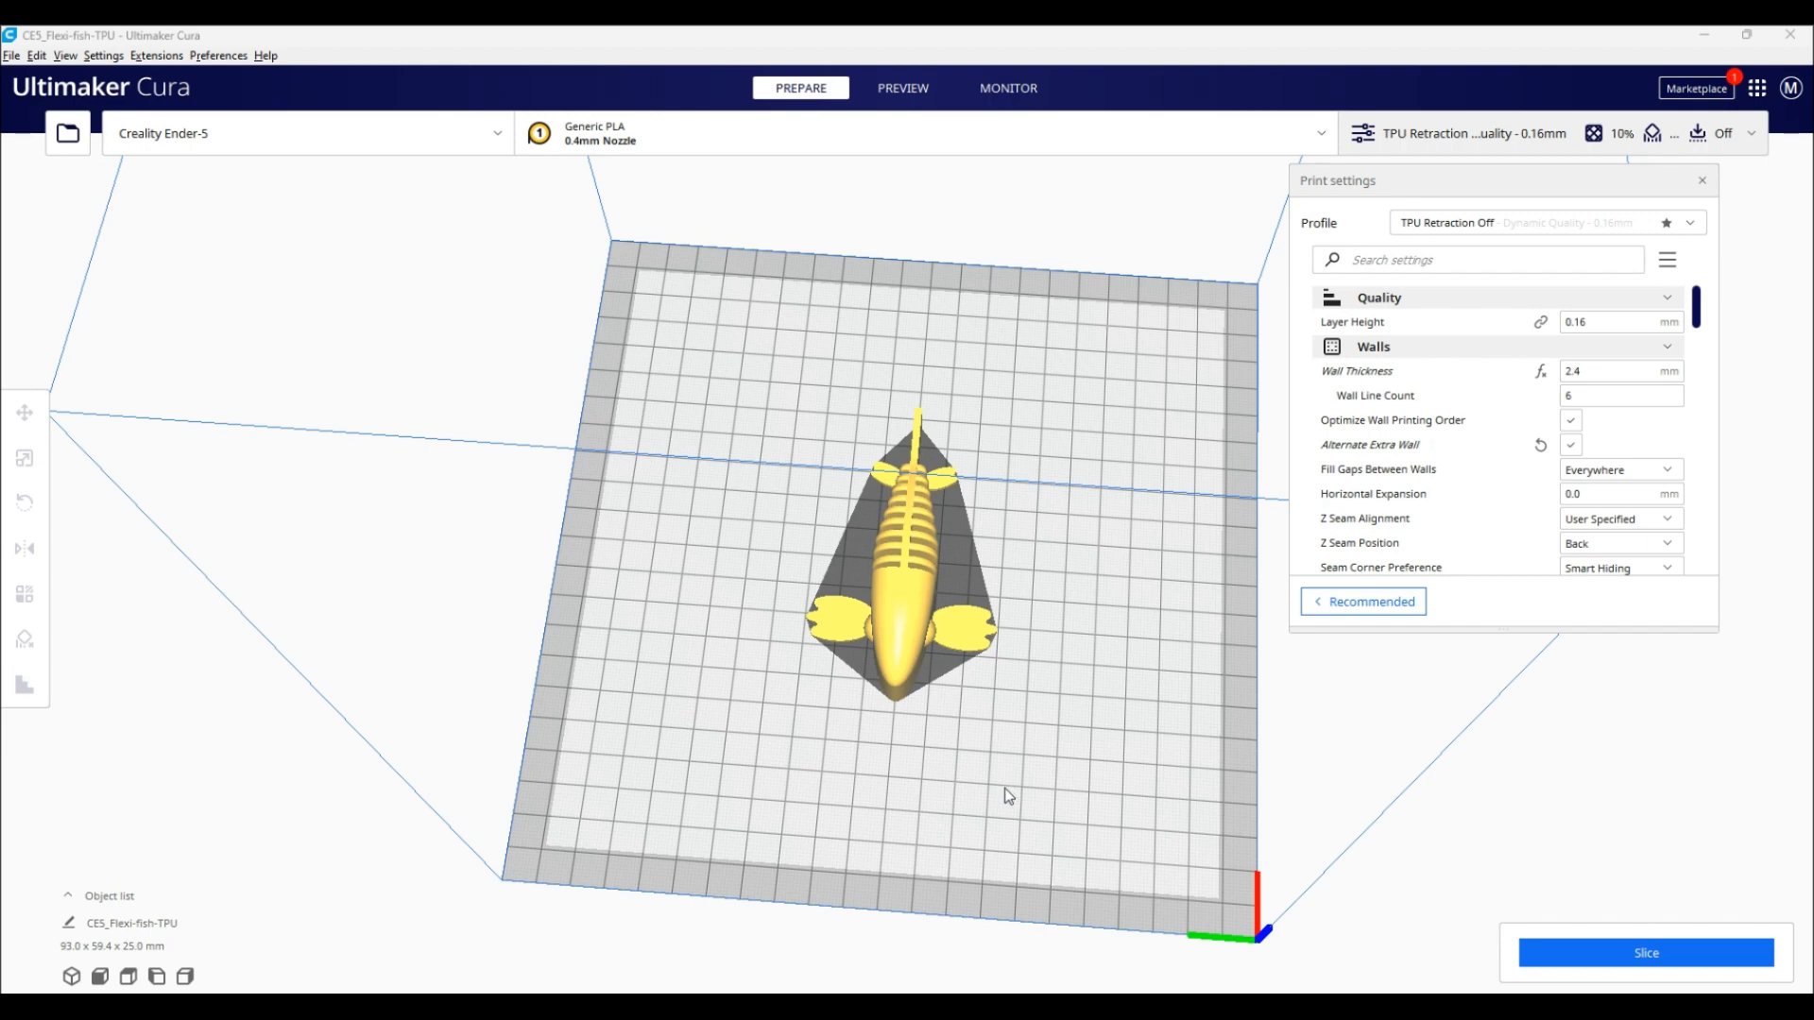
{"action": "mouse_move", "coordinate": [986, 835]}
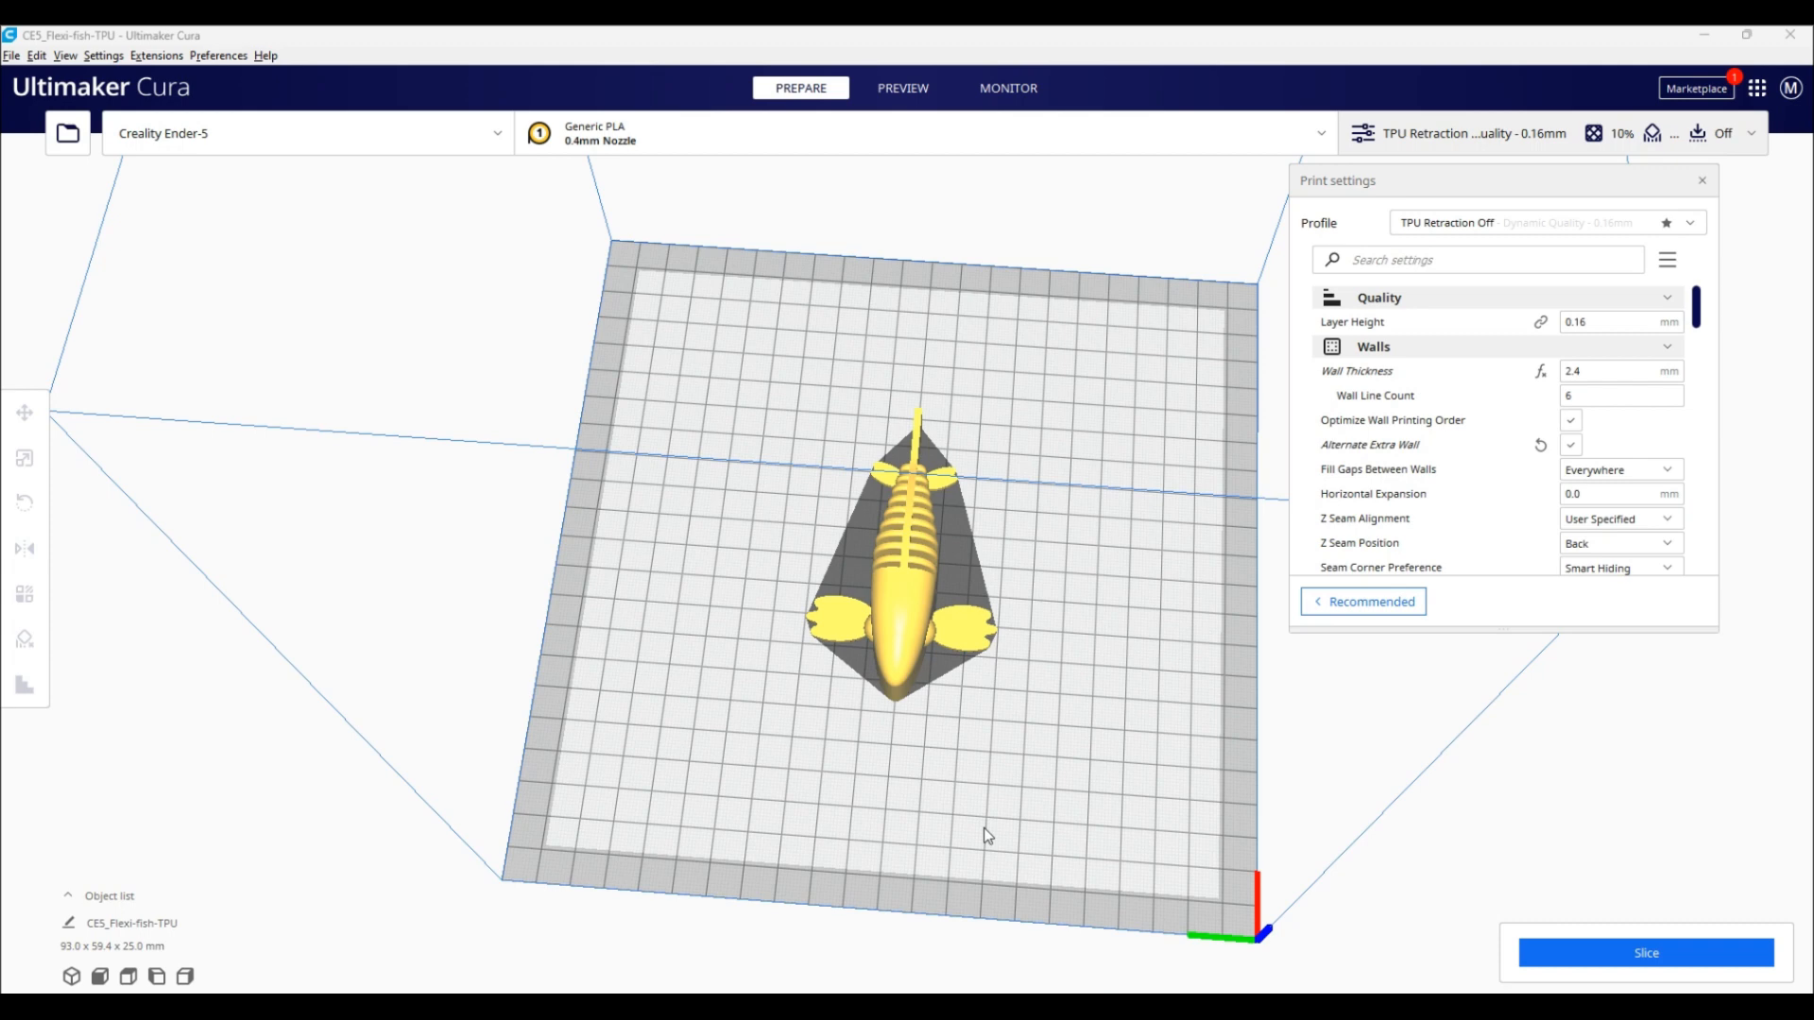